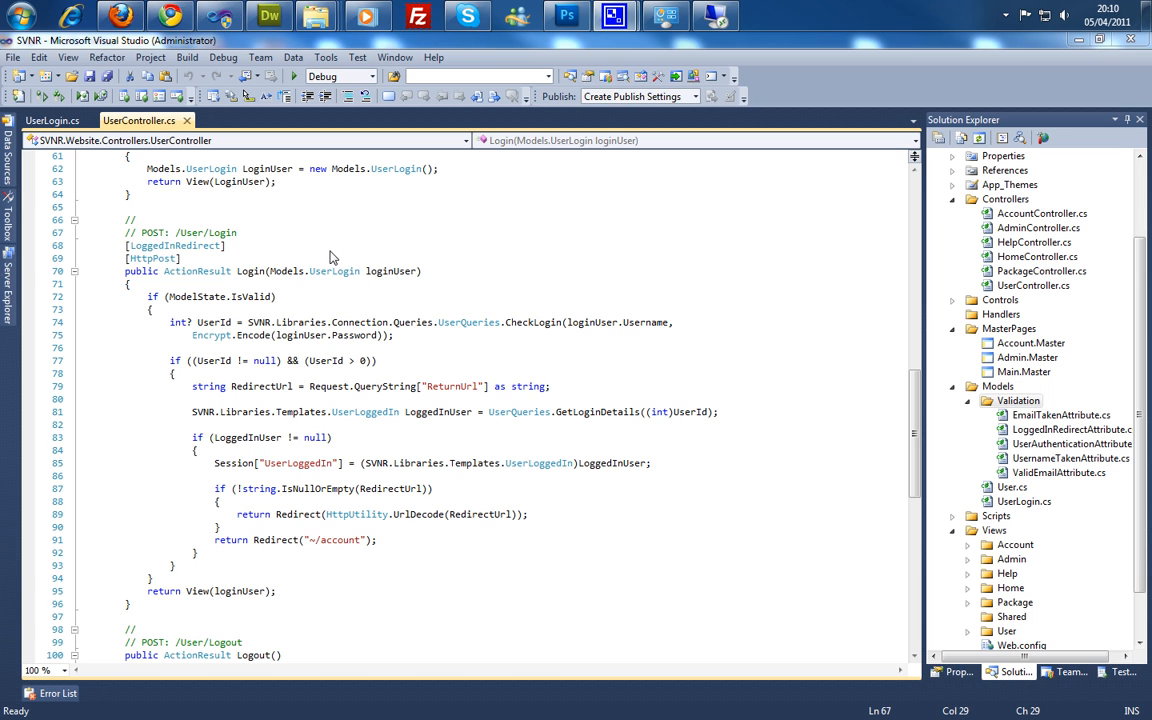
Review the Login action's LoggedInRedirect attribute and select the UserLogin type.
{"action": "left_click", "coordinate": [184, 258]}
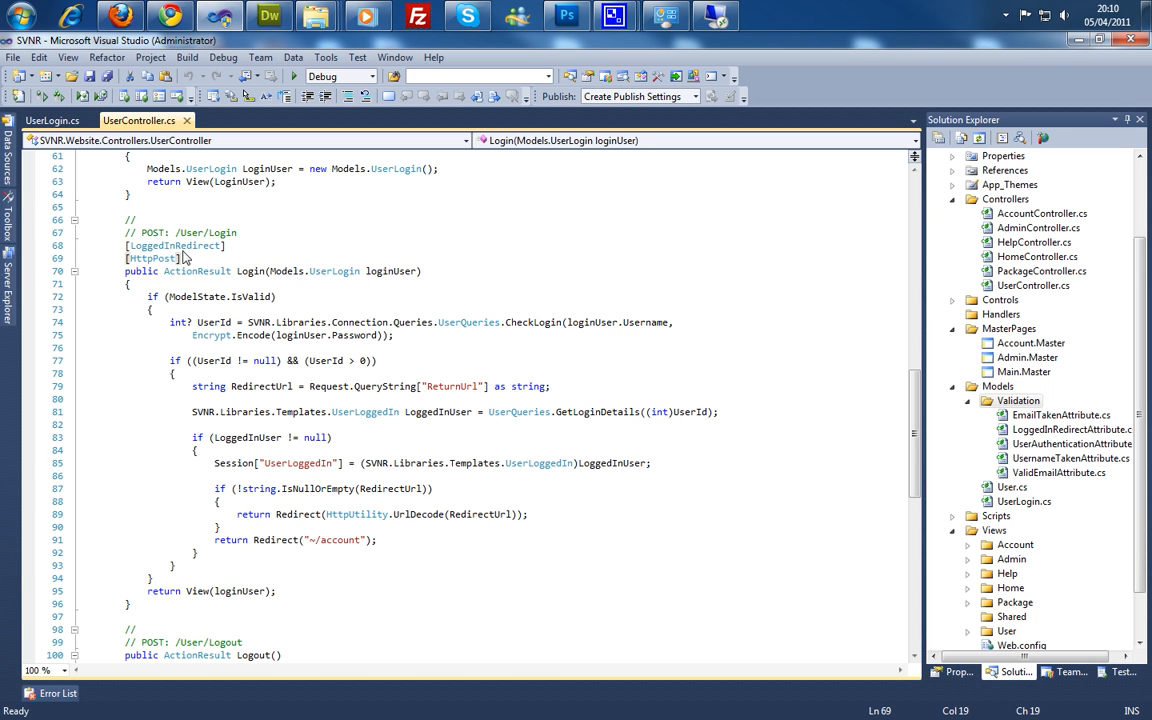
{"action": "mouse_move", "coordinate": [164, 258]}
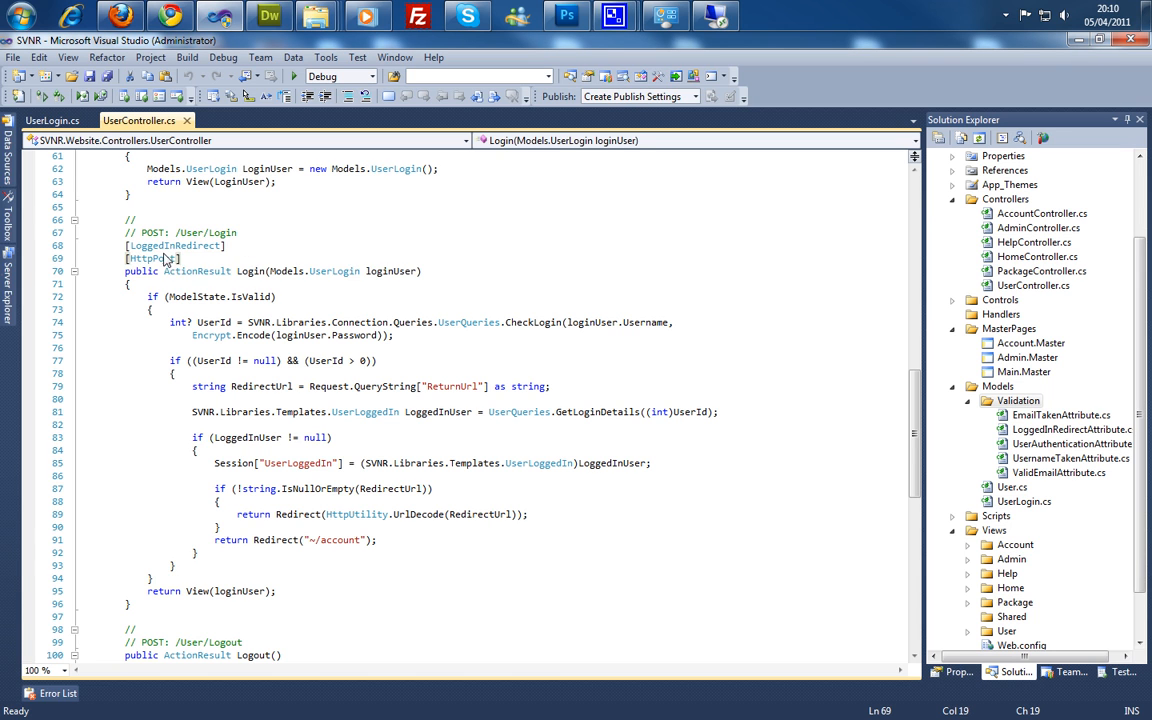
{"action": "double_click", "coordinate": [176, 244]}
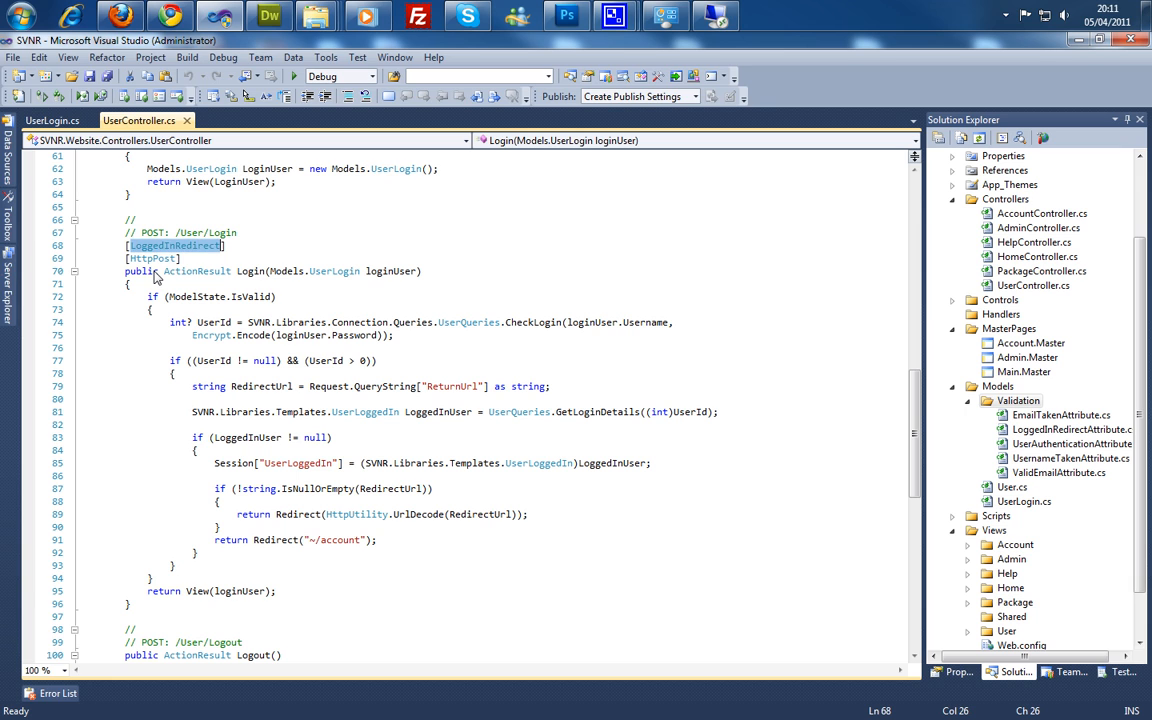
{"action": "left_click", "coordinate": [256, 250]}
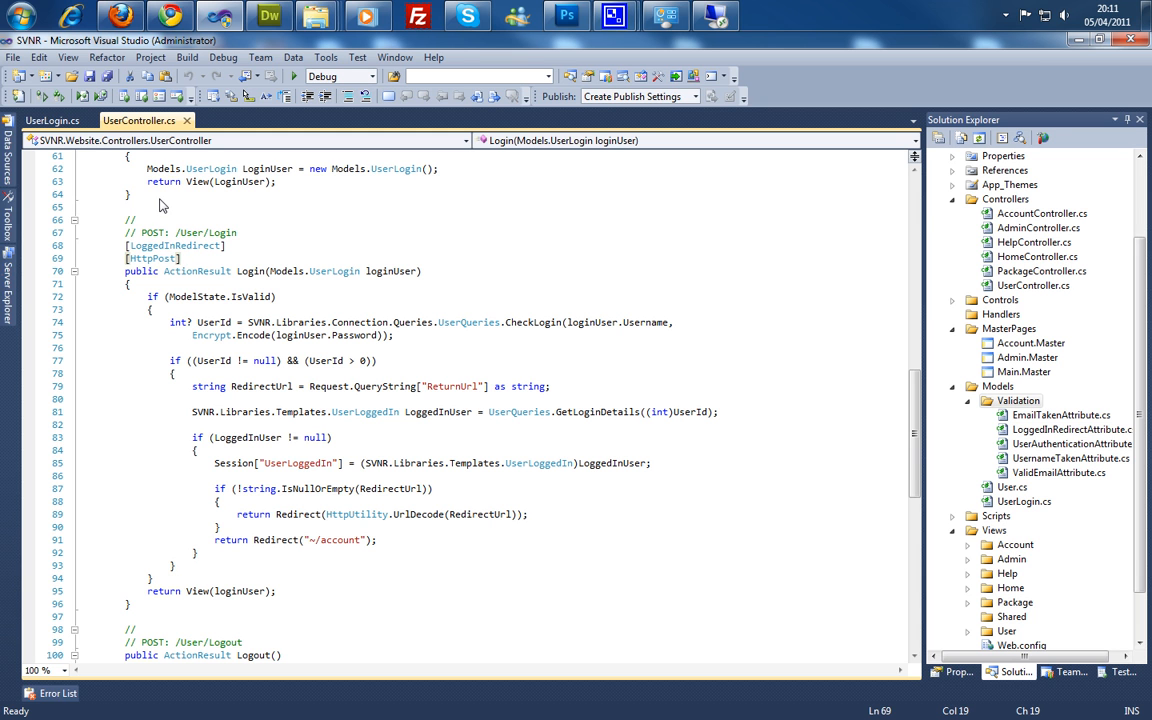
{"action": "mouse_move", "coordinate": [284, 268]}
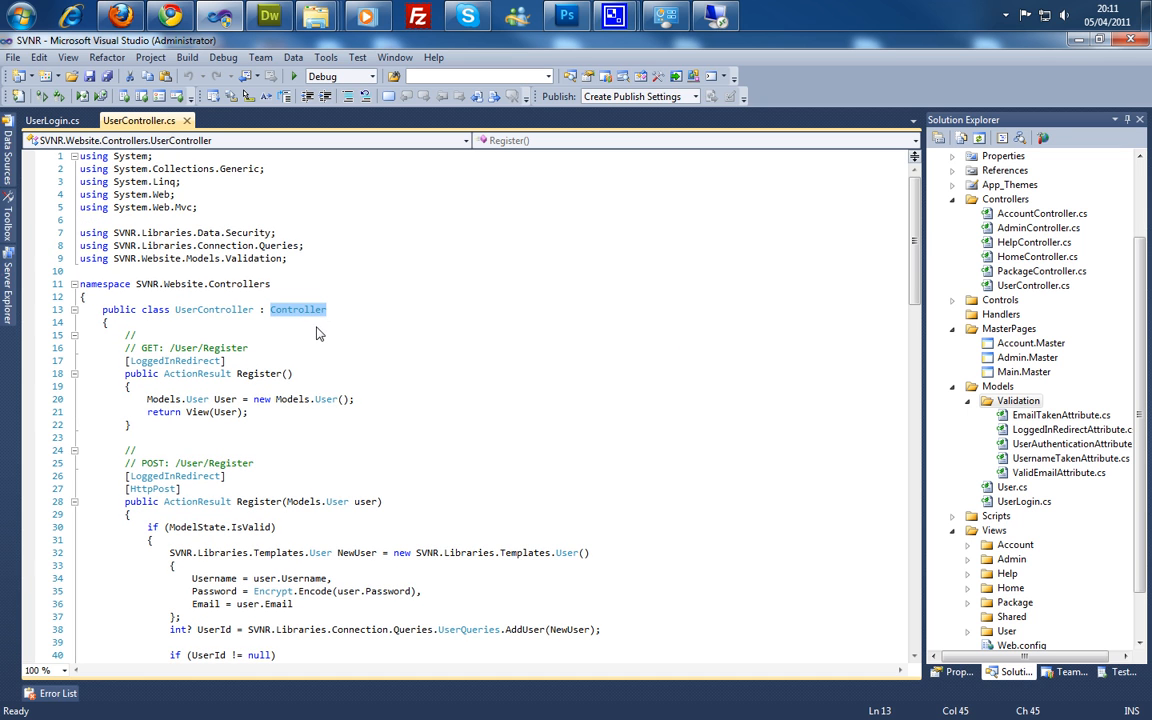
{"action": "left_click", "coordinate": [224, 206]}
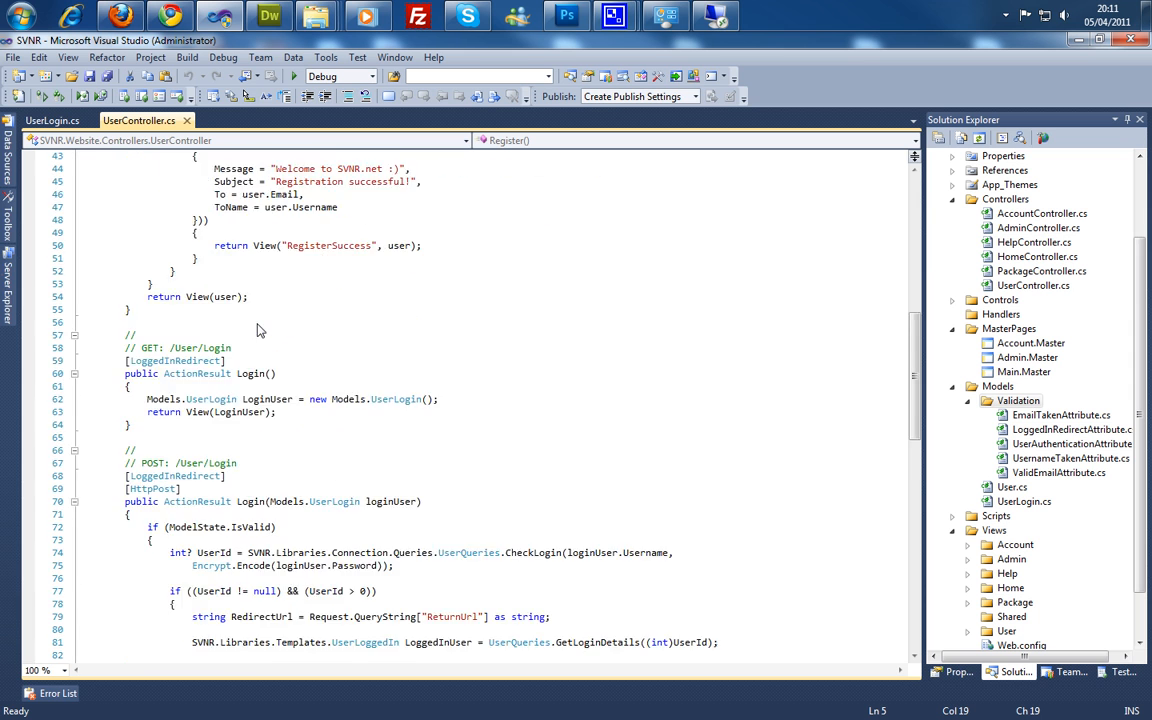
{"action": "scroll", "scroll_direction": "down", "scroll_amount": 3}
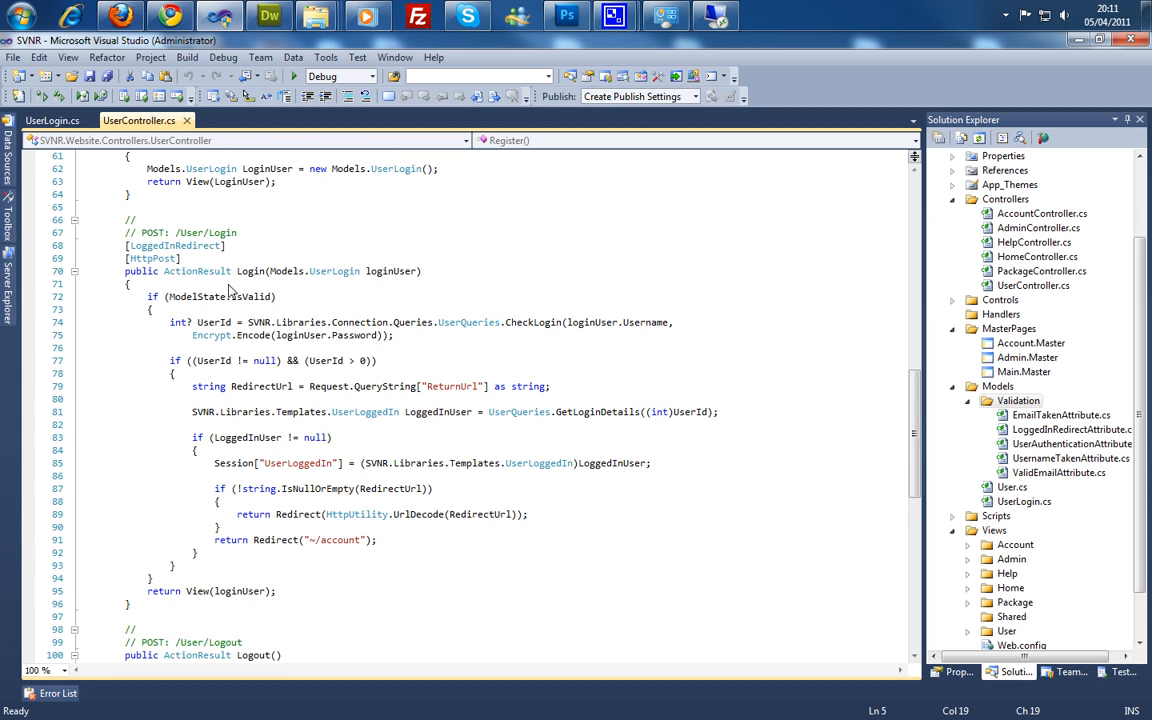
{"action": "double_click", "coordinate": [334, 272]}
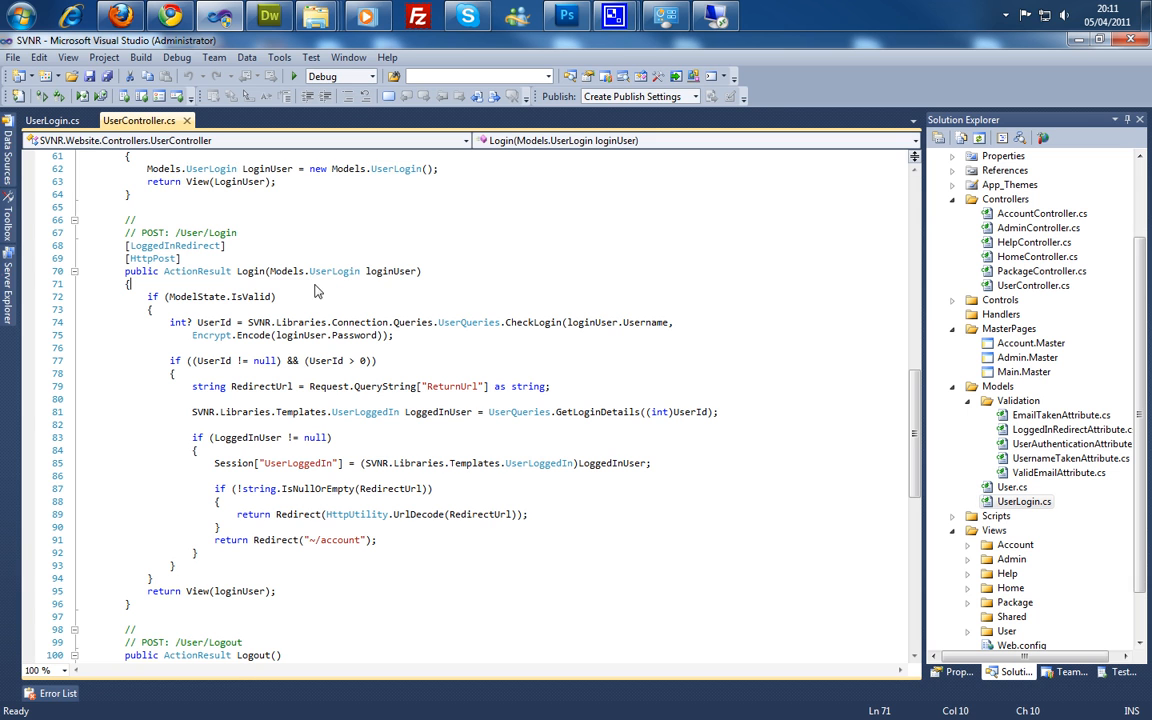
Jump to the UserLogin model definition via Go To Definition.
{"action": "right_click", "coordinate": [340, 276]}
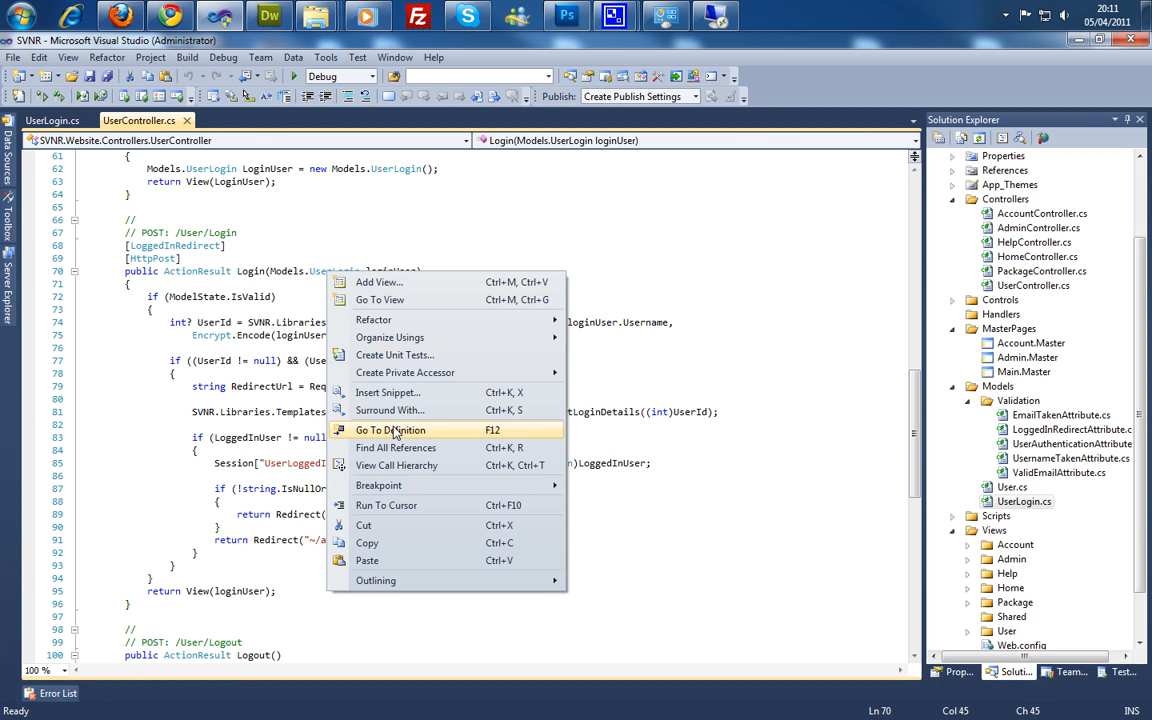
{"action": "left_click", "coordinate": [390, 430]}
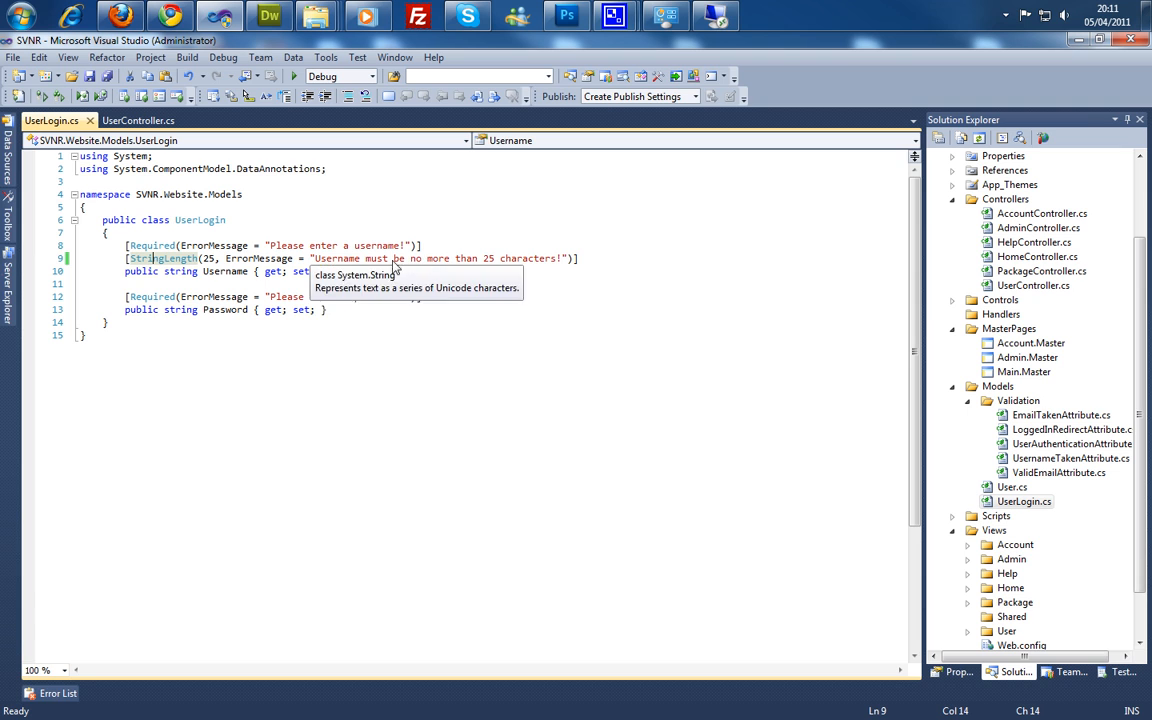
{"action": "mouse_move", "coordinate": [360, 324]}
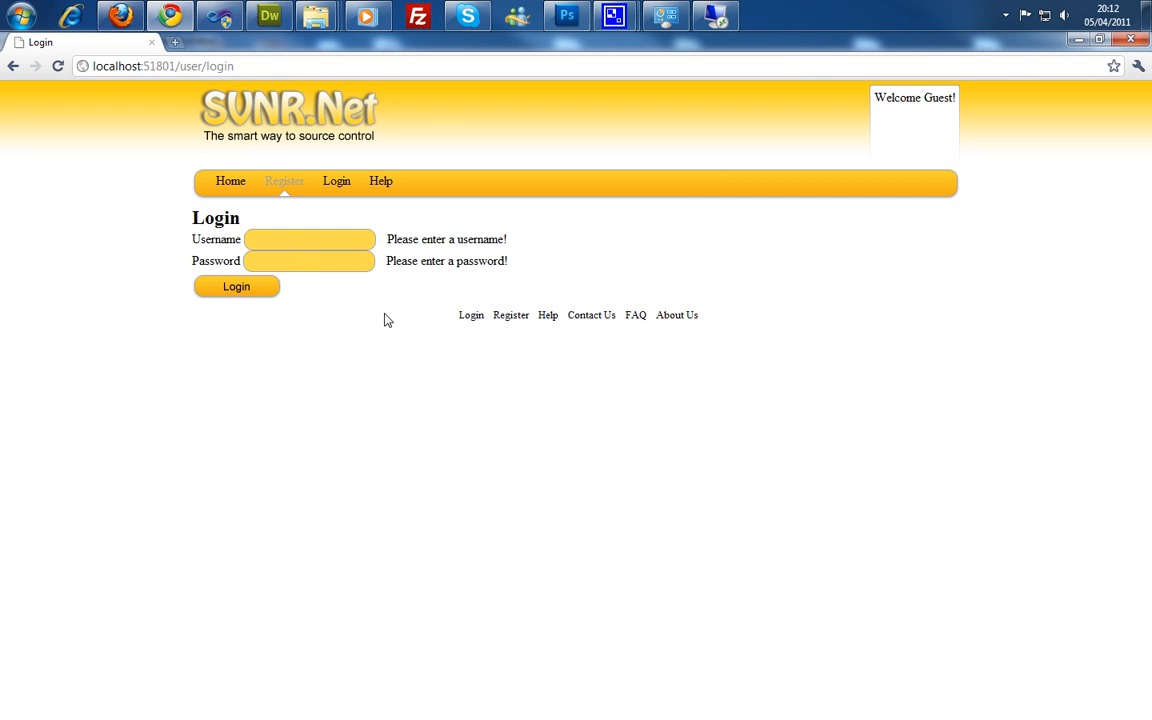
{"action": "mouse_move", "coordinate": [476, 276]}
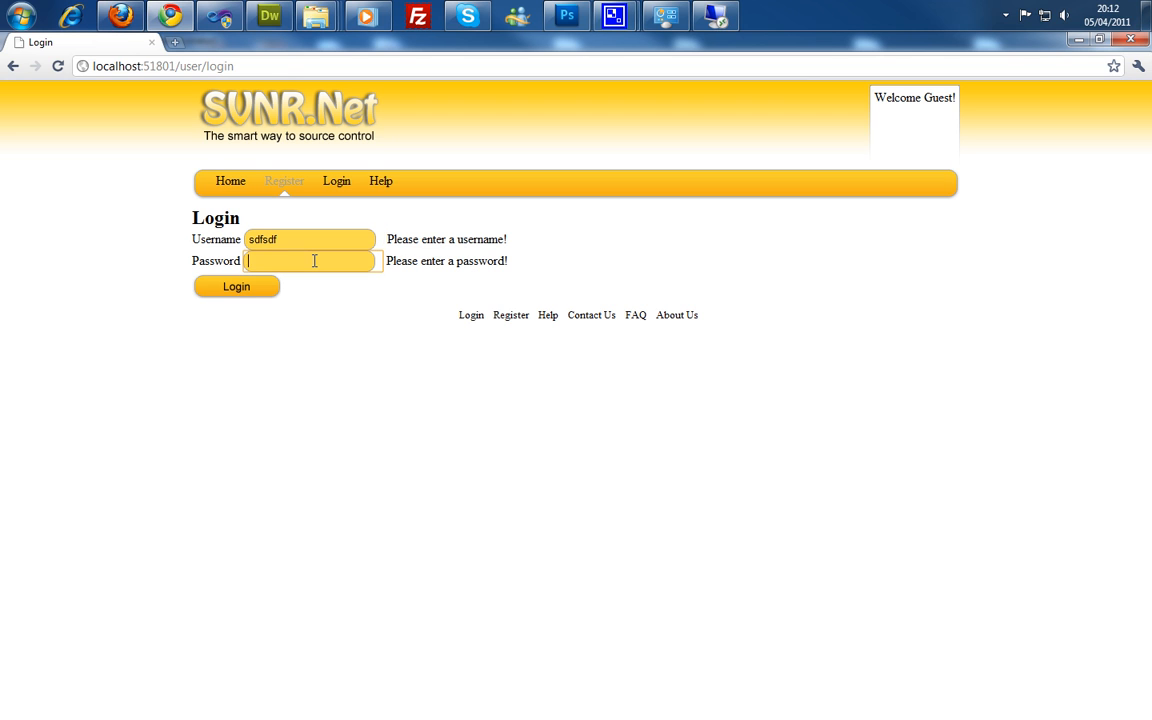
Submit the SVNR.Net login form with username sdfsdf and a password.
{"action": "type", "text": "••••••"}
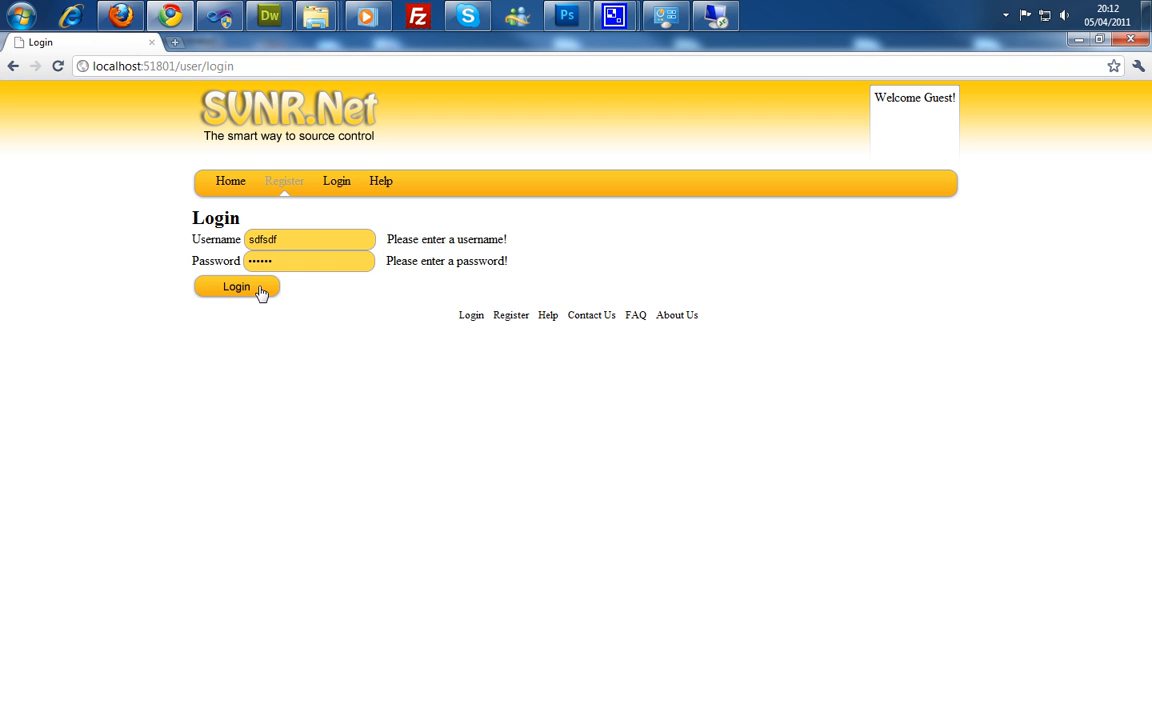
{"action": "left_click", "coordinate": [236, 288]}
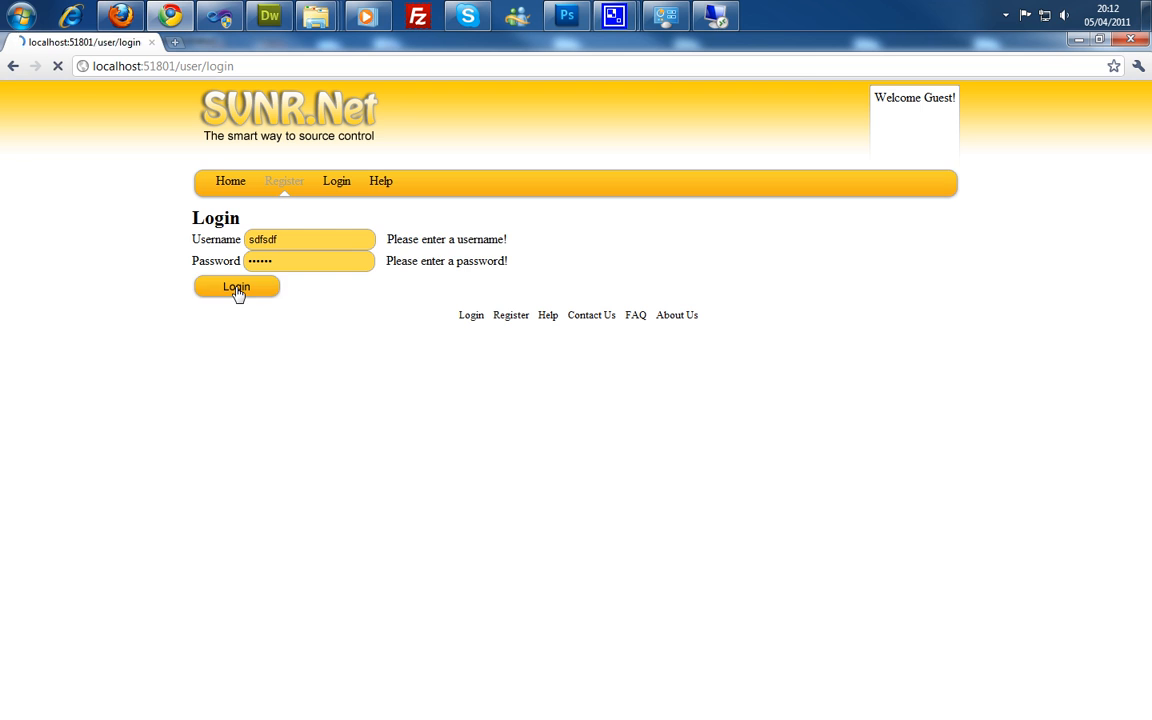
{"action": "left_click", "coordinate": [236, 288]}
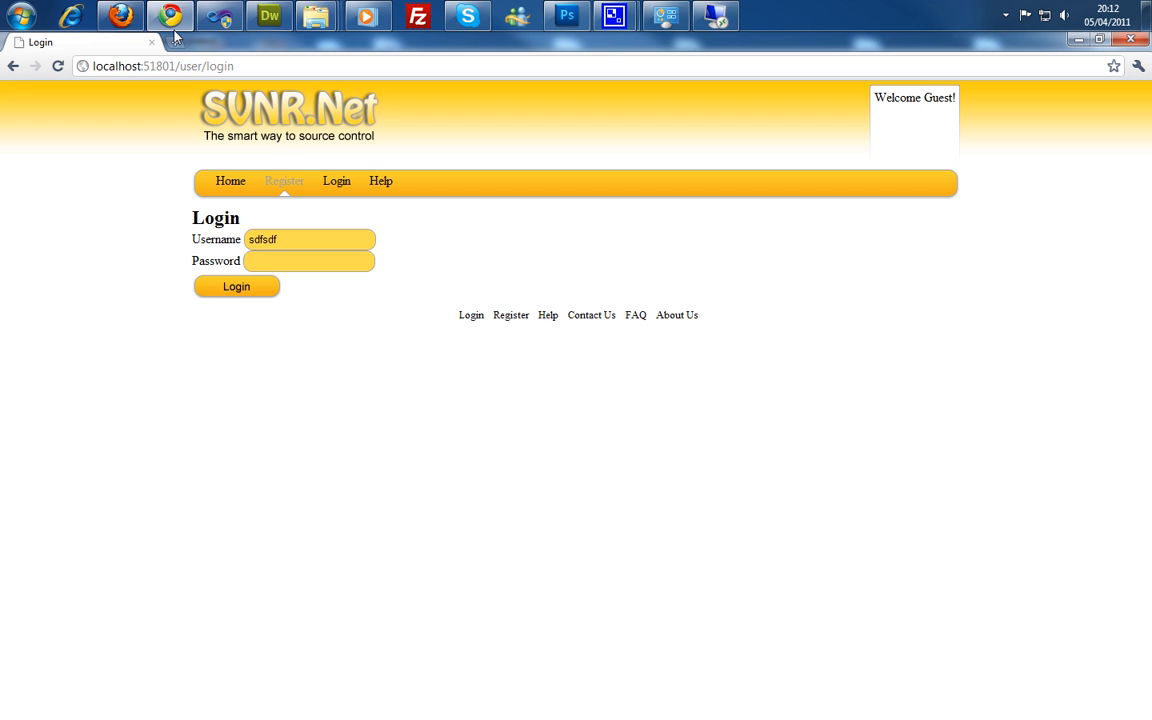
{"action": "mouse_move", "coordinate": [220, 16]}
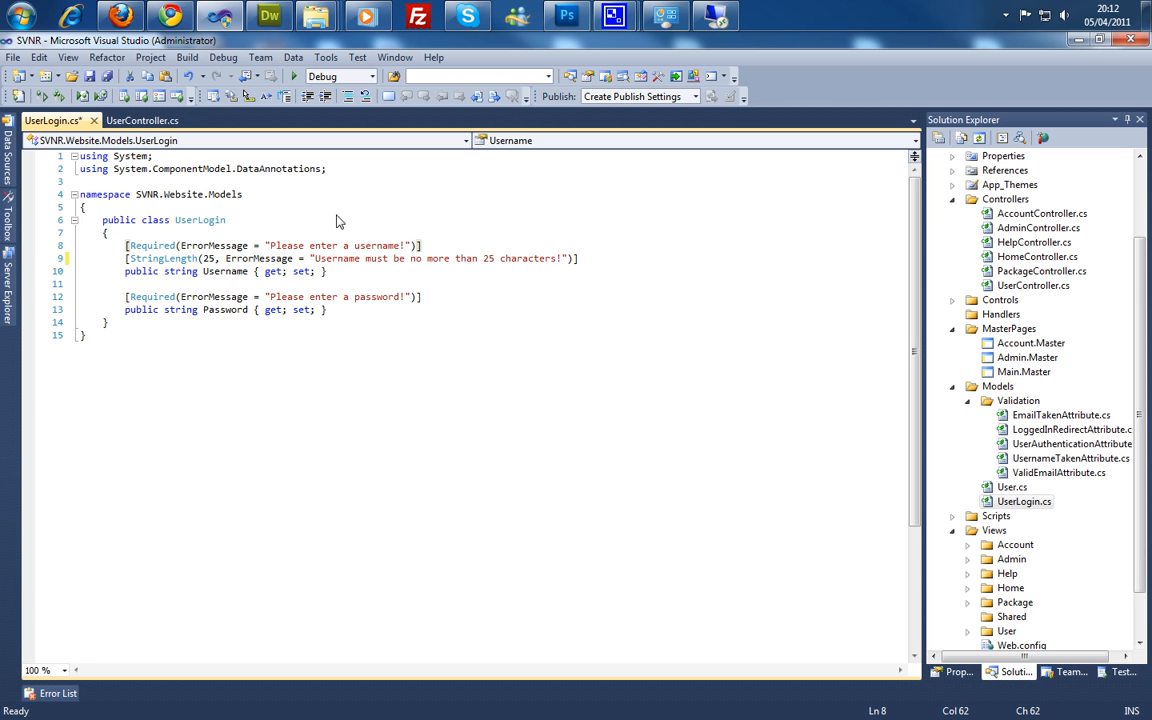
{"action": "mouse_move", "coordinate": [1018, 412]}
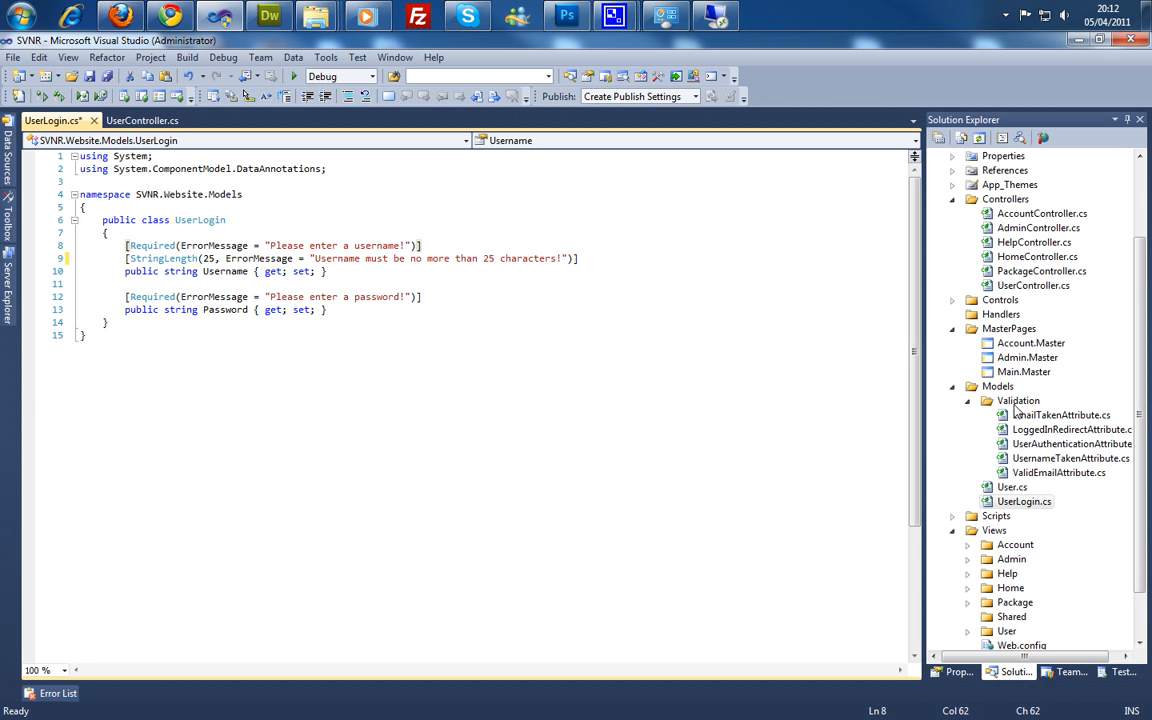
Add a new class named UserExistInDataAttribute.cs to the Models Validation folder.
{"action": "left_click", "coordinate": [1016, 400]}
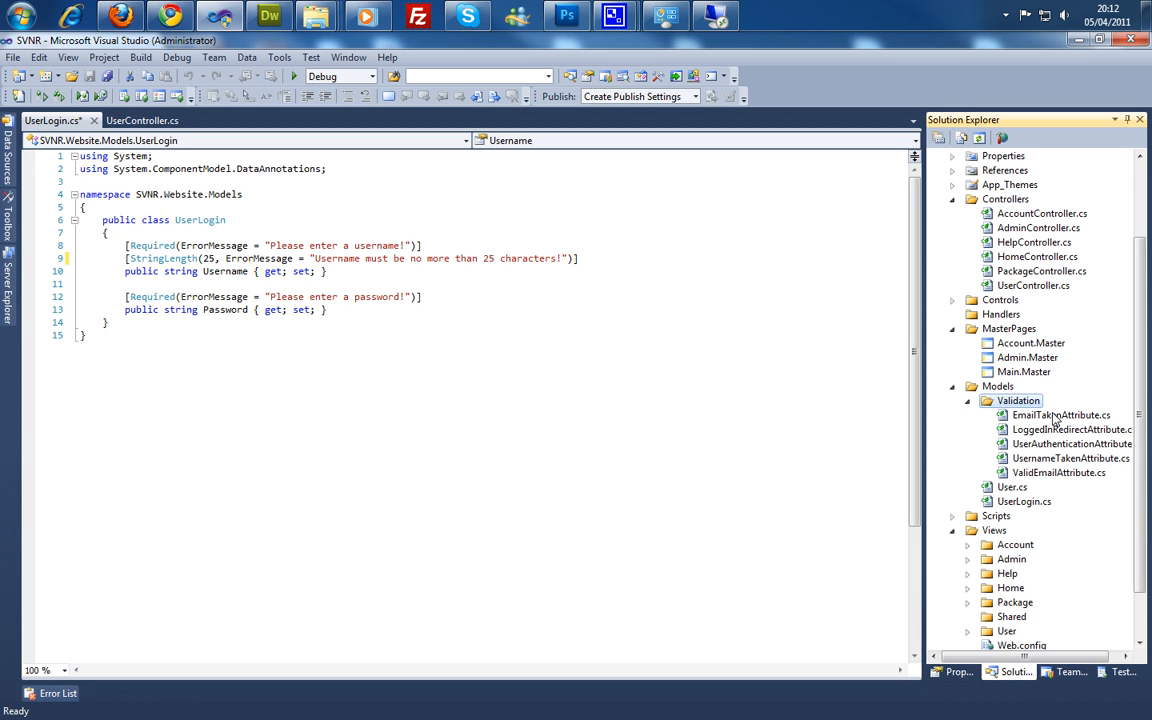
{"action": "mouse_move", "coordinate": [1056, 420]}
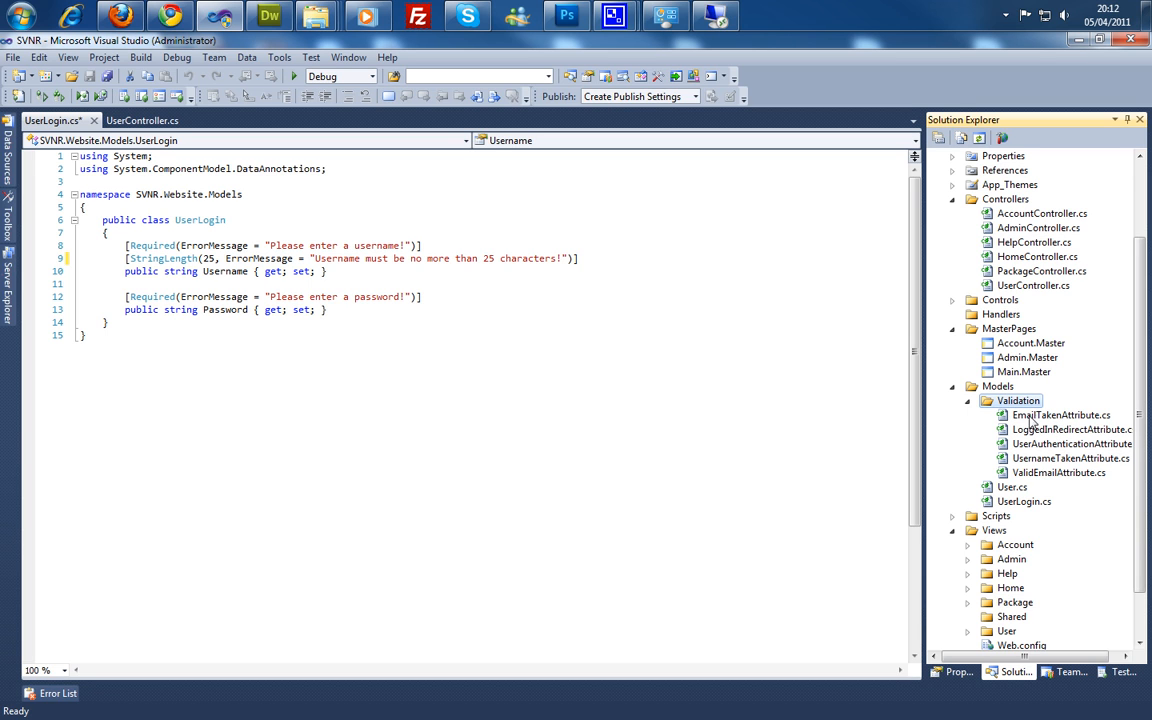
{"action": "right_click", "coordinate": [1018, 400]}
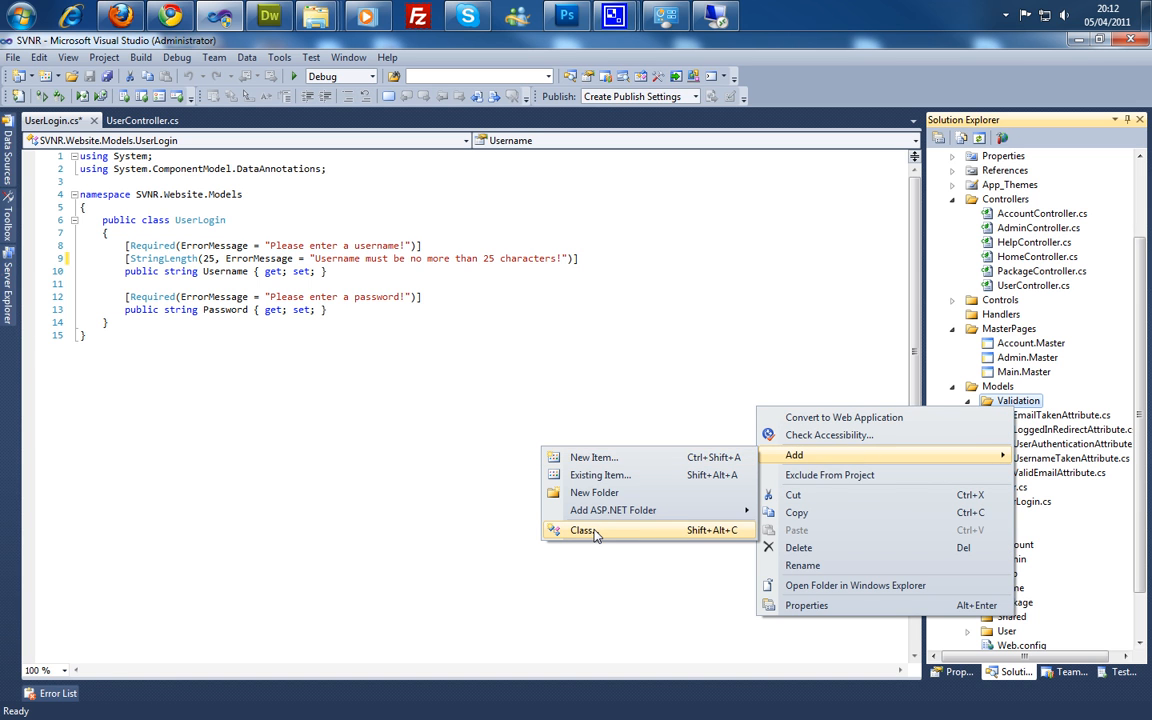
{"action": "left_click", "coordinate": [584, 530]}
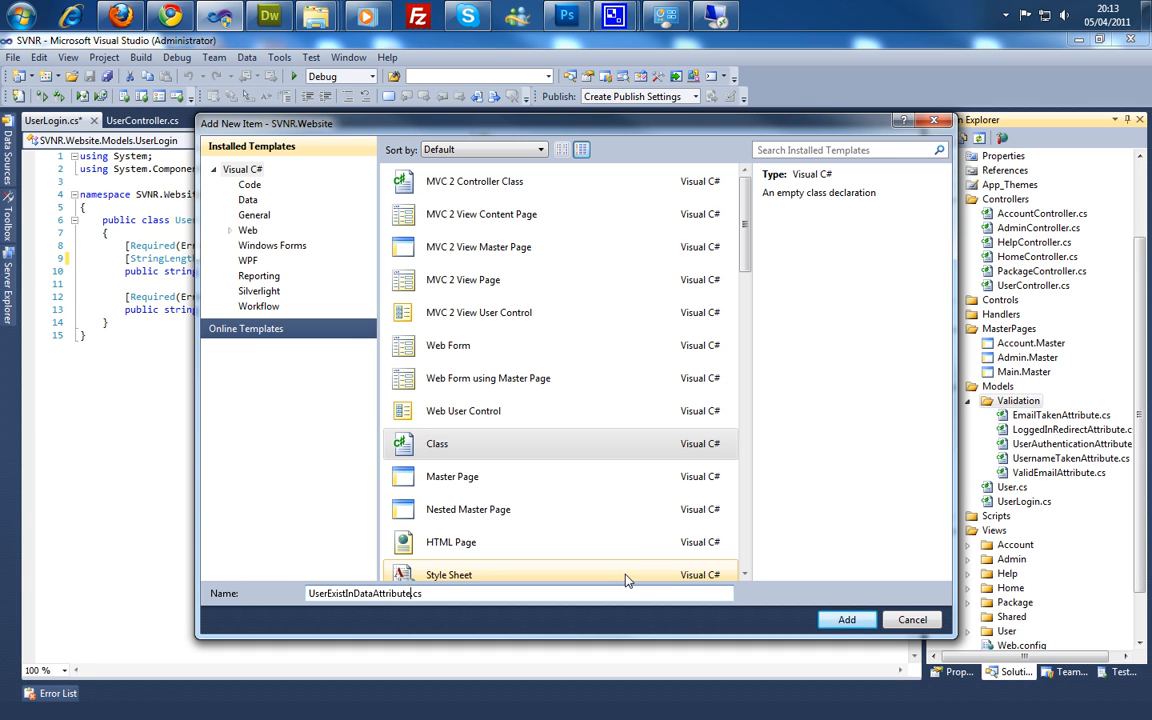
Create the class file and set its usings to System.ComponentModel.DataAnnotations and System.Web.Mvc.
{"action": "left_click", "coordinate": [846, 620]}
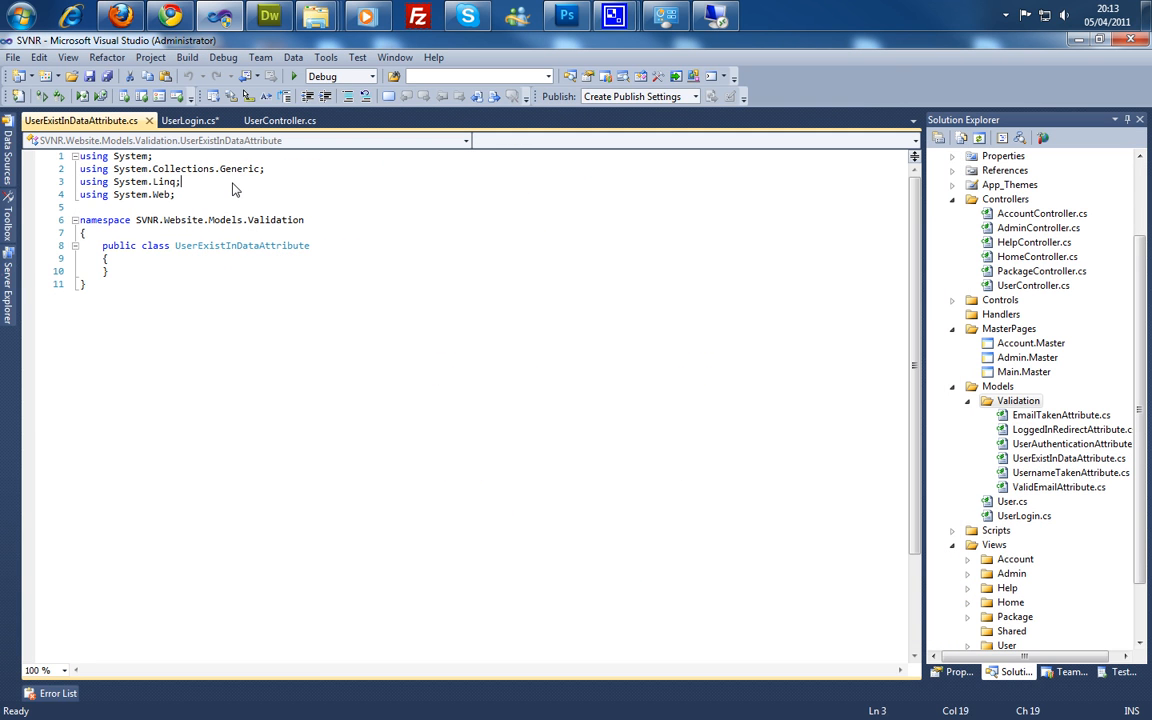
{"action": "left_click", "coordinate": [166, 182]}
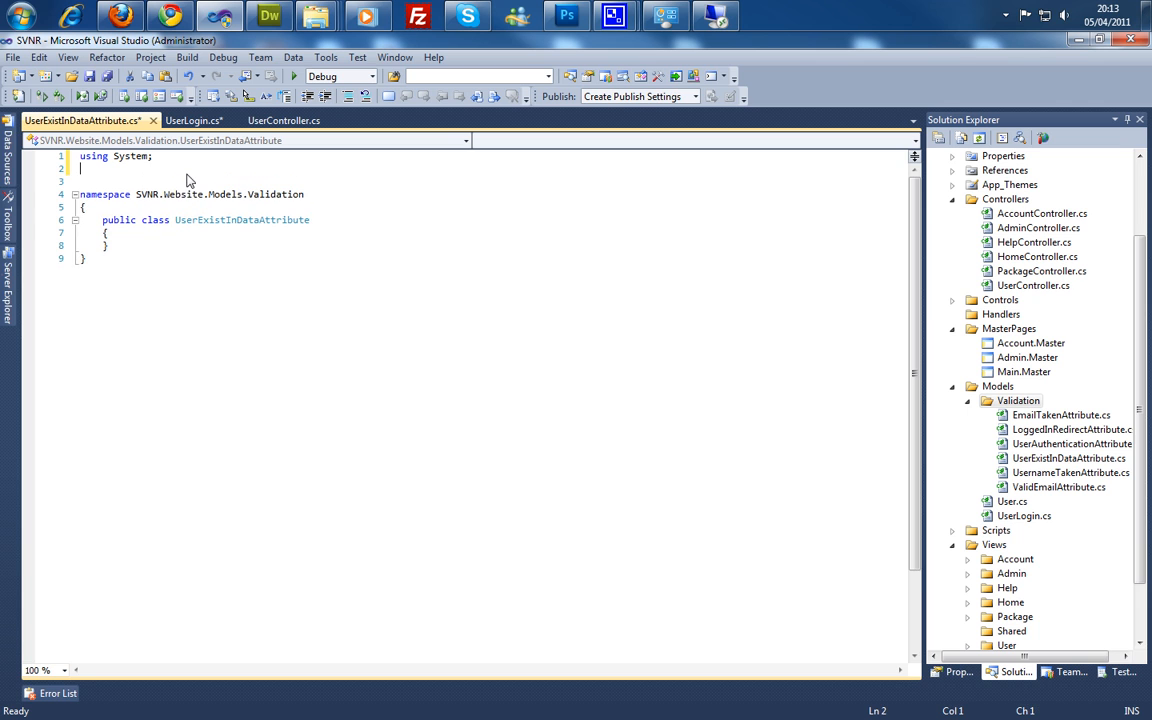
{"action": "type", "text": "using Syste"}
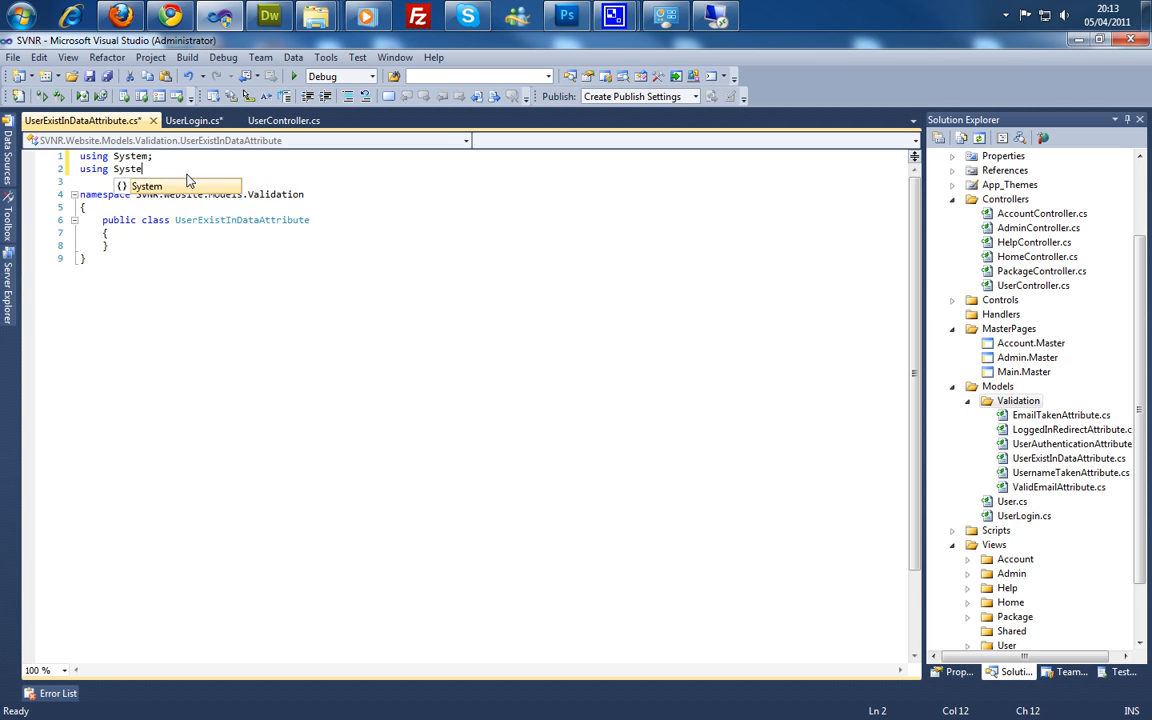
{"action": "type", "text": "ComponentModel."}
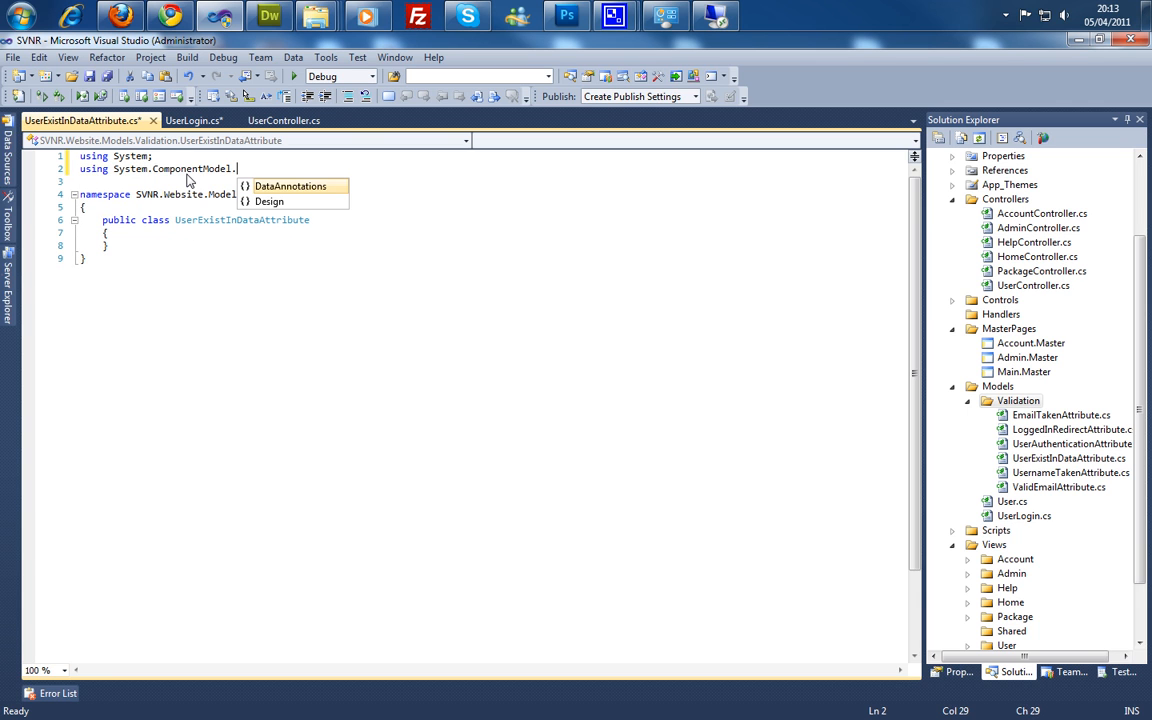
{"action": "type", "text": "DataAnnotations;"}
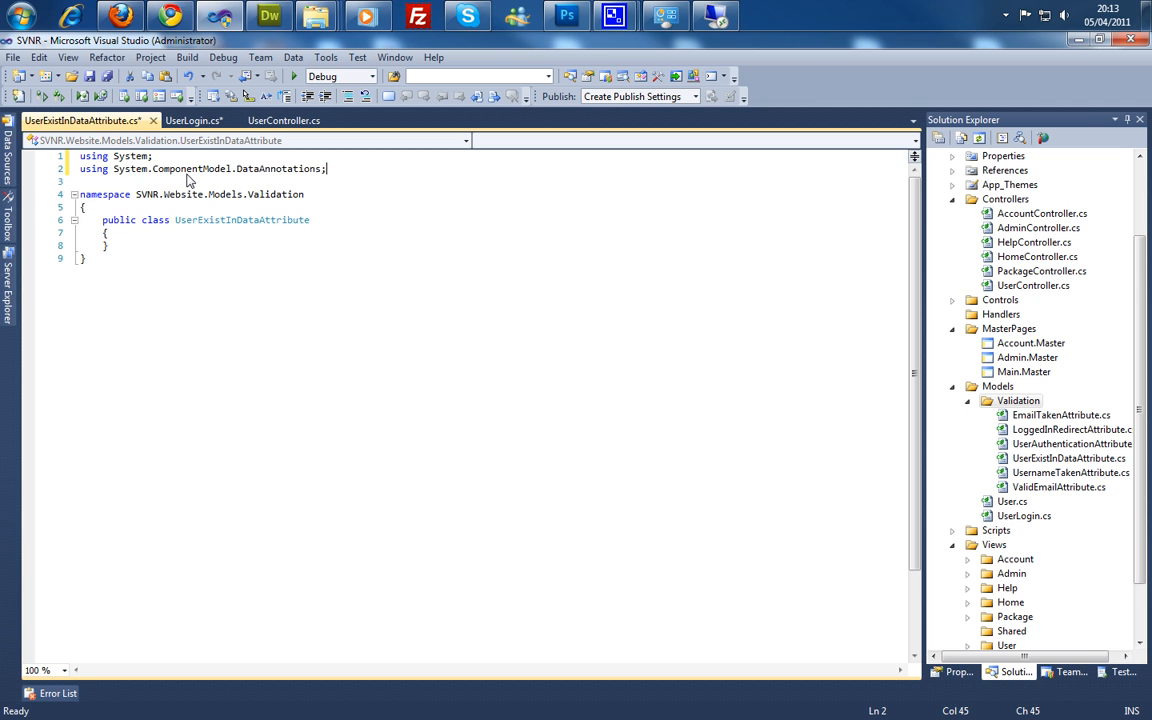
{"action": "type", "text": "using"}
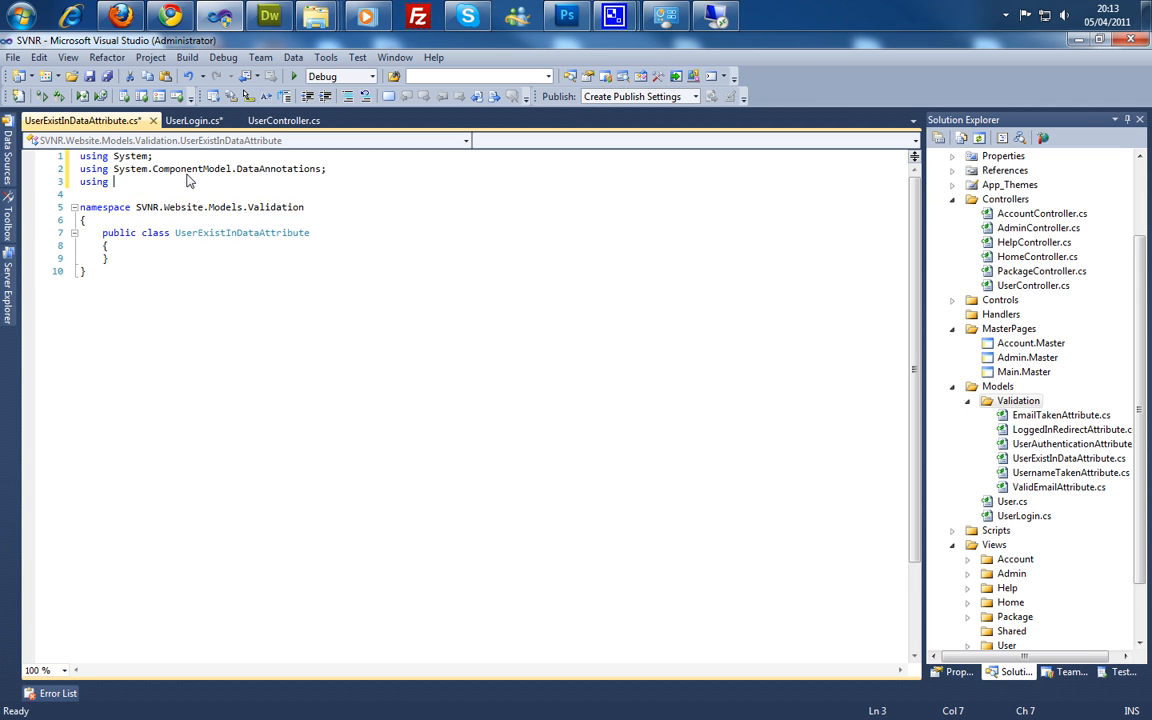
{"action": "type", "text": "System.m"}
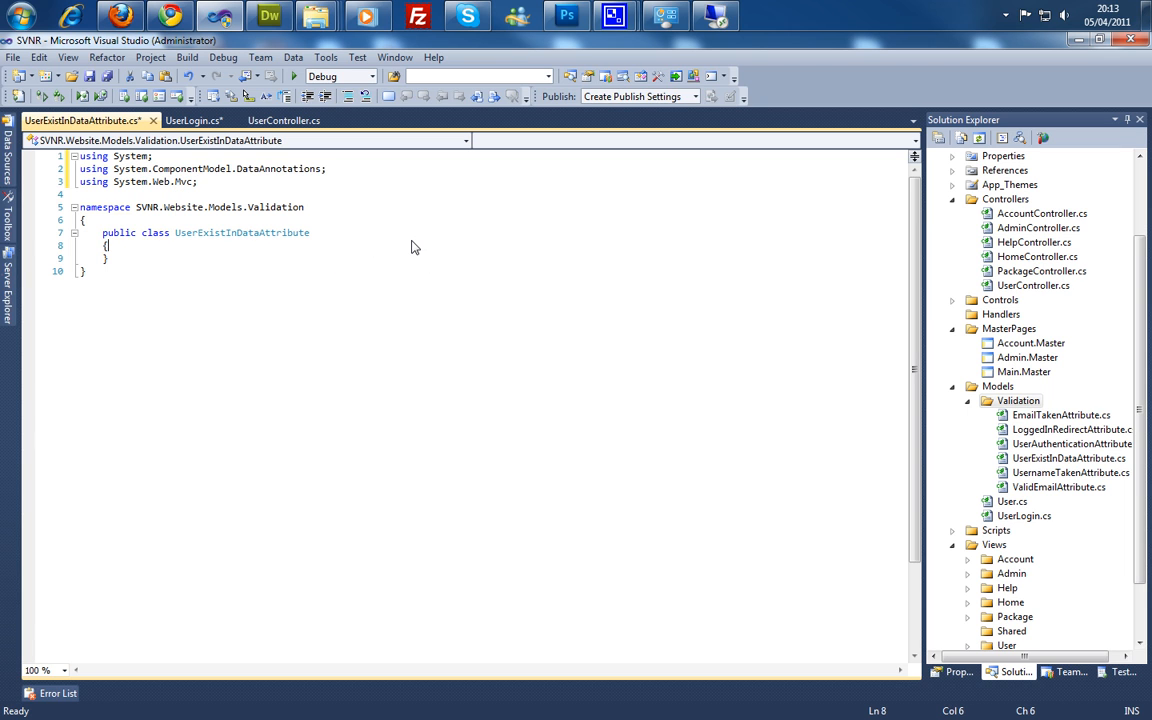
Make UserExistInDataAttribute derive from ValidationAttribute.
{"action": "double_click", "coordinate": [242, 232]}
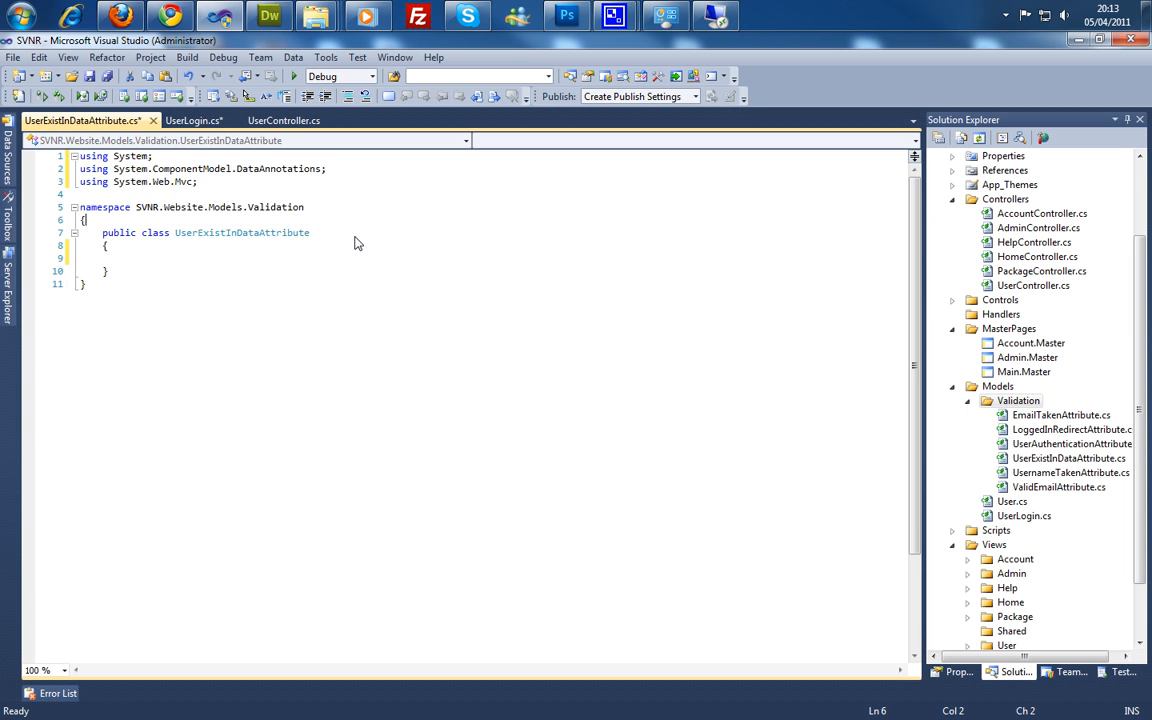
{"action": "double_click", "coordinate": [242, 232]}
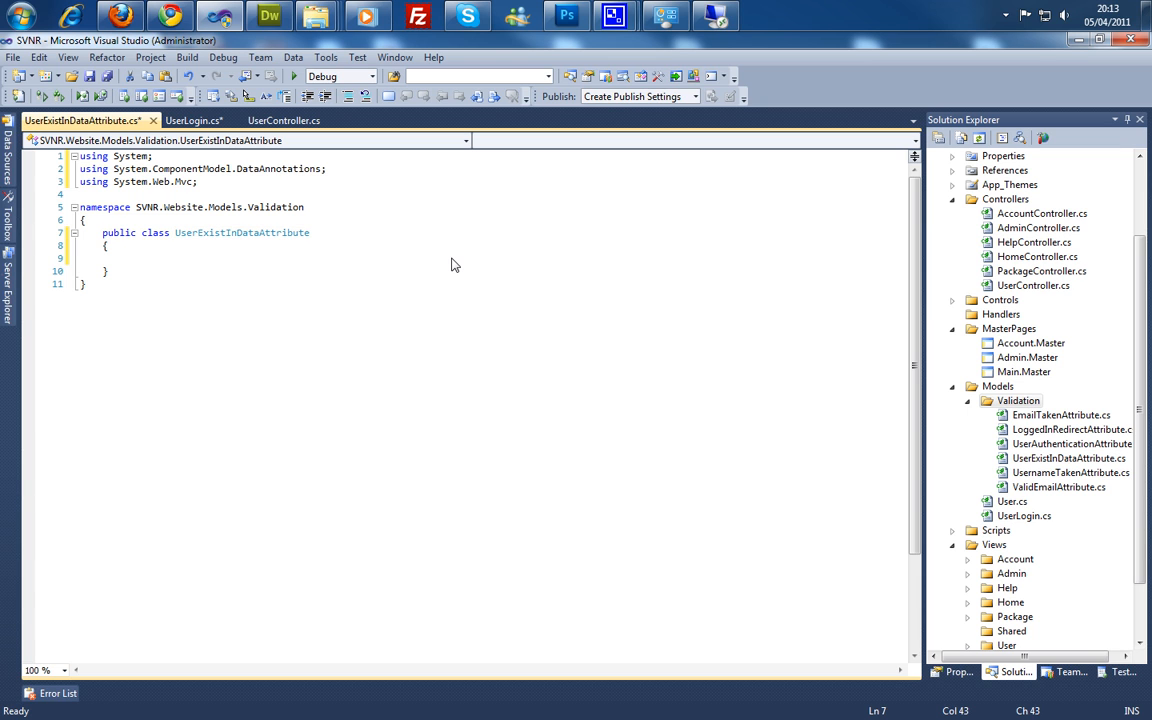
{"action": "type", "text": ": Valida"}
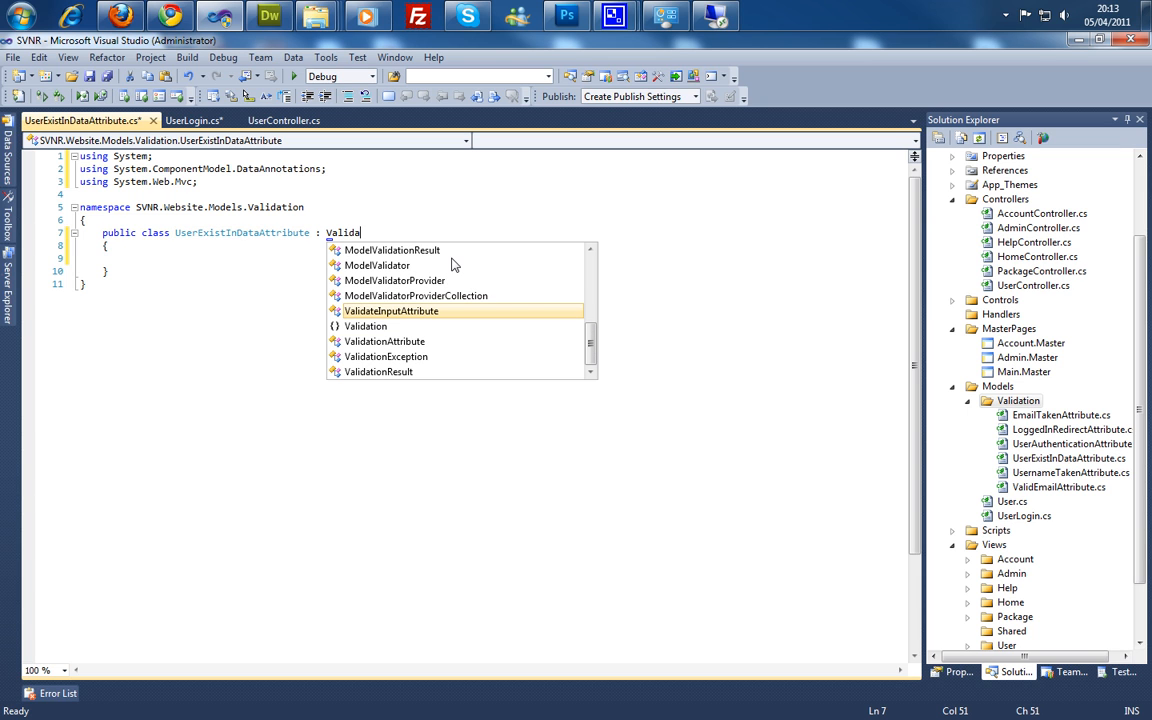
{"action": "type", "text": "tion"}
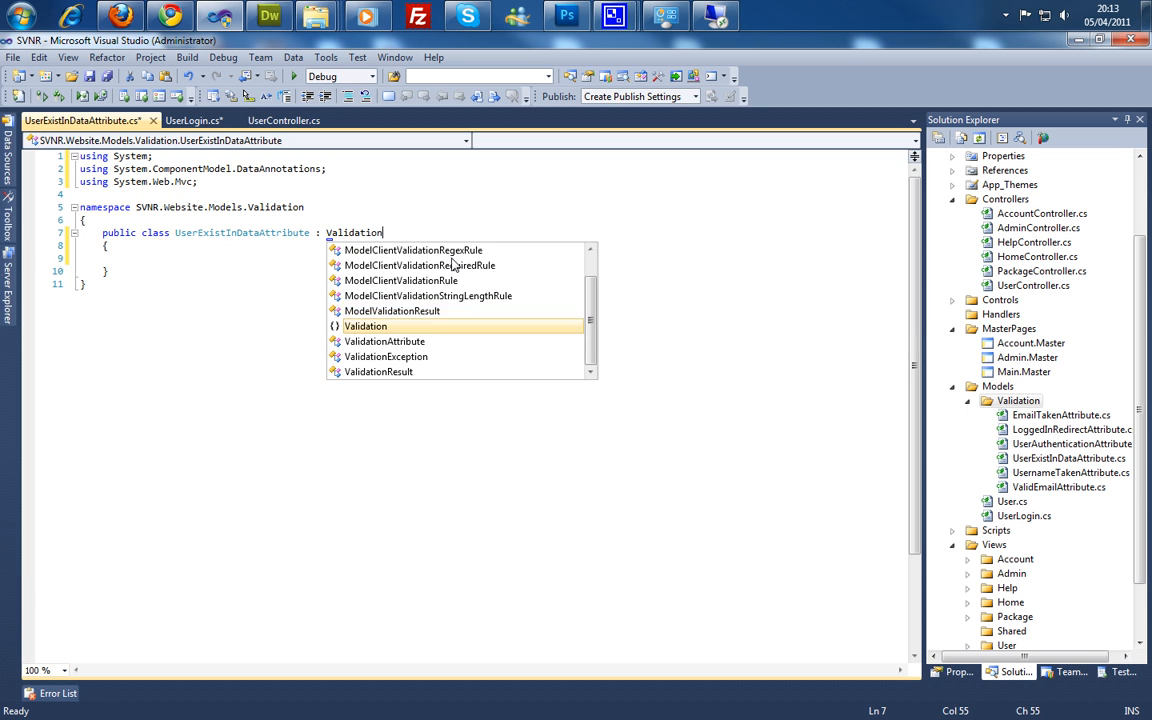
{"action": "type", "text": "Attr"}
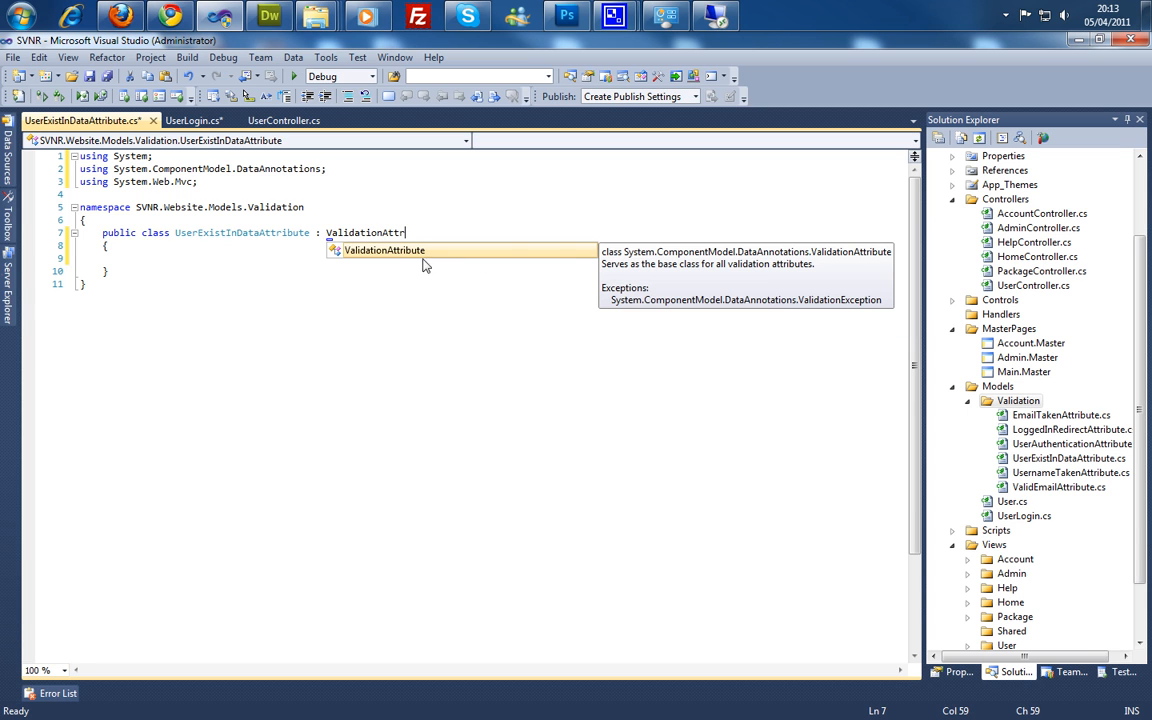
{"action": "key", "text": "Tab"}
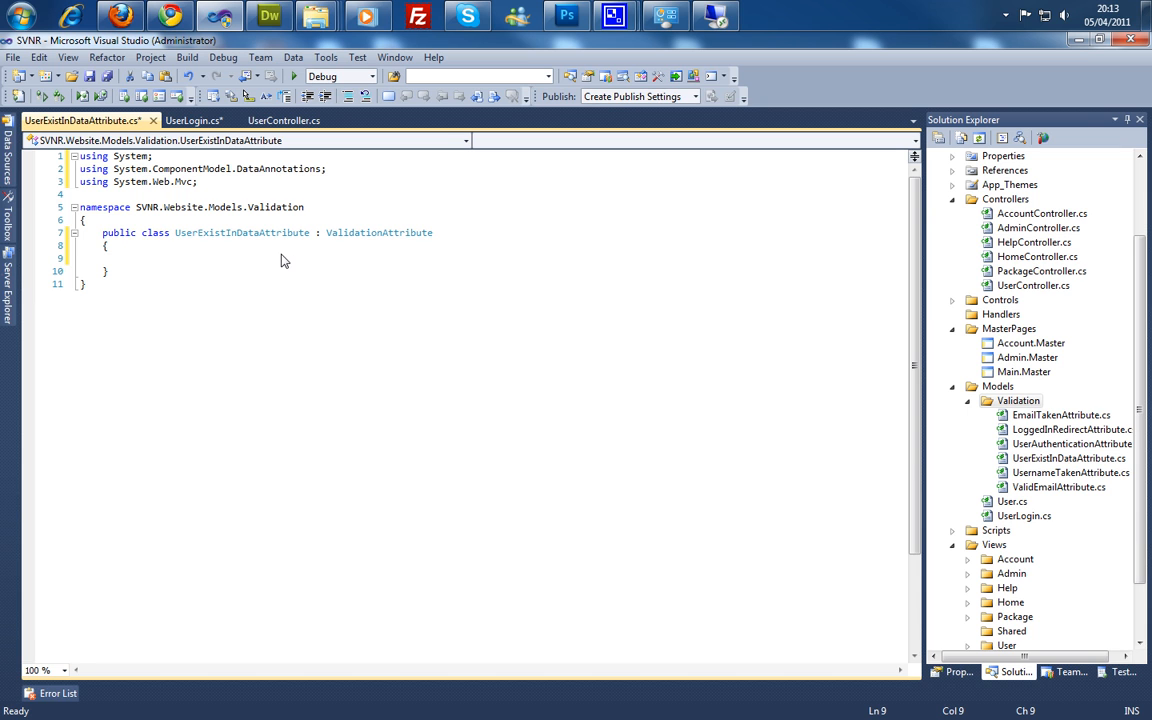
{"action": "mouse_move", "coordinate": [380, 232]}
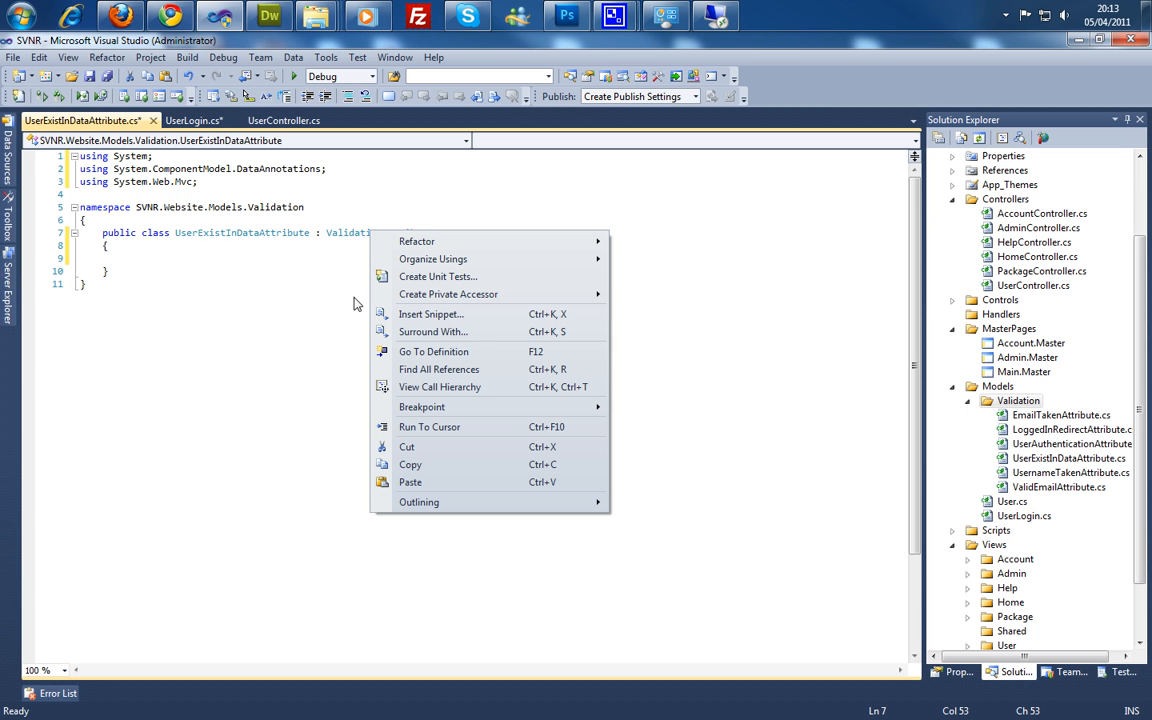
{"action": "mouse_move", "coordinate": [432, 352]}
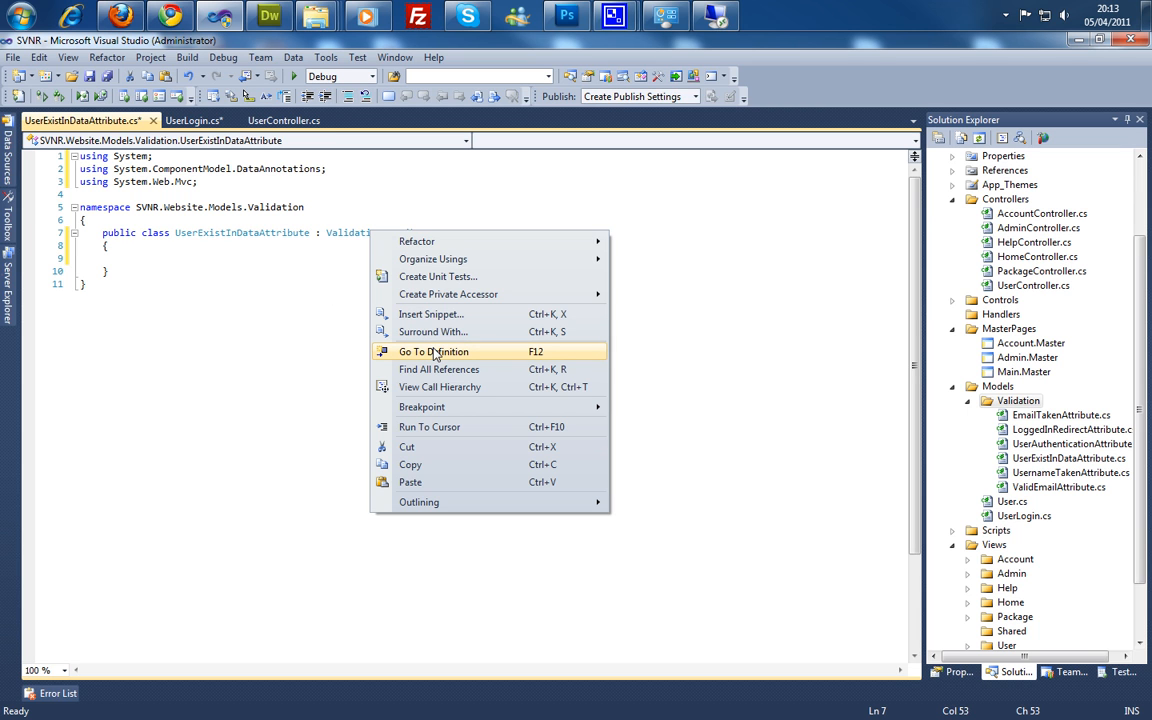
Inspect ValidationAttribute's ErrorMessage property and IsValid(object value) method in its metadata.
{"action": "left_click", "coordinate": [432, 352]}
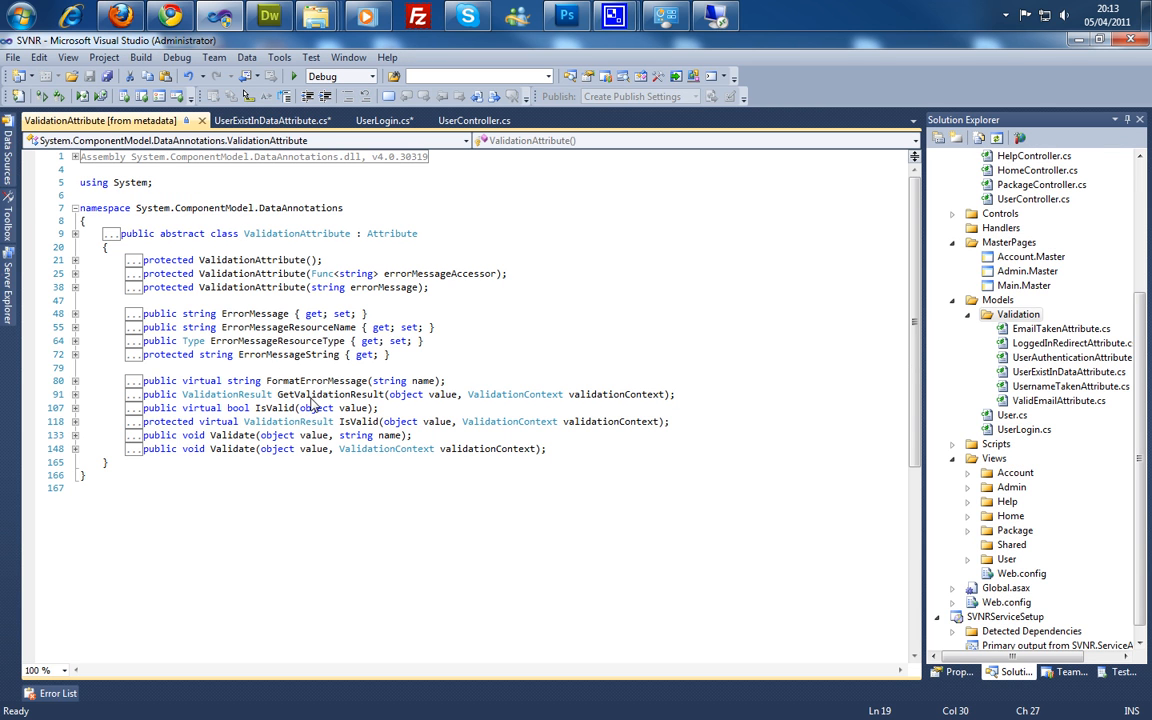
{"action": "double_click", "coordinate": [256, 312]}
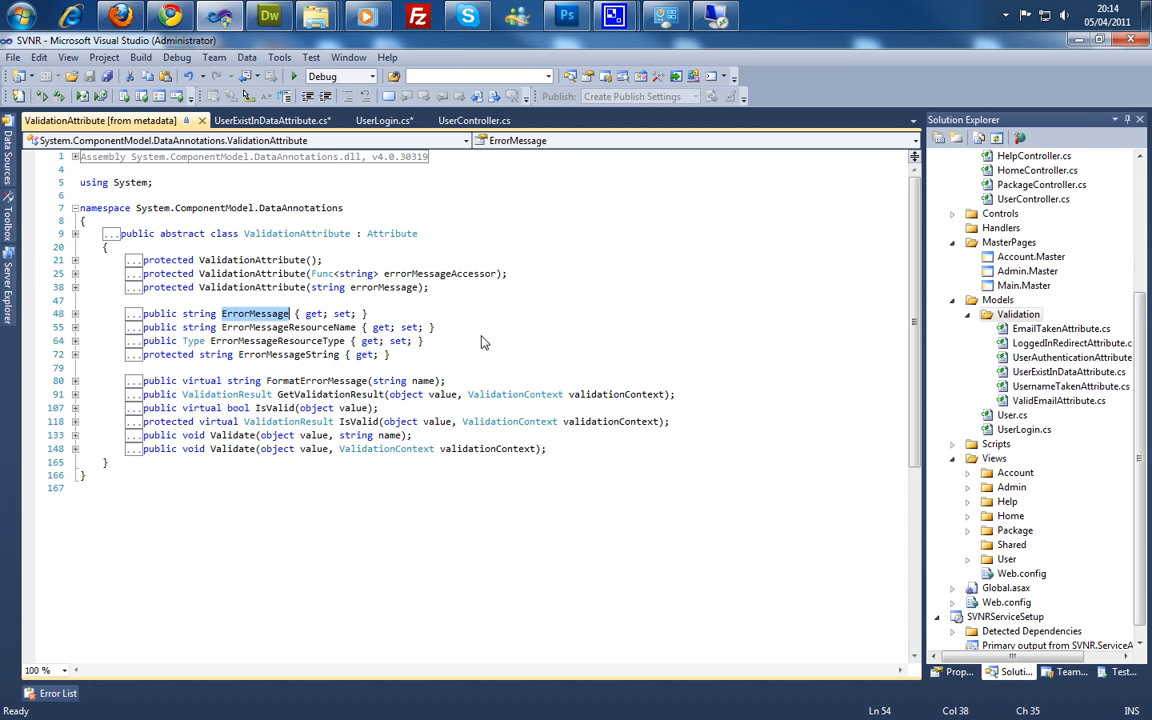
{"action": "mouse_move", "coordinate": [348, 424]}
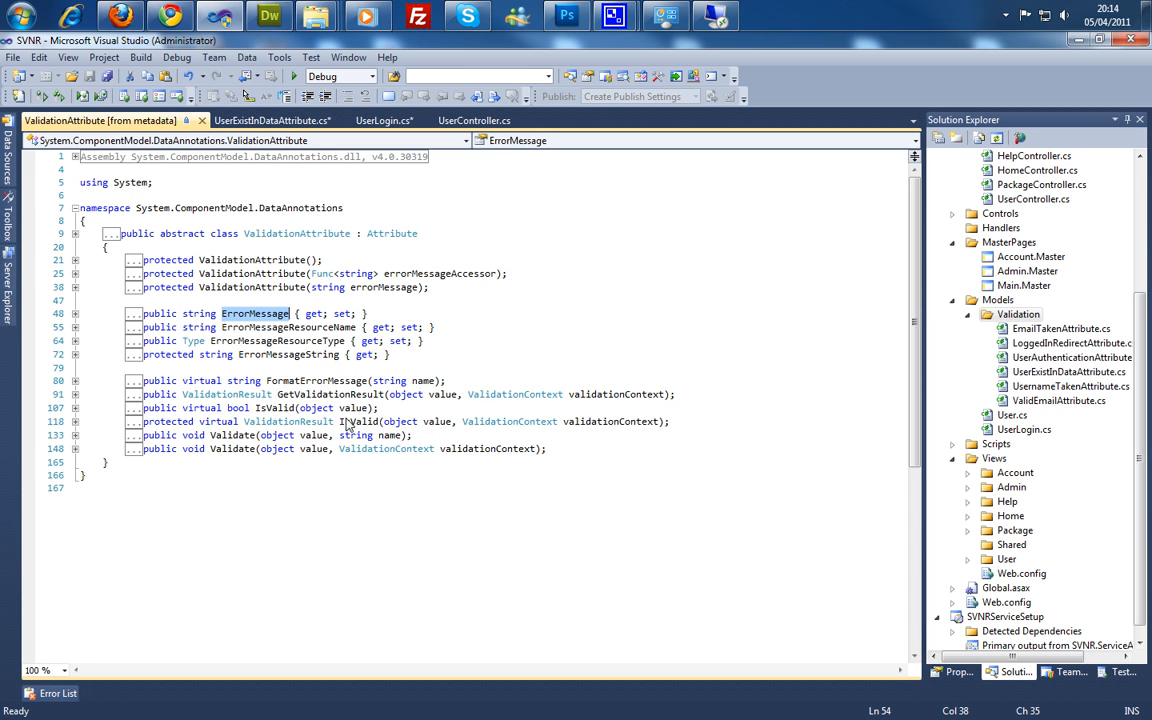
{"action": "left_click", "coordinate": [276, 408]}
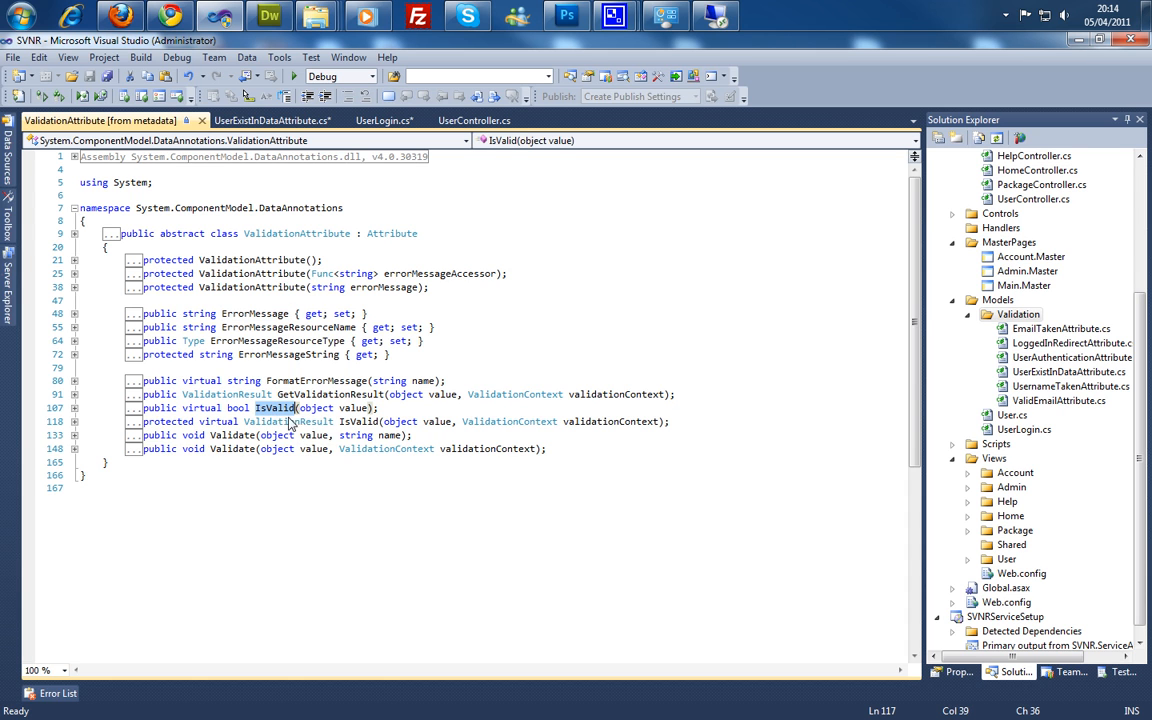
{"action": "double_click", "coordinate": [200, 408]}
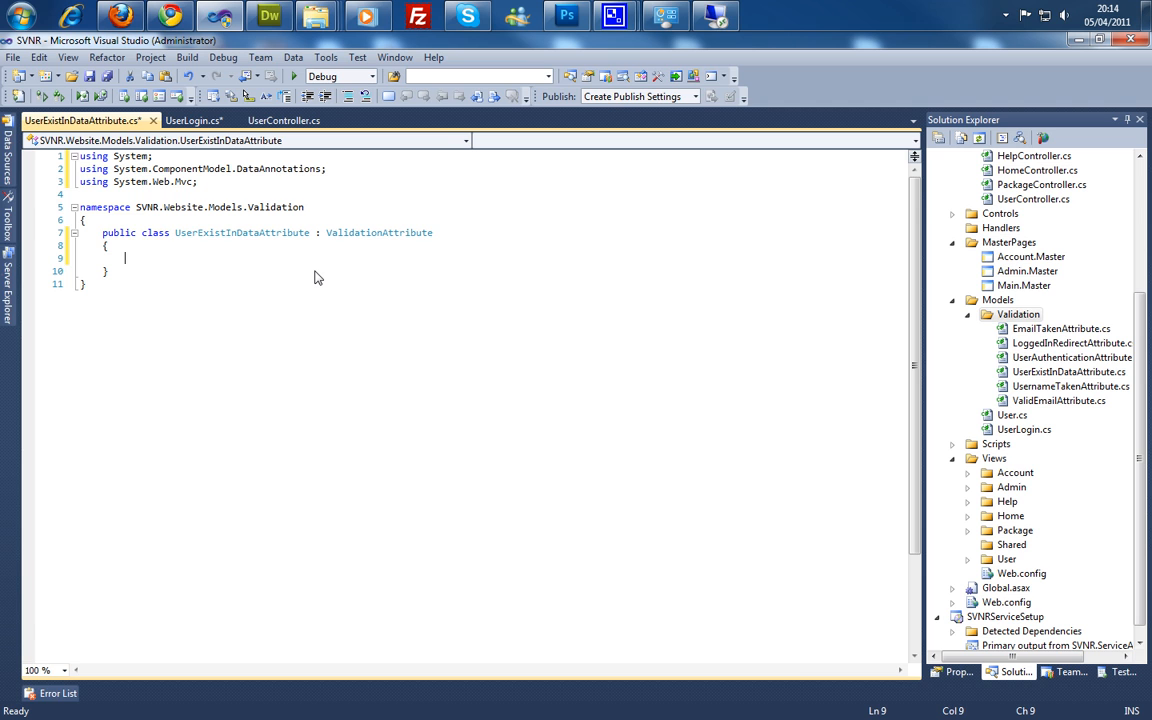
Begin the 'public override bool' declaration, checking the ValidationAttribute definition again.
{"action": "type", "text": "p"}
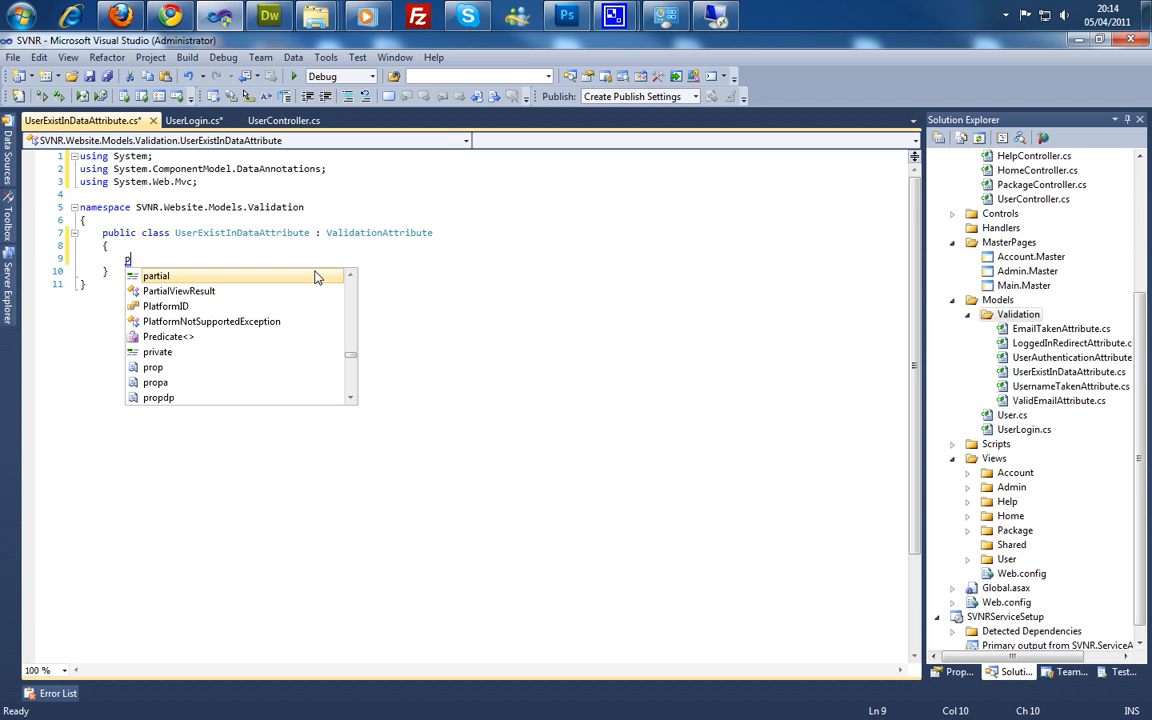
{"action": "mouse_move", "coordinate": [224, 260]}
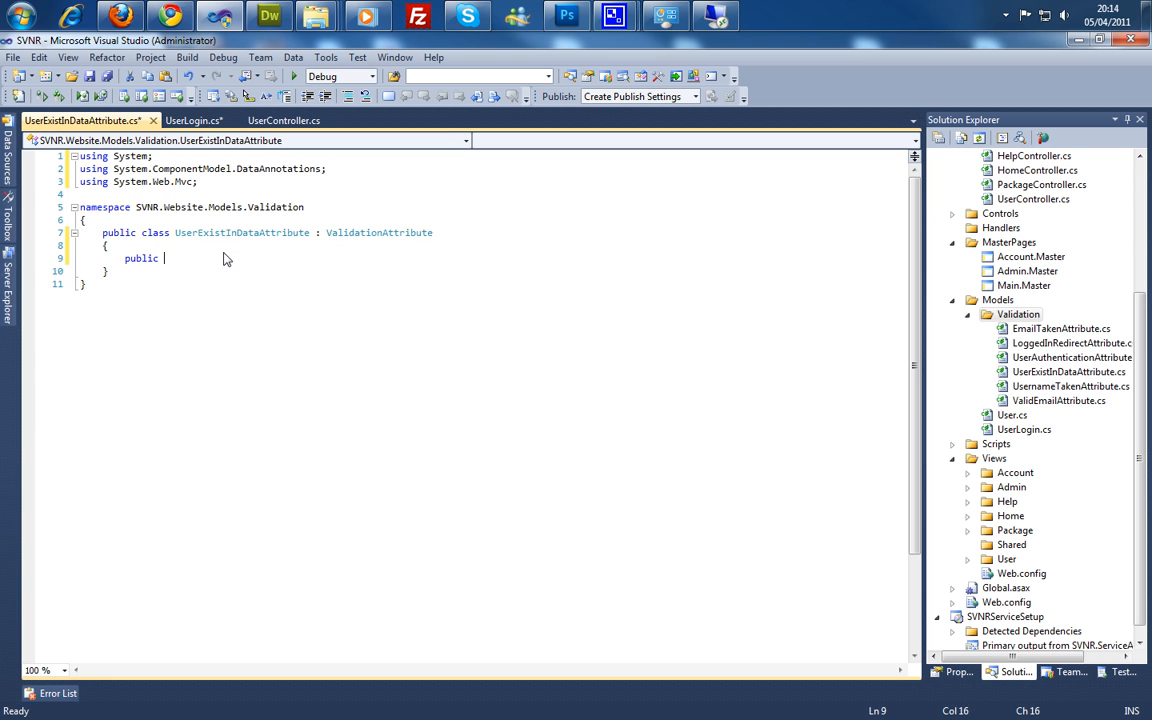
{"action": "type", "text": "override b"}
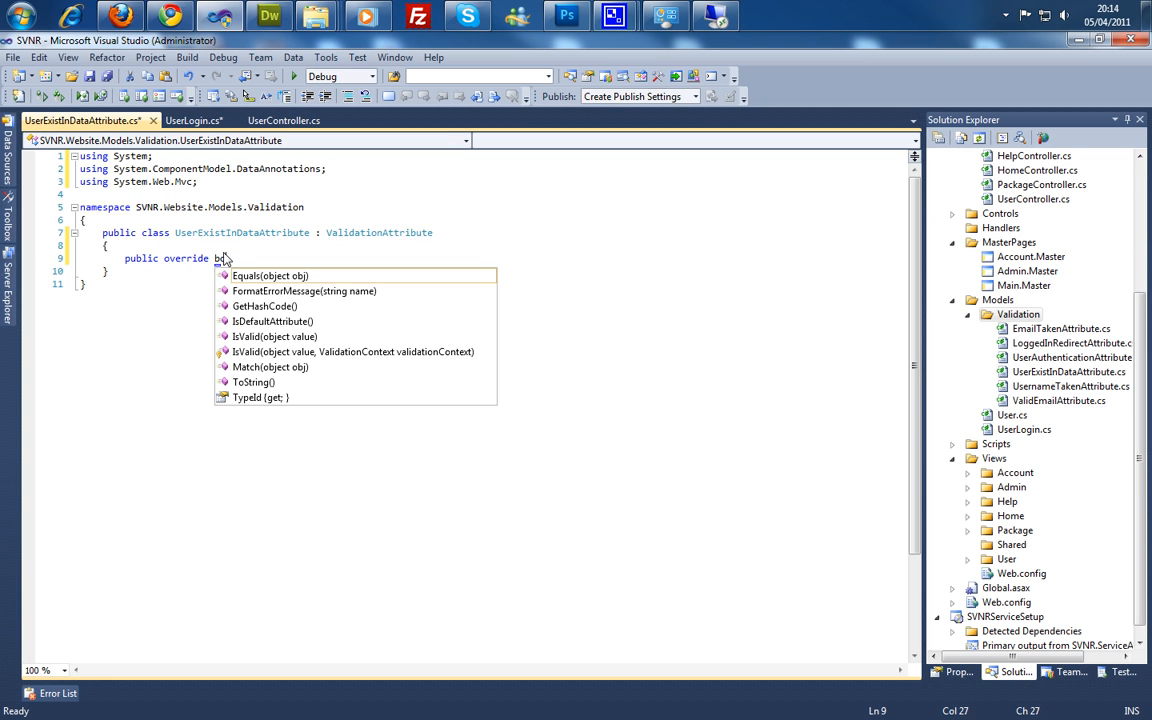
{"action": "type", "text": "ool"}
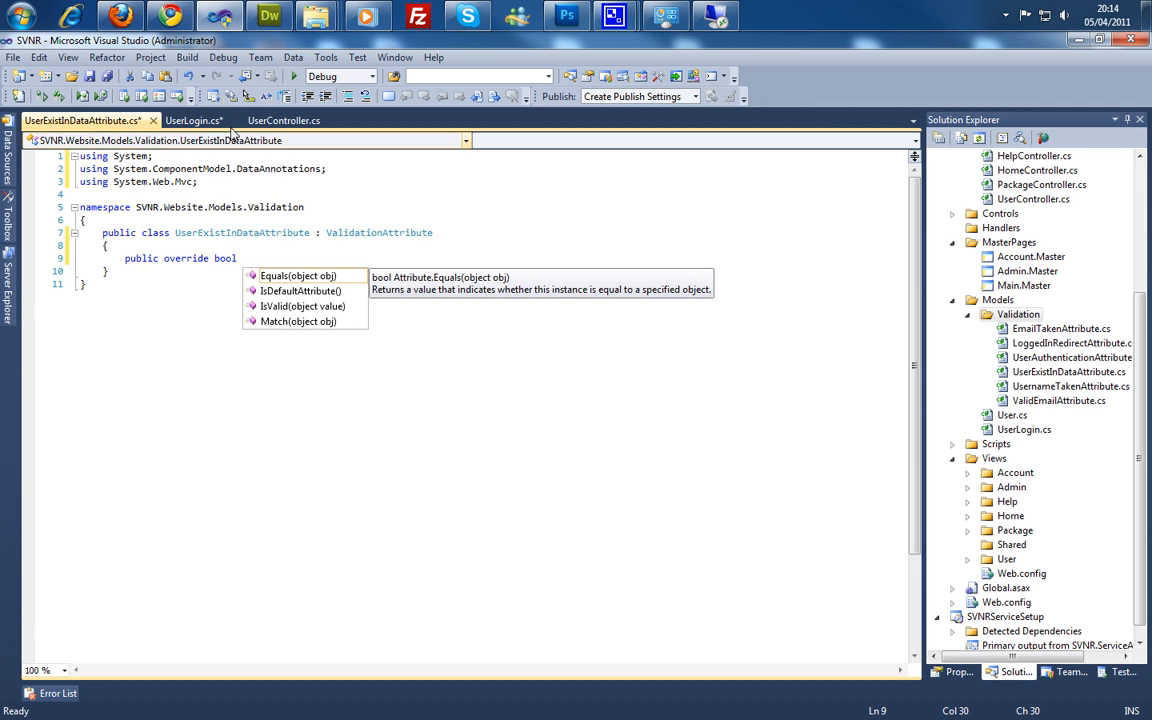
{"action": "right_click", "coordinate": [360, 240]}
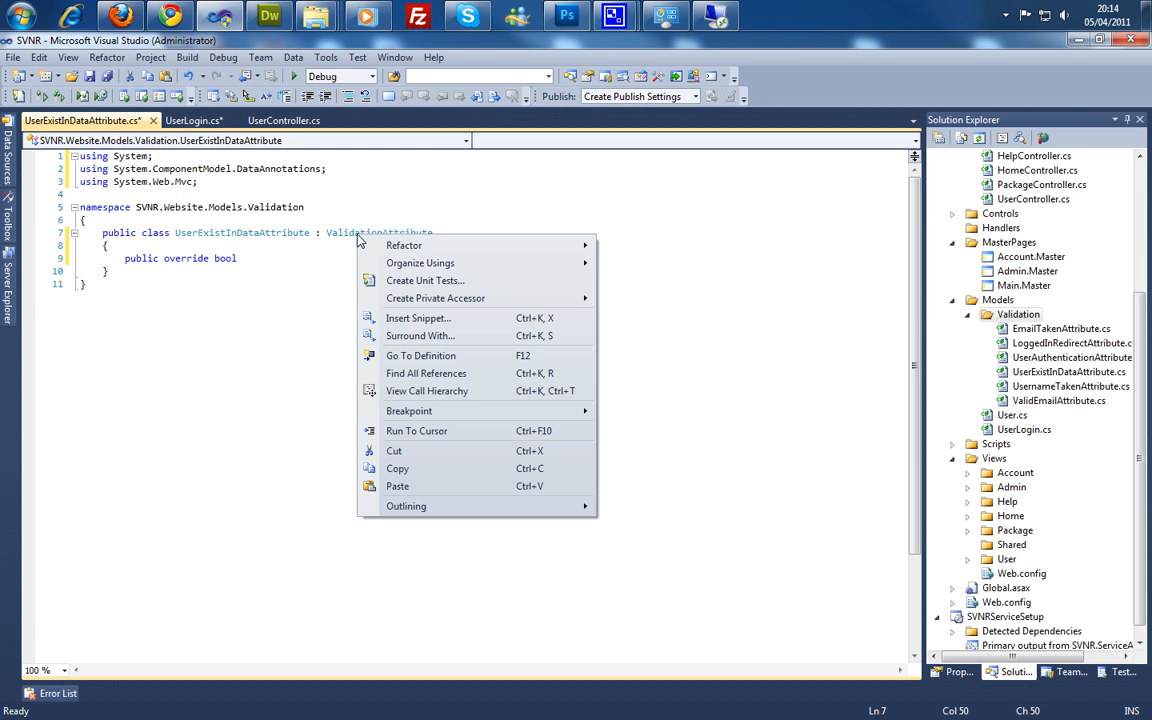
{"action": "left_click", "coordinate": [420, 356]}
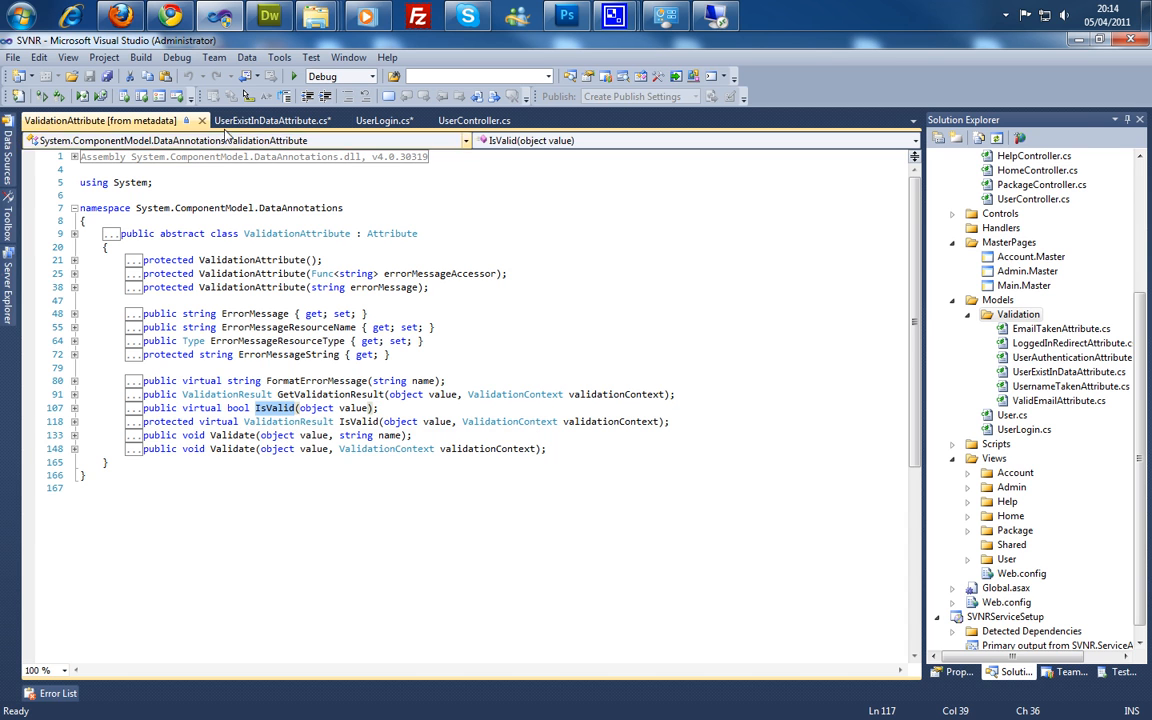
{"action": "left_click", "coordinate": [272, 120]}
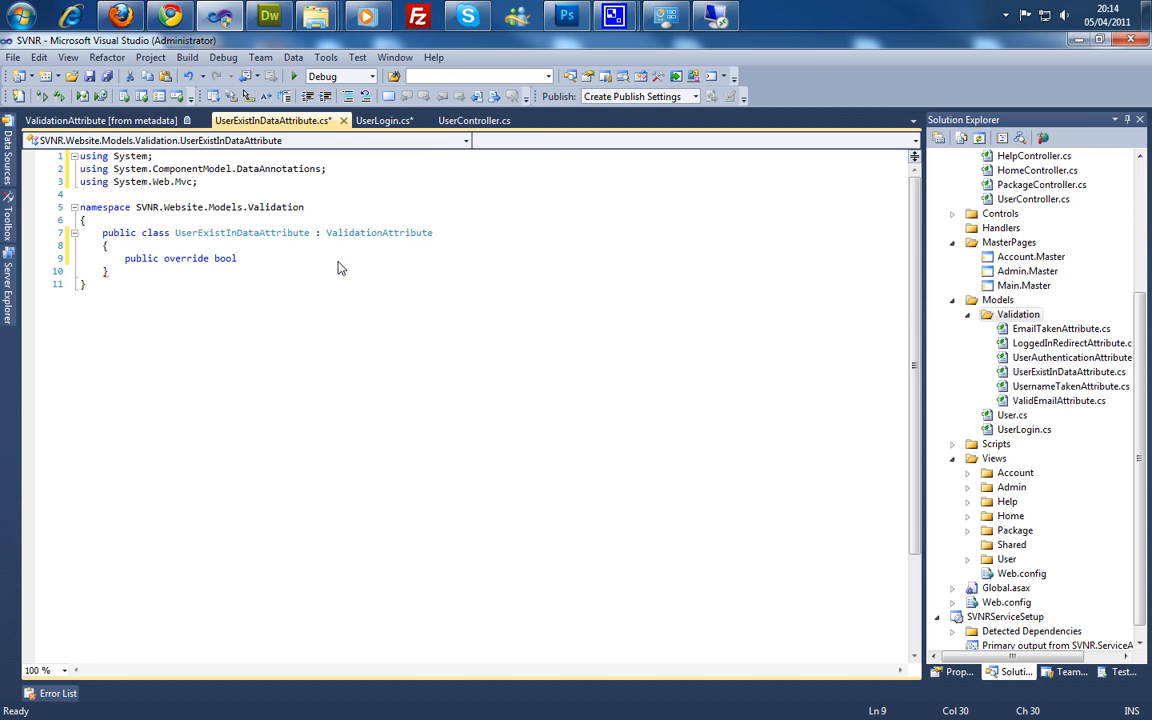
Complete the IsValid(object value) override with a body returning true.
{"action": "type", "text": "IsValid(obj"}
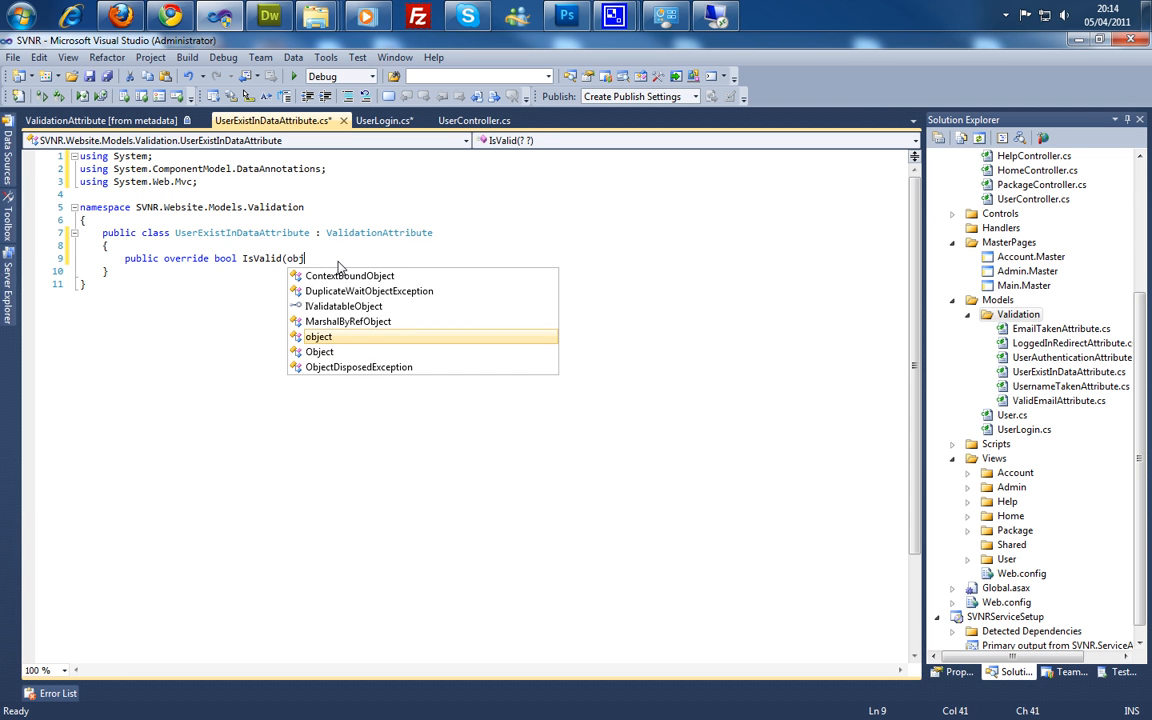
{"action": "type", "text": "ex"}
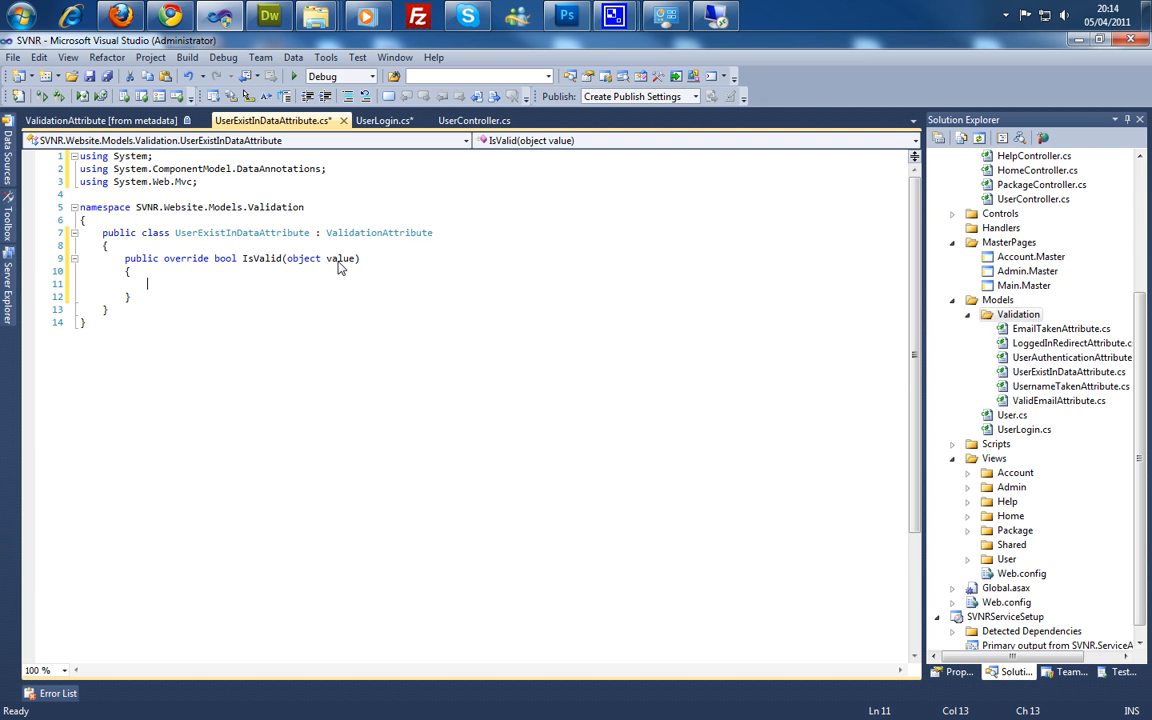
{"action": "type", "text": "re"}
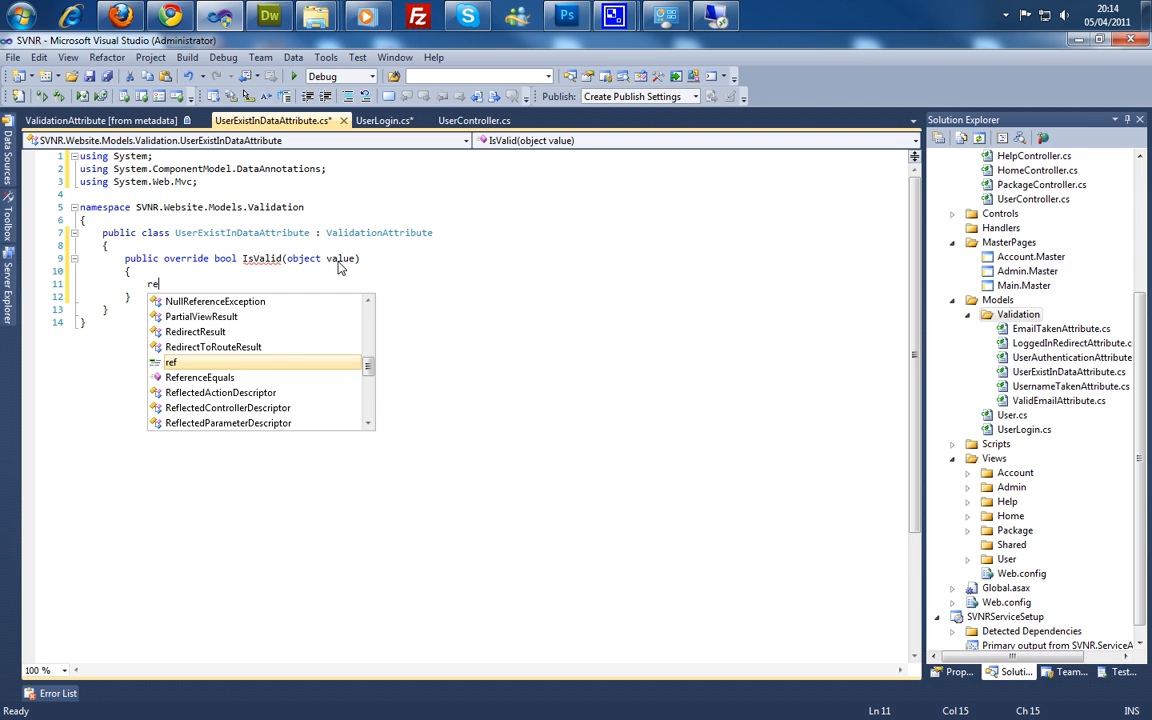
{"action": "type", "text": "turn true;"}
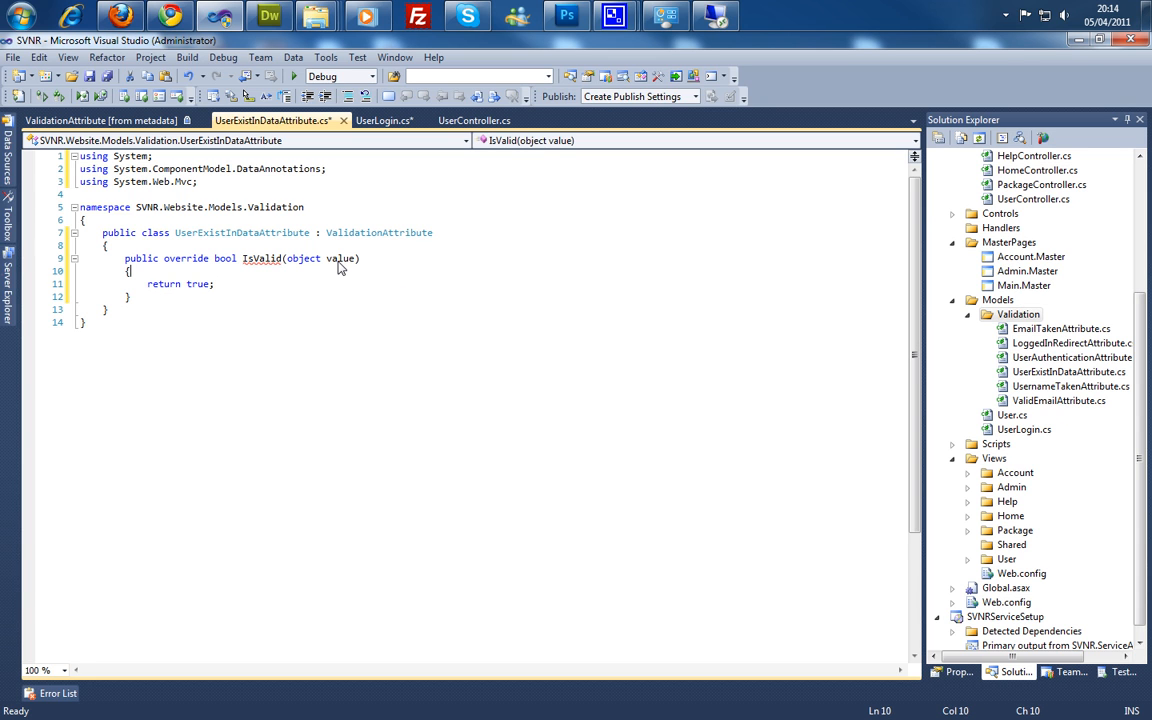
{"action": "key", "text": "enter"}
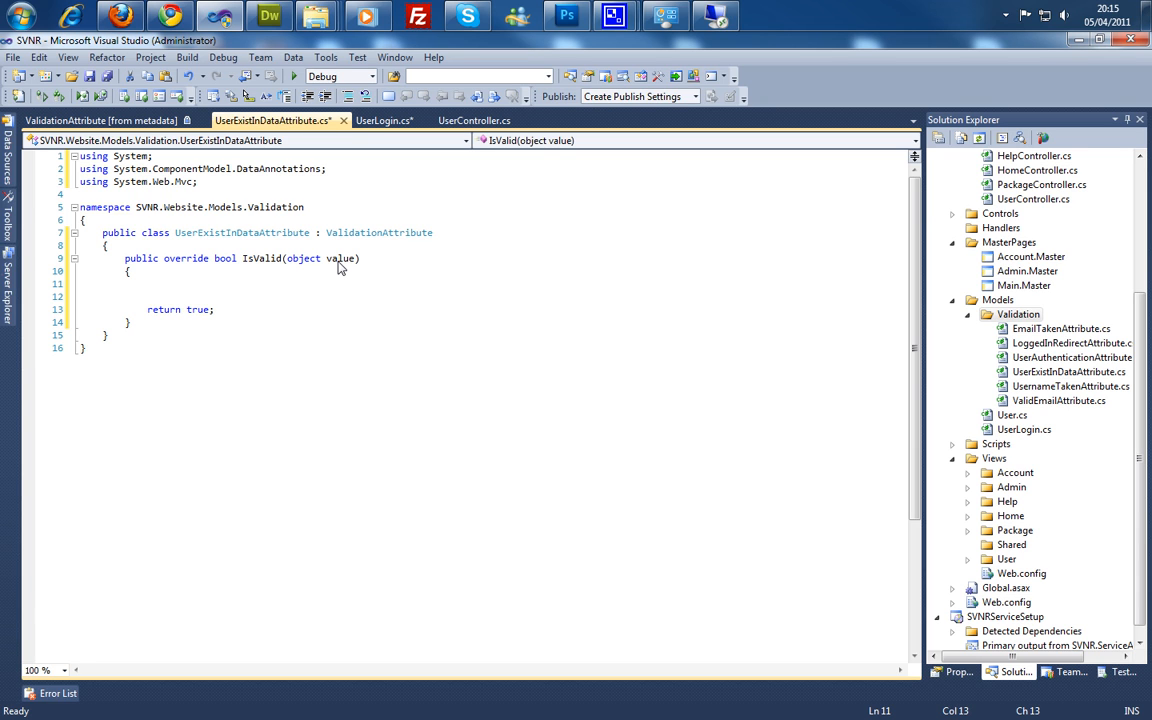
{"action": "mouse_move", "coordinate": [348, 258]}
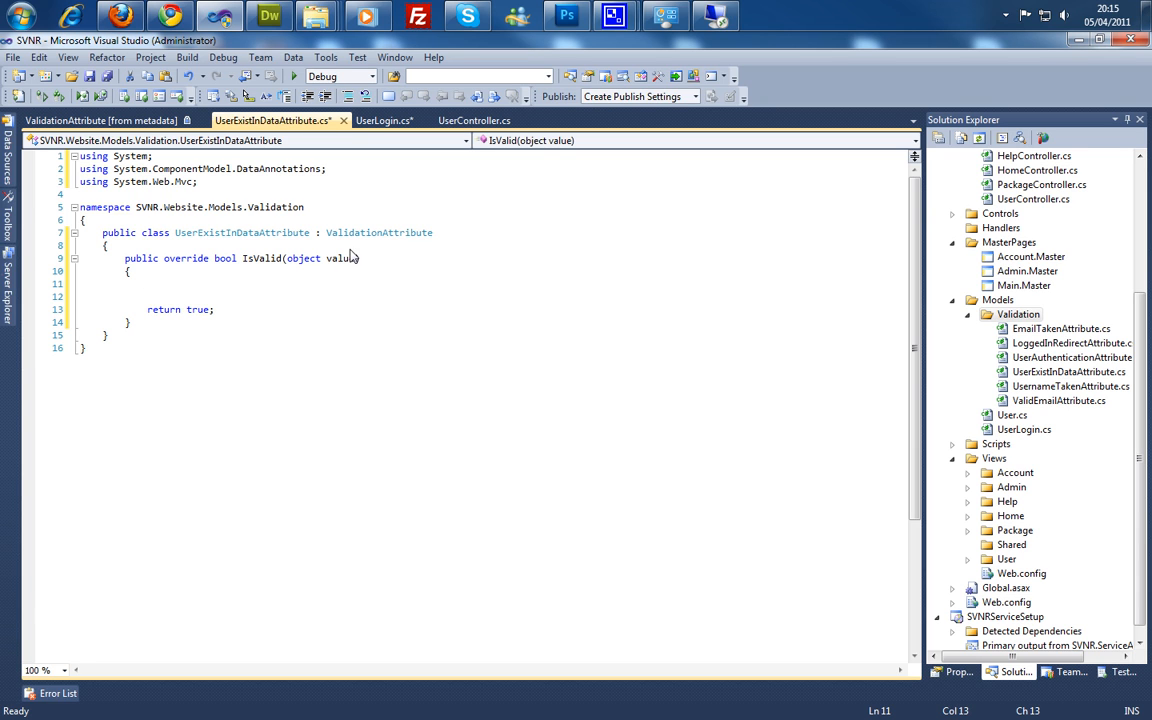
Add an 'if (value == null) { return true; }' check at the top of IsValid.
{"action": "double_click", "coordinate": [340, 258]}
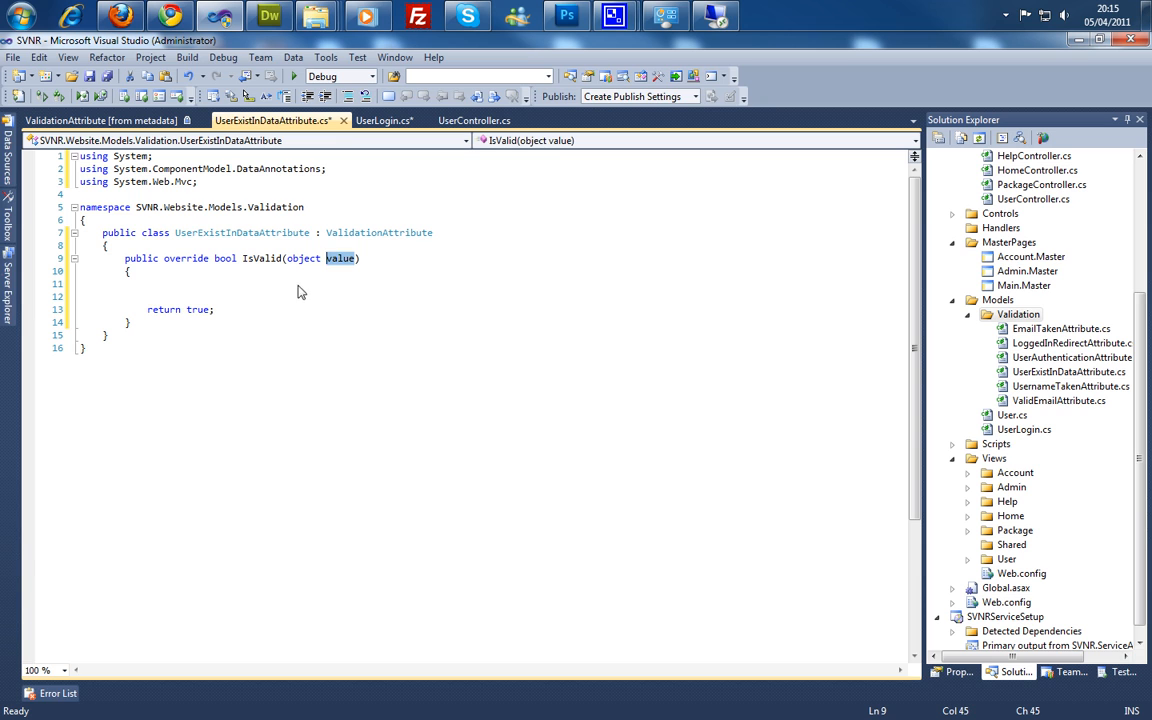
{"action": "left_click", "coordinate": [148, 284]}
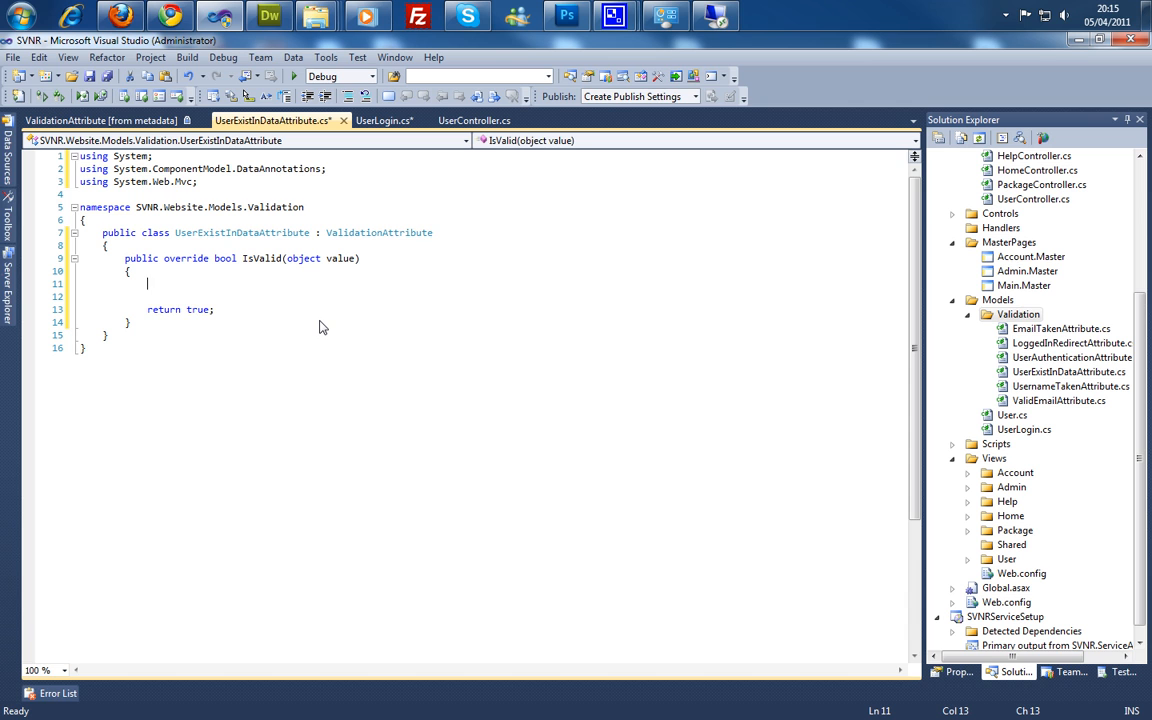
{"action": "type", "text": "if(value == null"}
{"action": "type", "text": "return true;"}
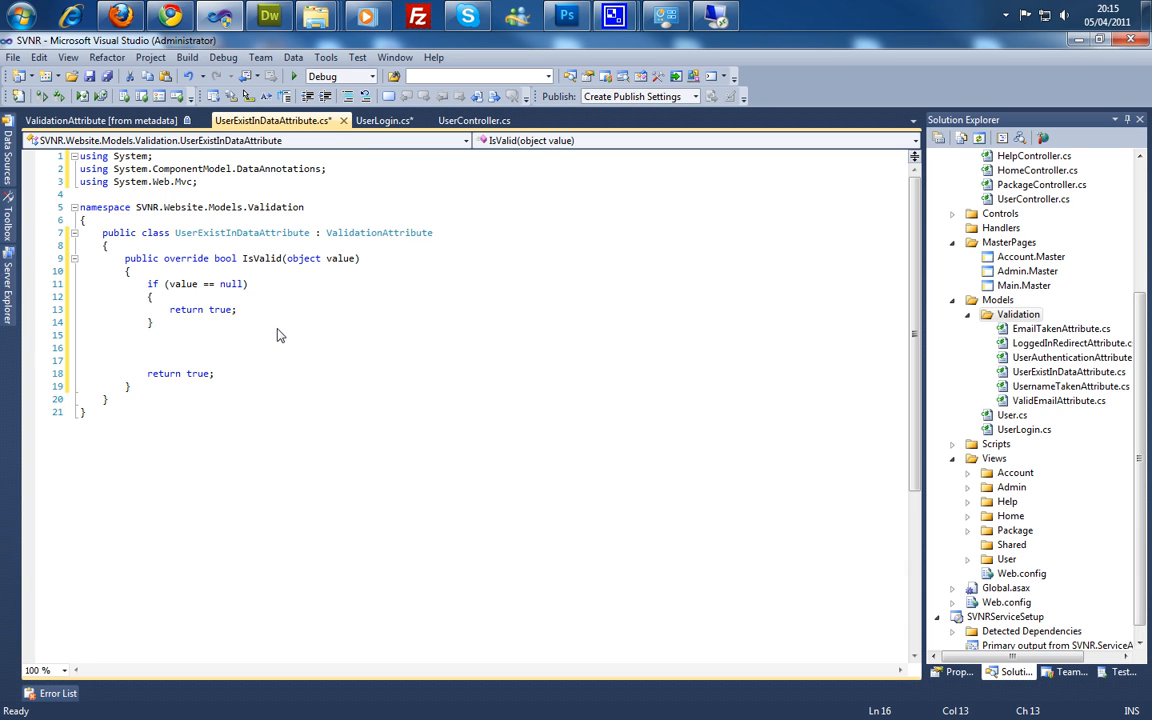
{"action": "mouse_move", "coordinate": [190, 336]}
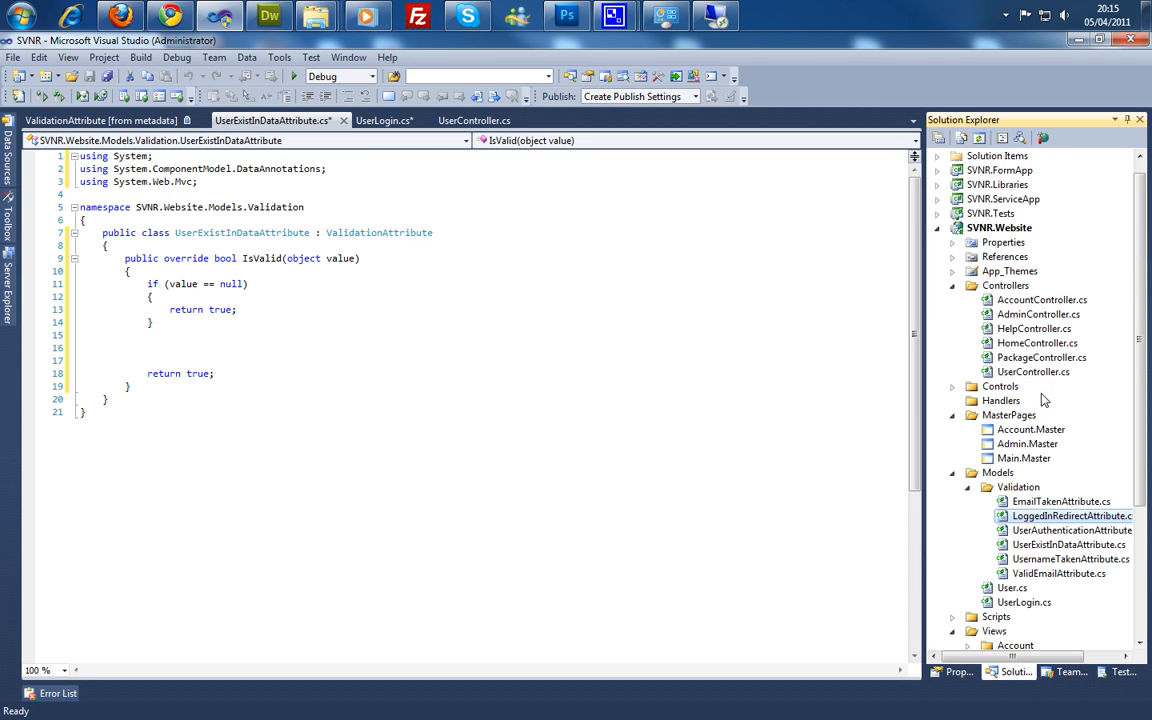
Expand SVNR.Libraries down to the Connection Queries folder with UserQueries.cs.
{"action": "left_click", "coordinate": [936, 198]}
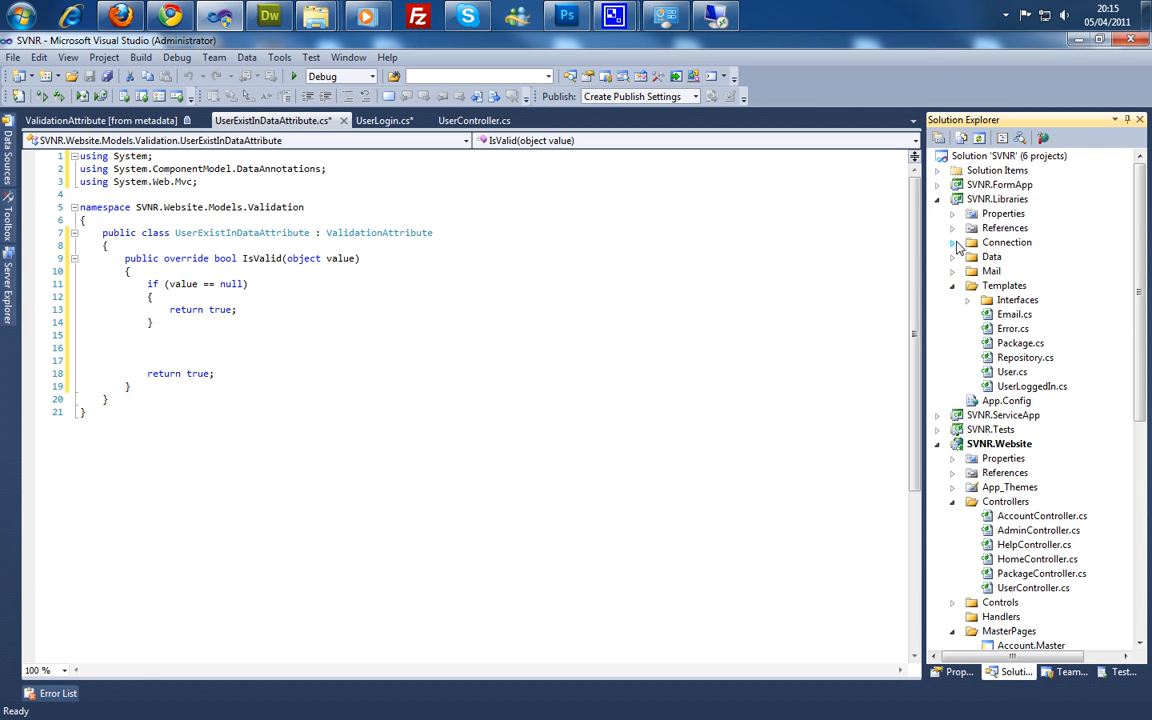
{"action": "mouse_move", "coordinate": [976, 210]}
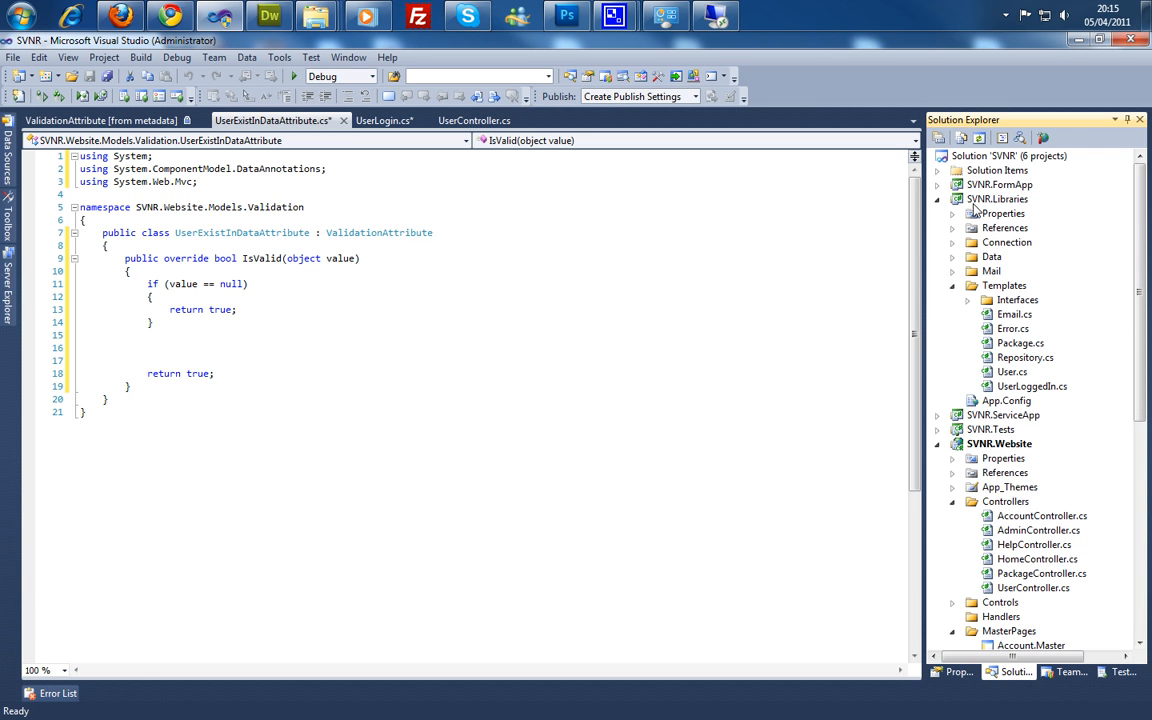
{"action": "left_click", "coordinate": [952, 242]}
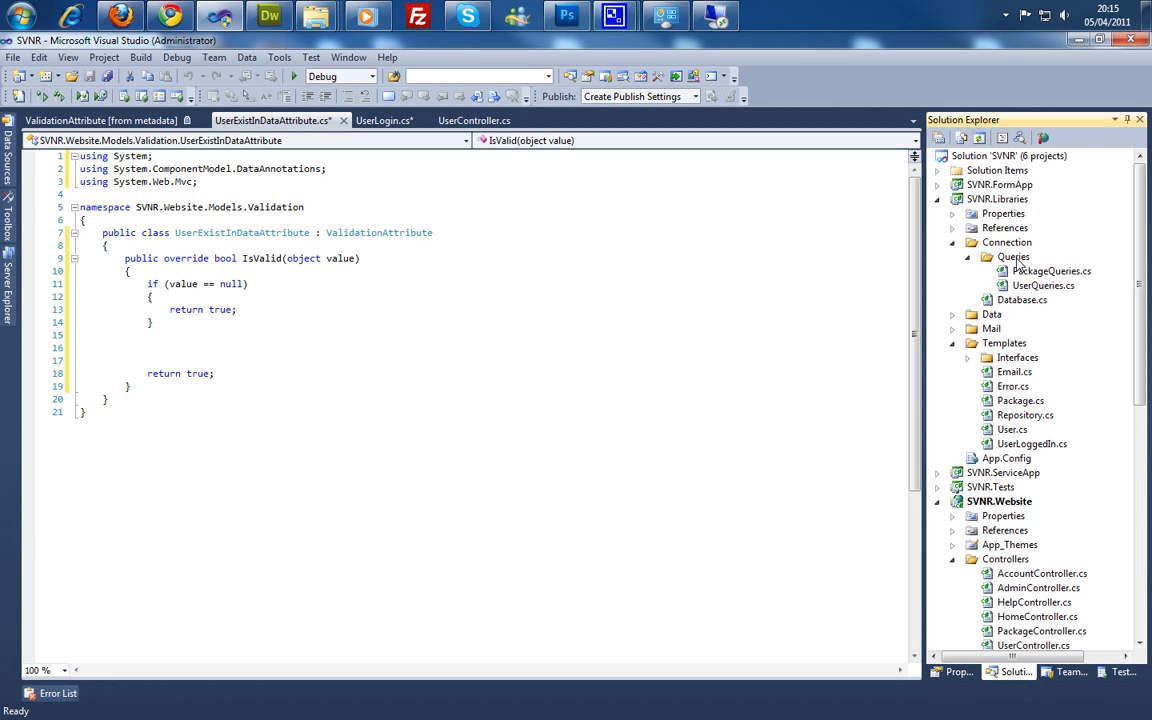
{"action": "mouse_move", "coordinate": [1044, 292]}
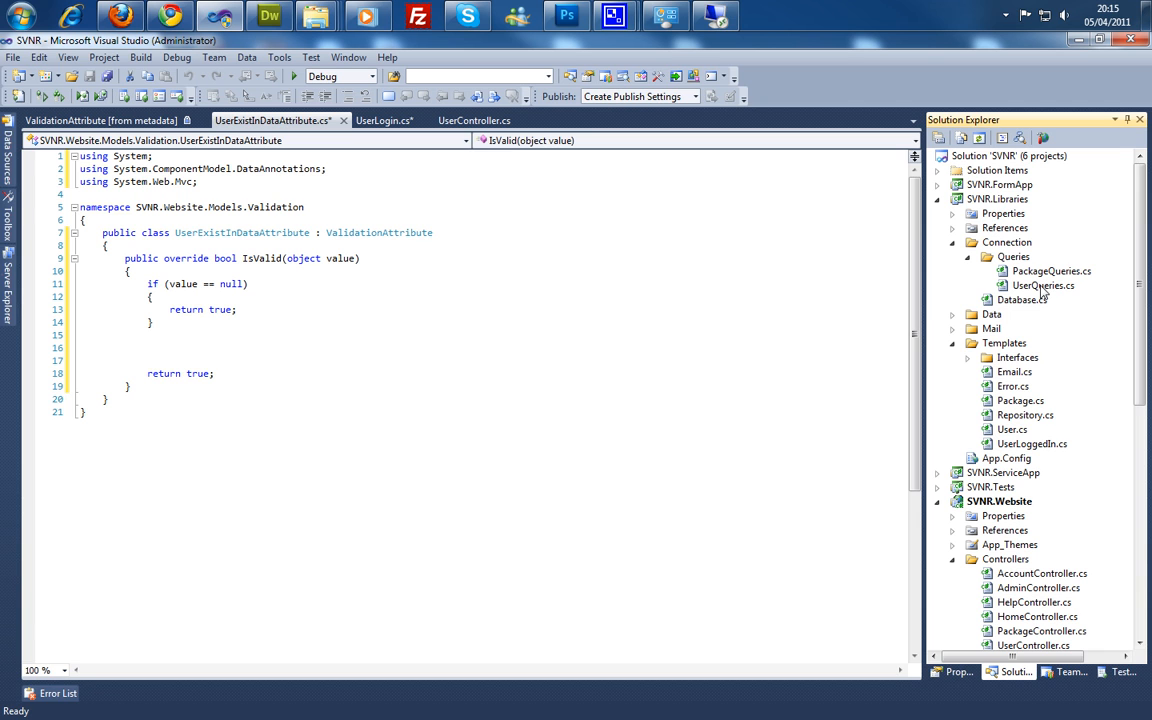
{"action": "mouse_move", "coordinate": [408, 296]}
{"action": "type", "text": "using"}
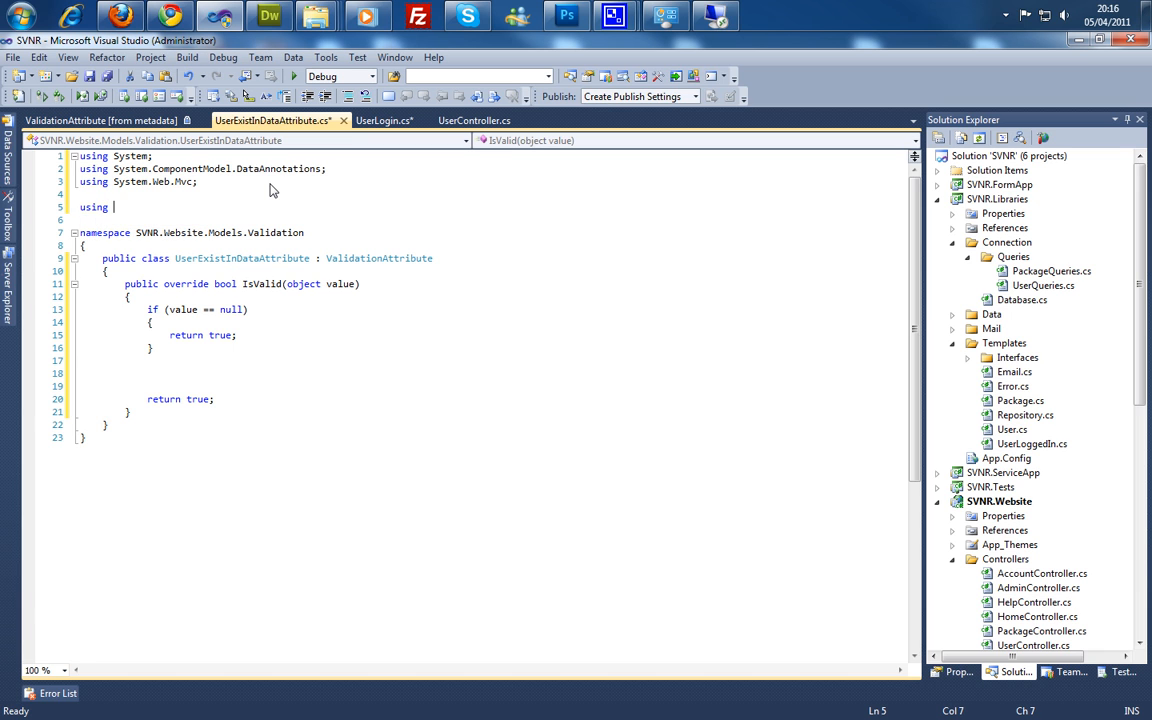
Import SVNR.Libraries.Connection.Queries into UserExistInDataAttribute.cs.
{"action": "type", "text": "SVNR.l"}
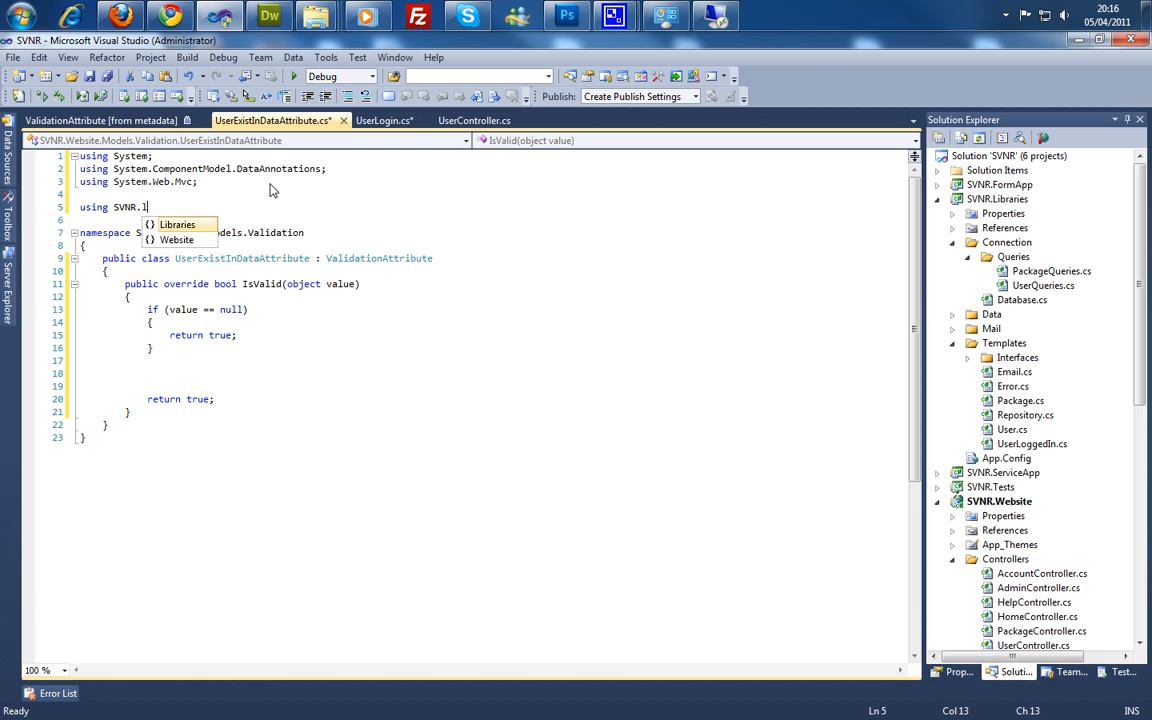
{"action": "type", "text": "Libraries."}
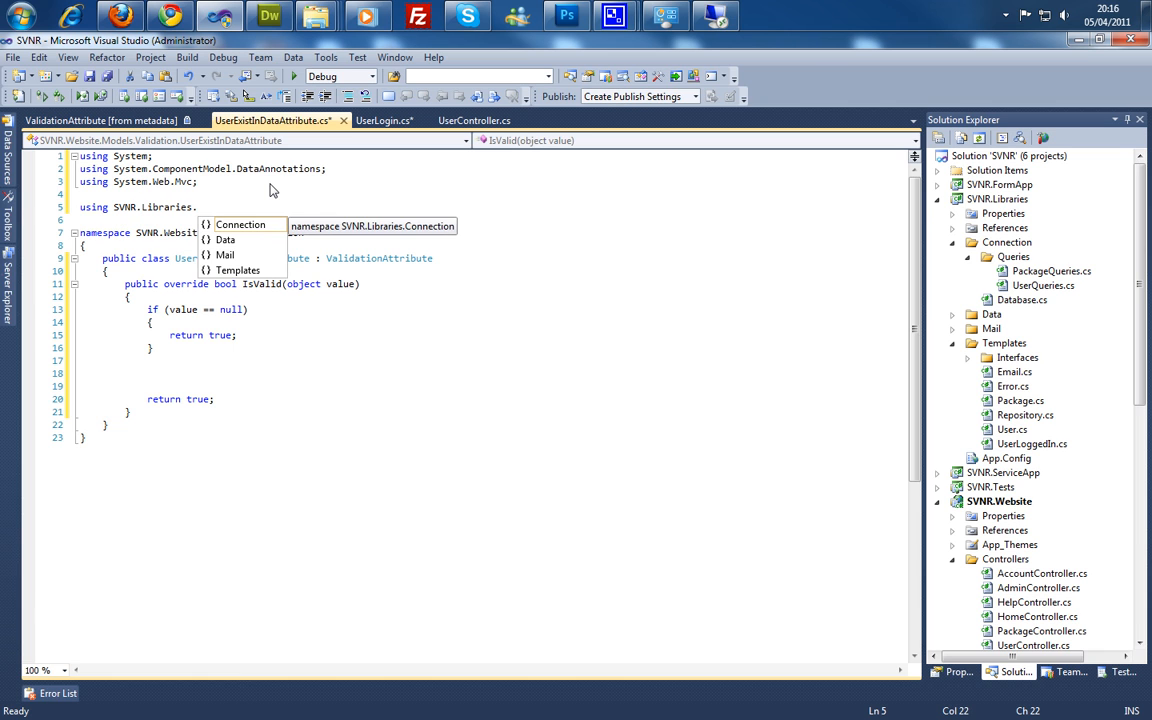
{"action": "type", "text": "Connection.Queries;"}
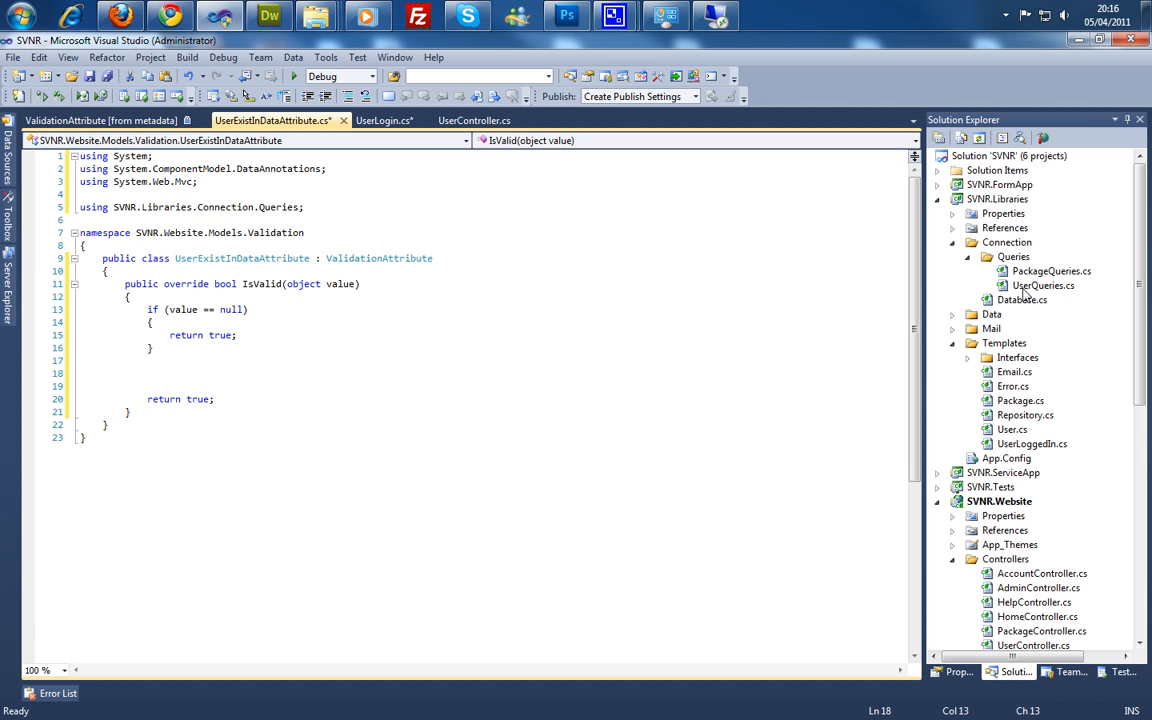
Start a UserQueries. call inside IsValid.
{"action": "type", "text": "U"}
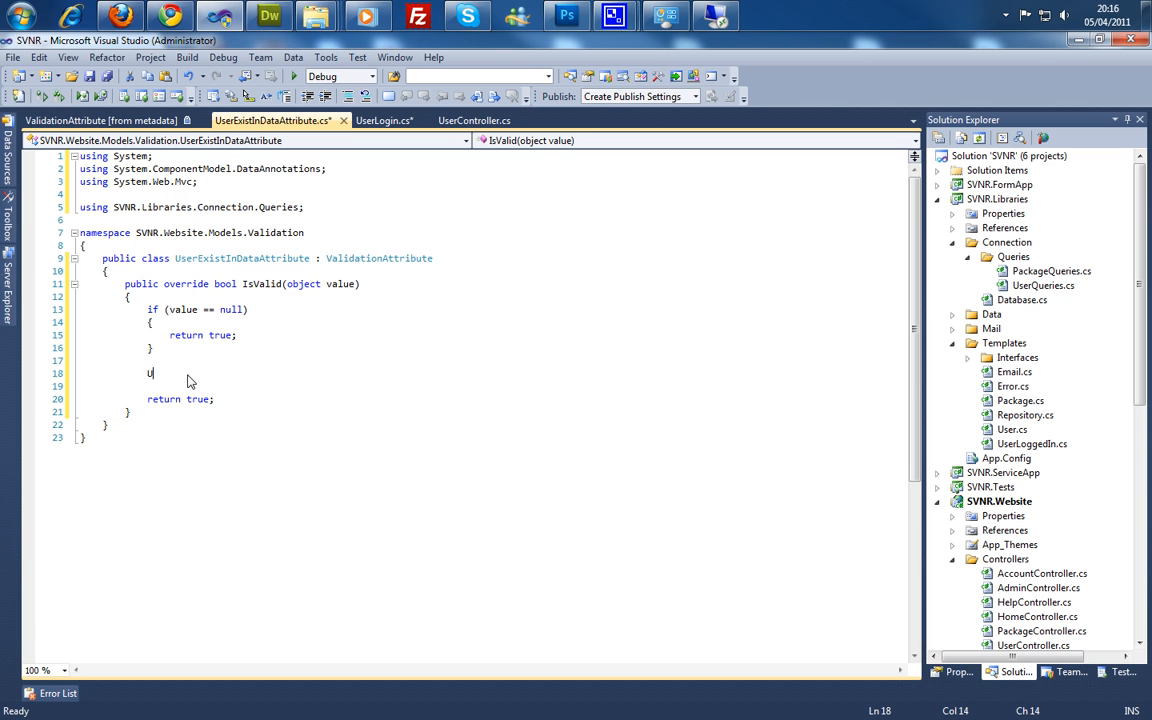
{"action": "type", "text": "serQueries"}
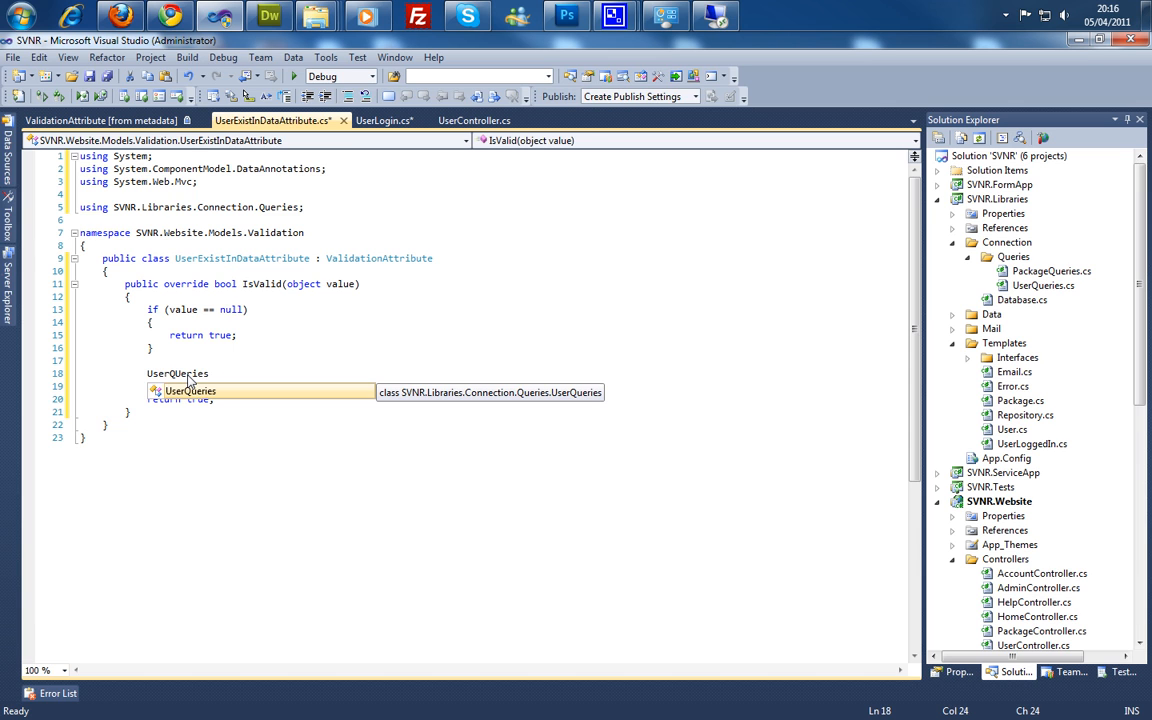
{"action": "type", "text": "."}
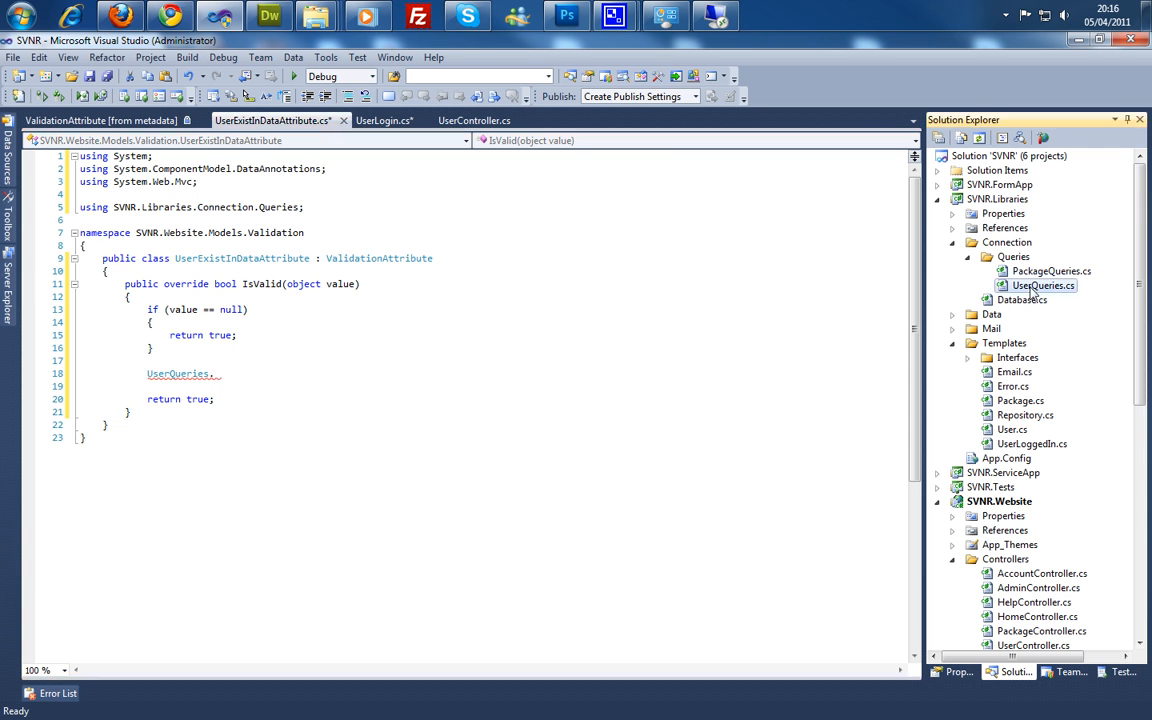
Open UserQueries.cs and review the IsUsernameTaken(string username) query method.
{"action": "double_click", "coordinate": [1044, 284]}
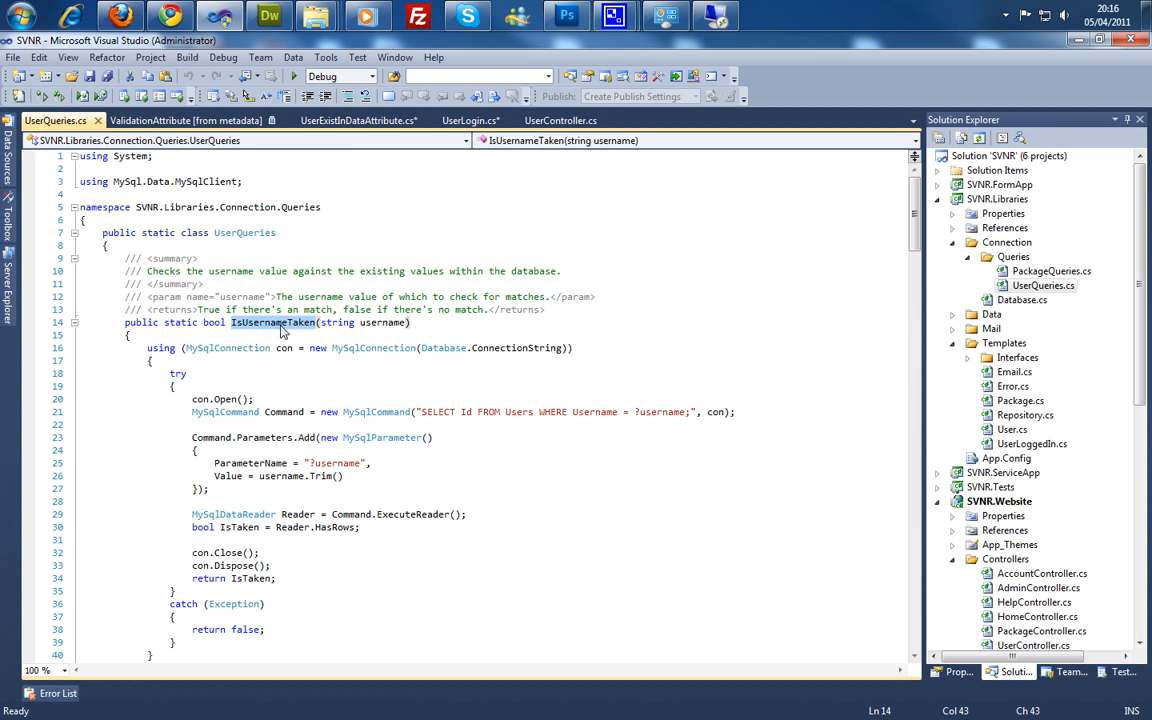
{"action": "double_click", "coordinate": [272, 322]}
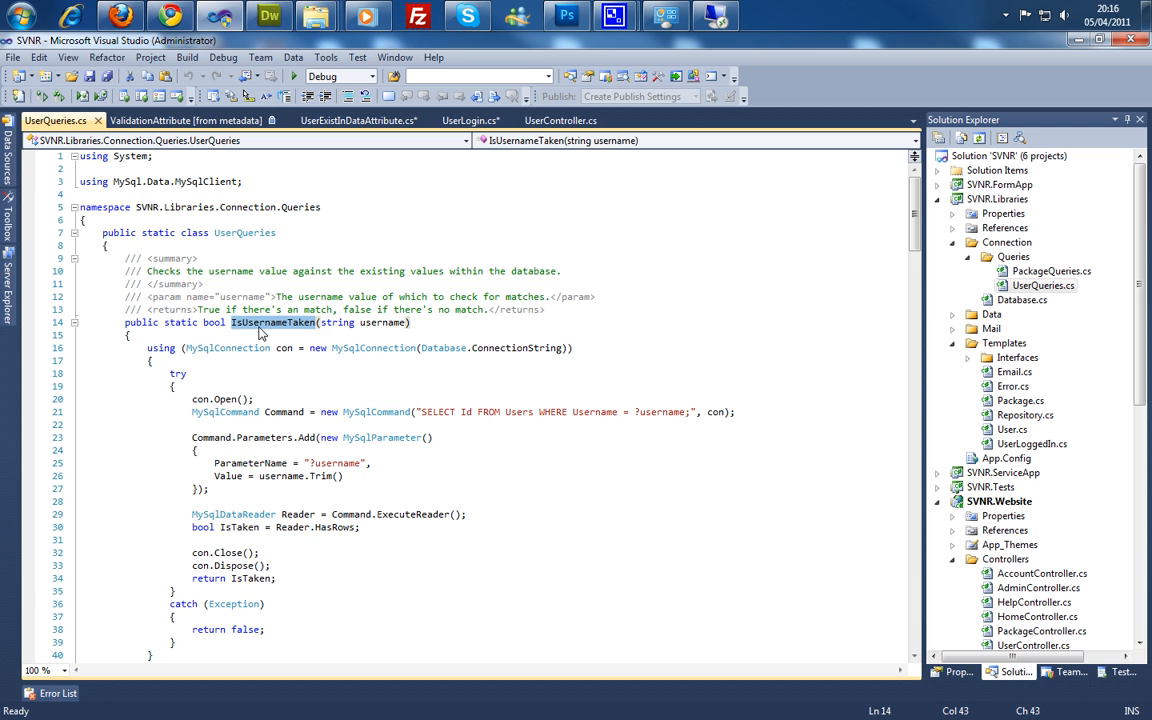
{"action": "double_click", "coordinate": [382, 322]}
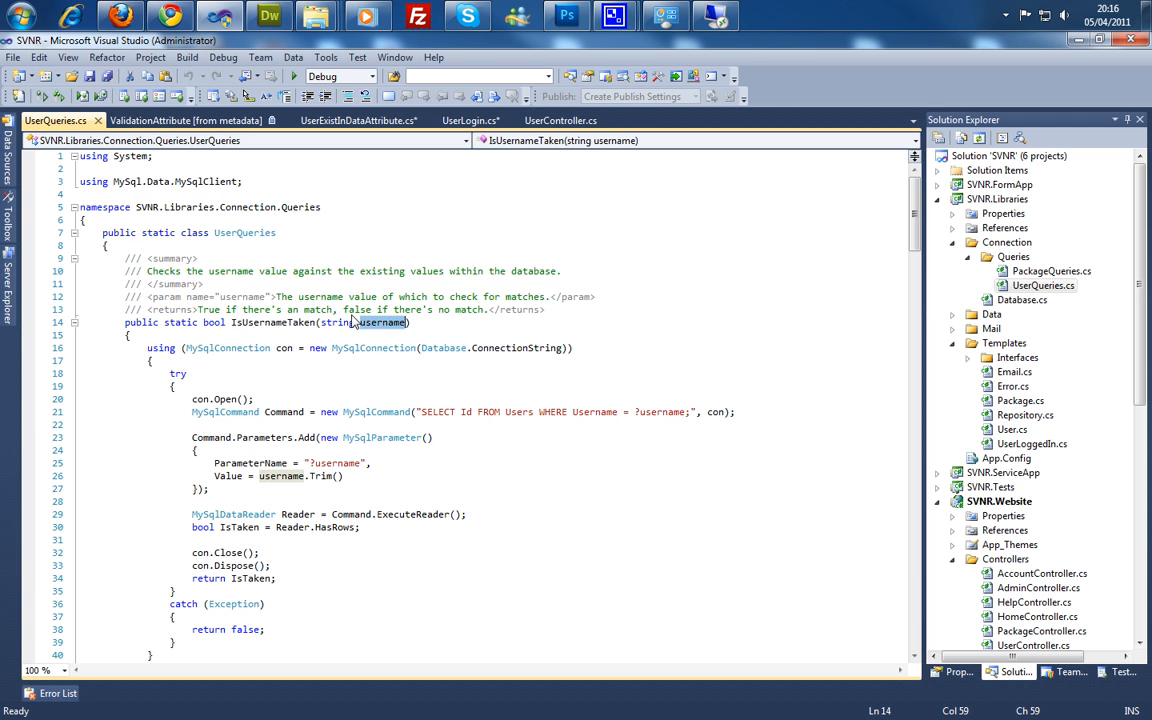
{"action": "scroll", "scroll_direction": "down", "scroll_amount": 3}
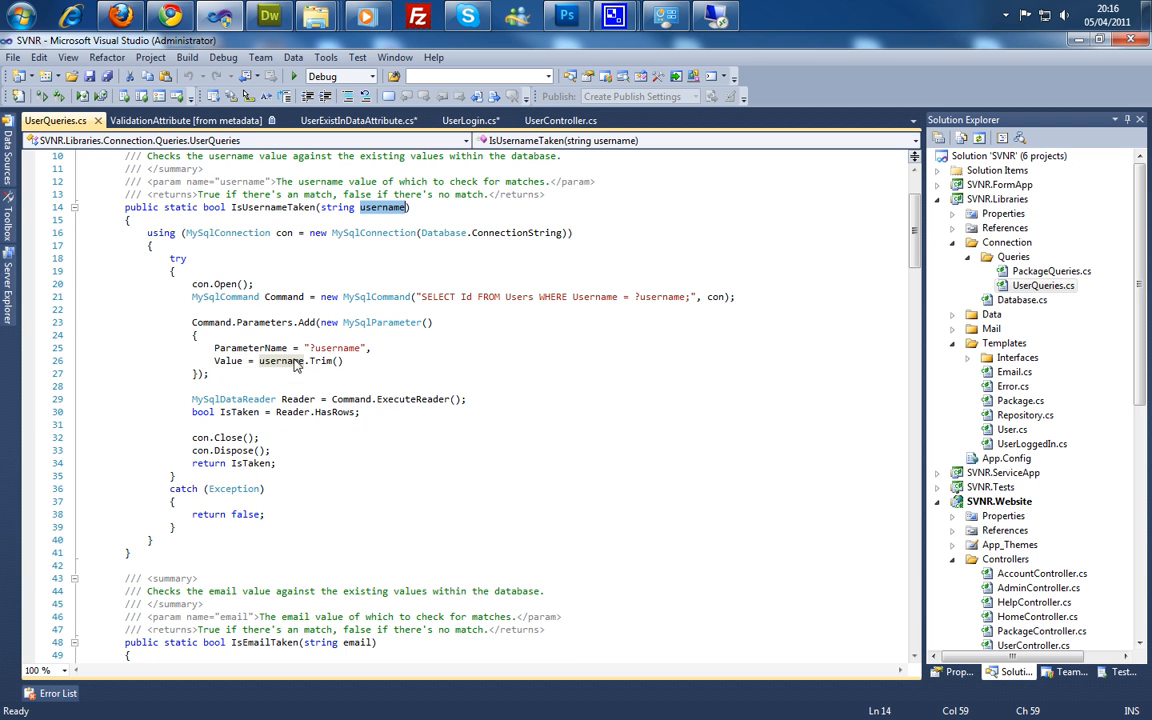
{"action": "mouse_move", "coordinate": [360, 120]}
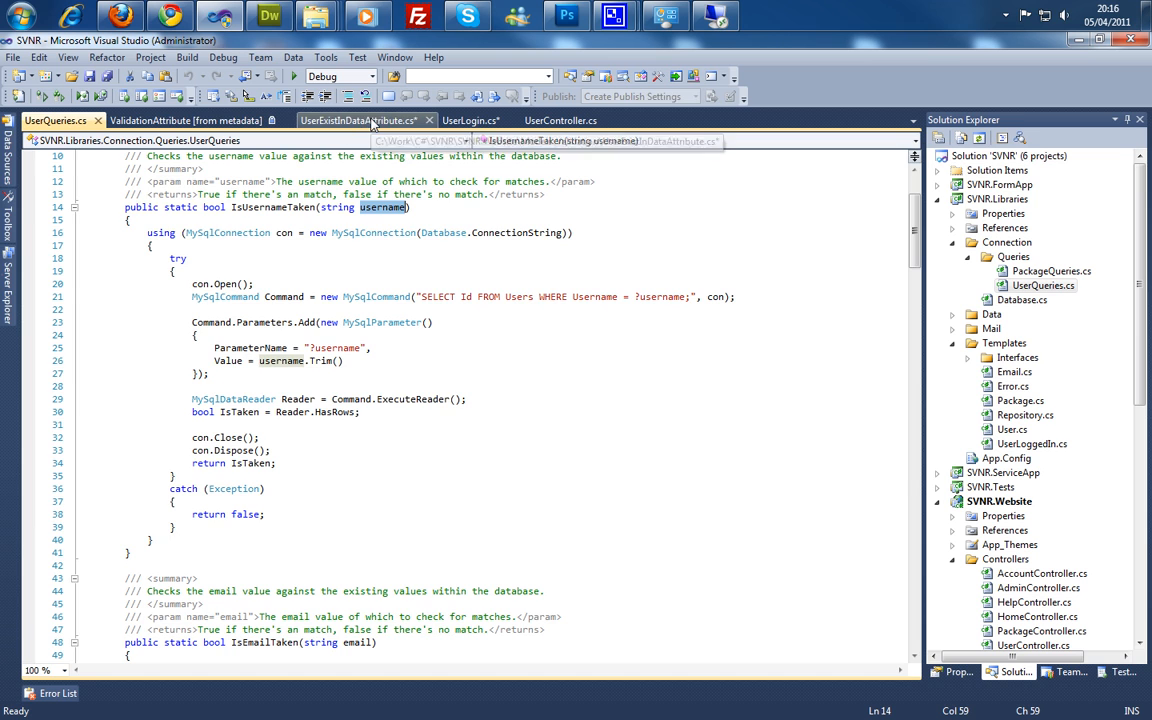
Make IsValid return UserQueries.IsUsernameTaken(value.ToString()) after the null check and save the attribute file.
{"action": "left_click", "coordinate": [358, 120]}
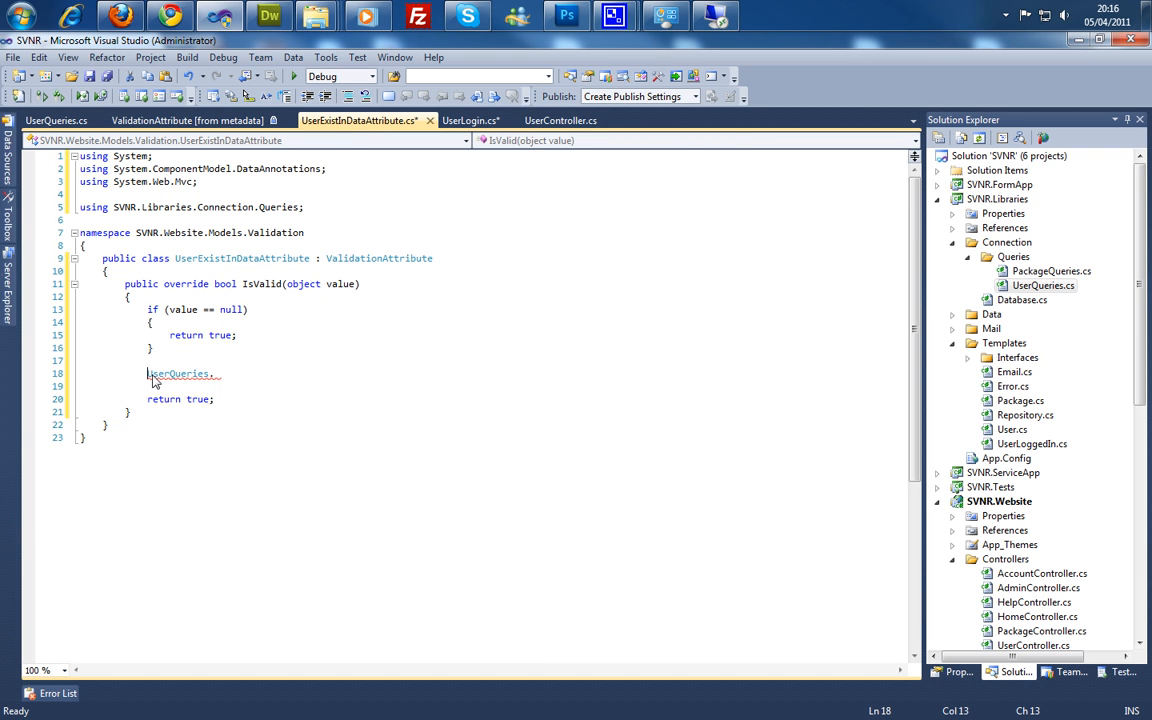
{"action": "type", "text": "bool"}
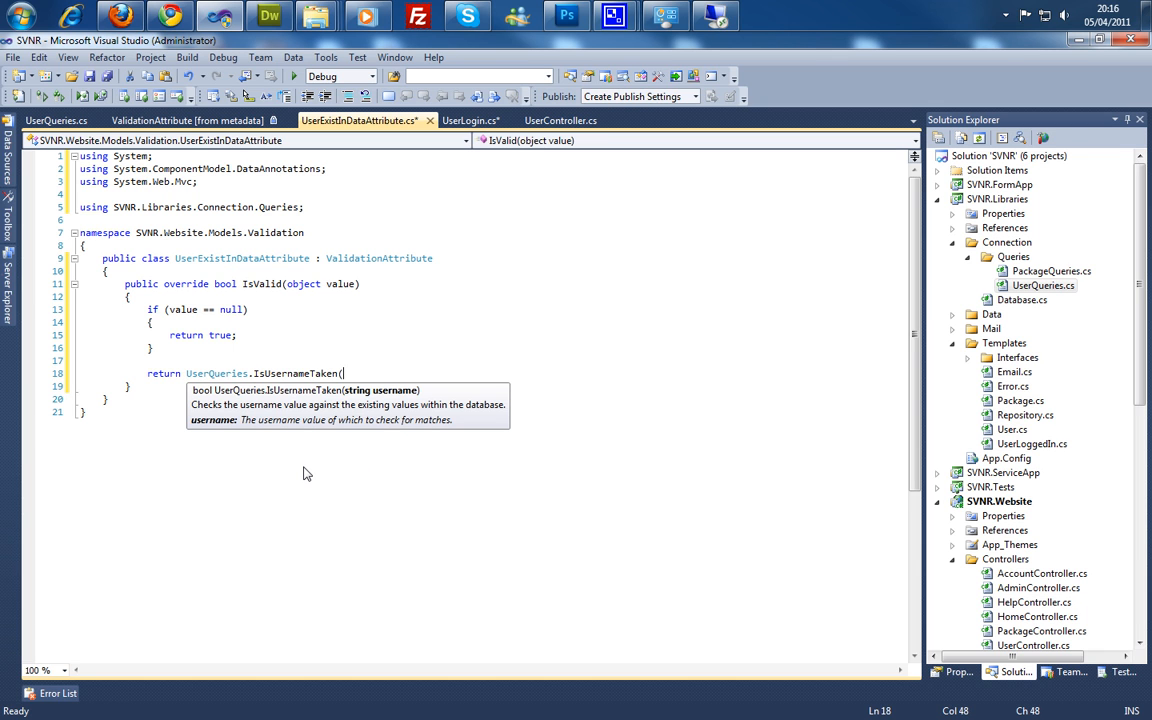
{"action": "type", "text": "value.ToString("}
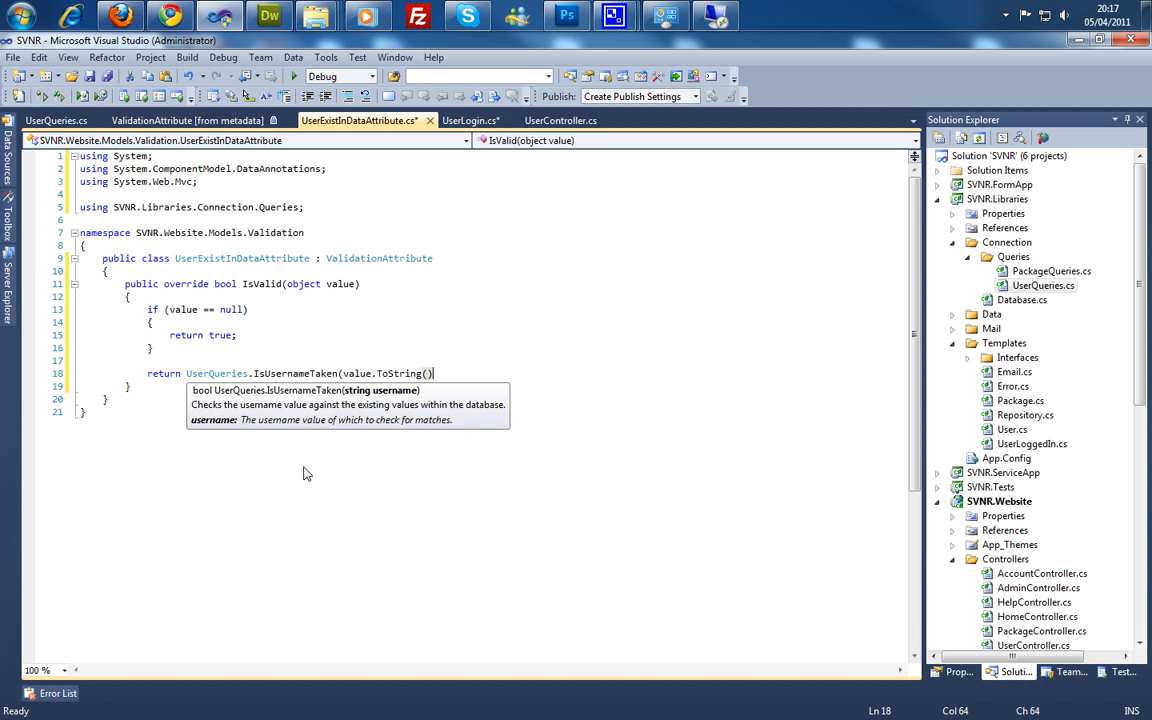
{"action": "type", "text": ");"}
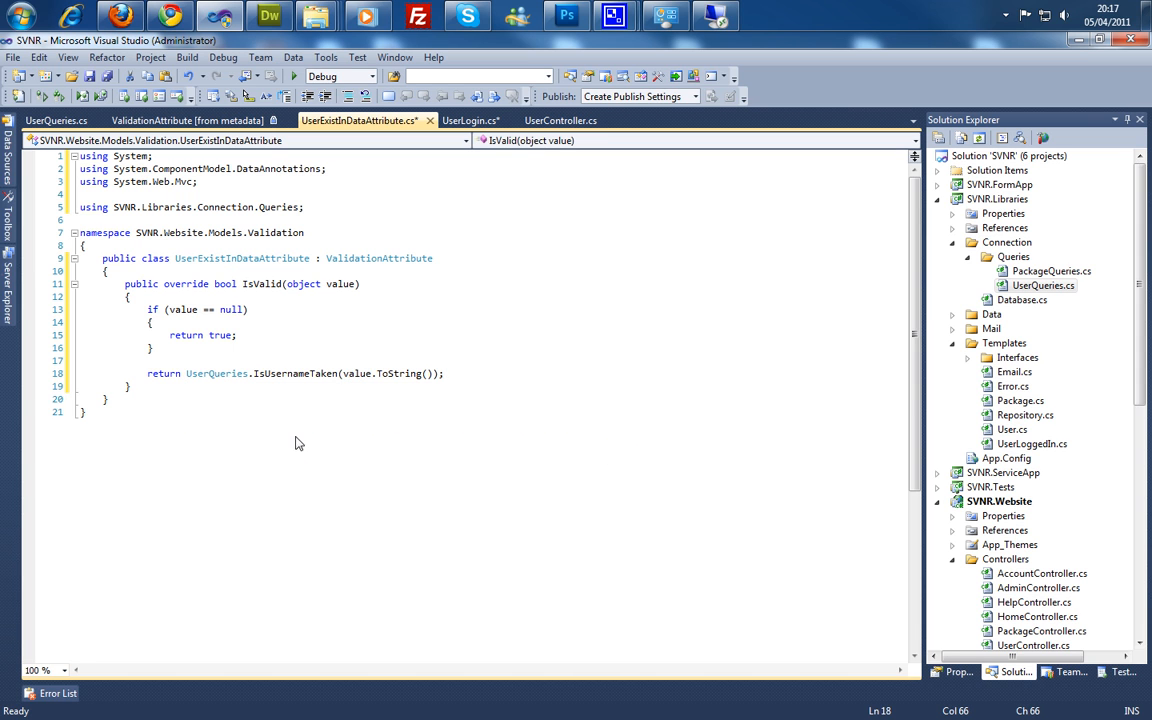
{"action": "double_click", "coordinate": [232, 308]}
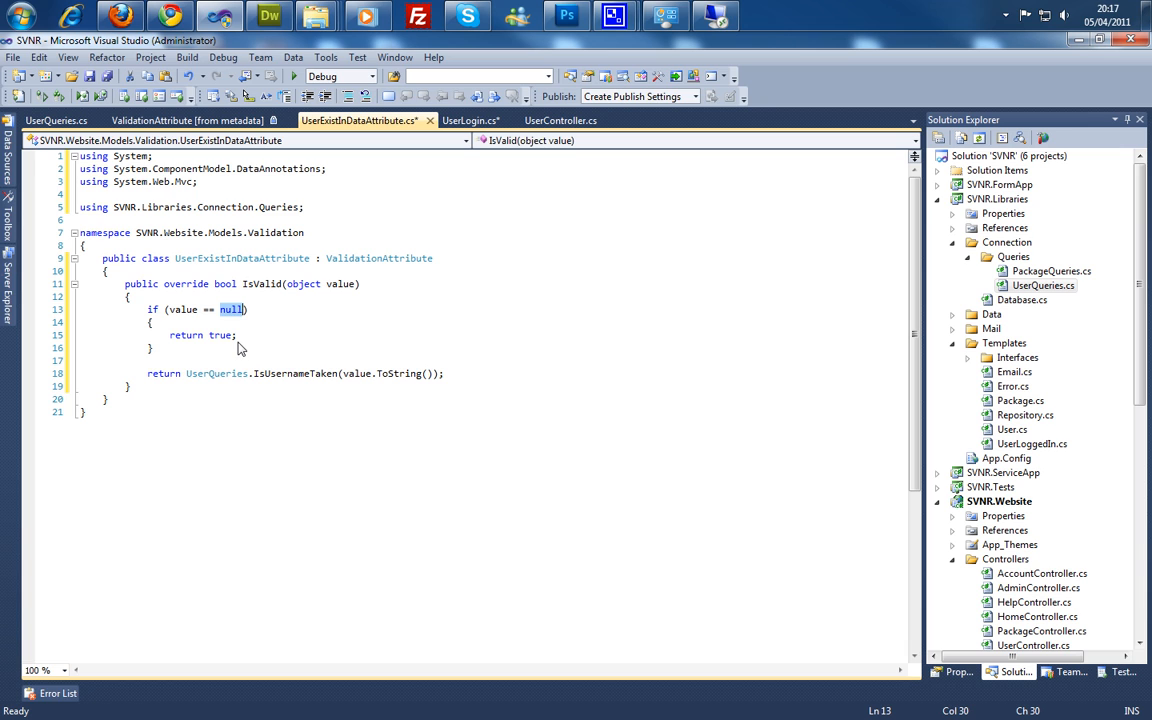
{"action": "left_click", "coordinate": [236, 336]}
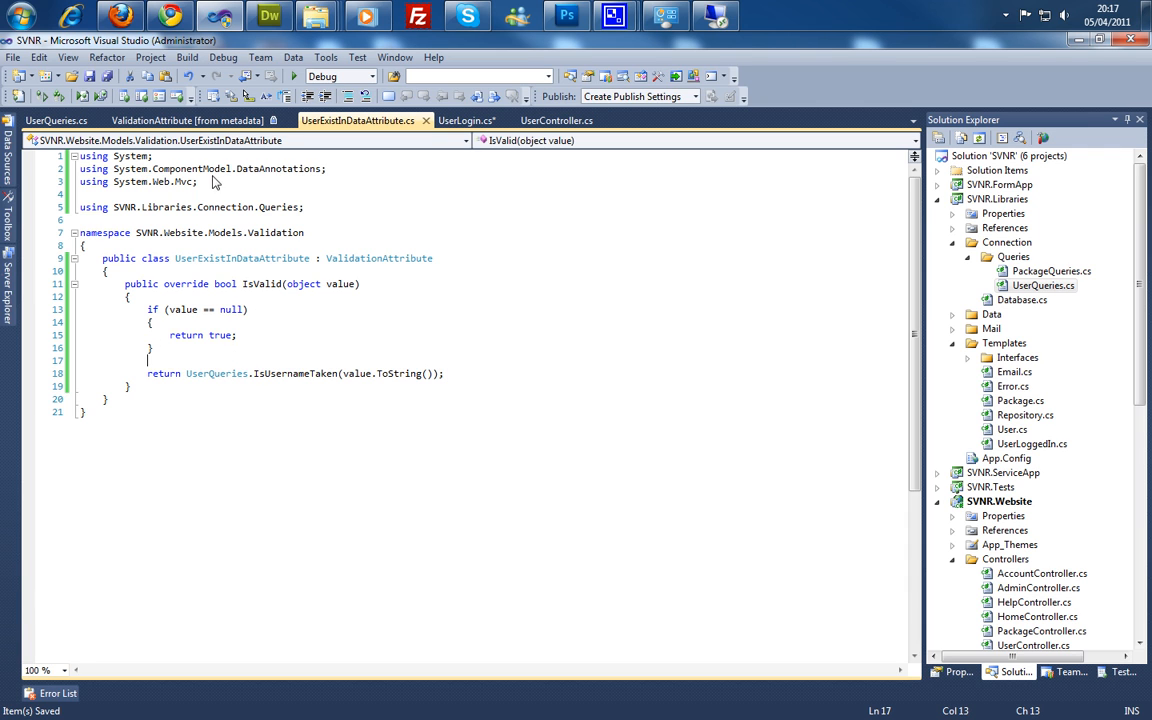
From the Login action's ModelState.IsValid check in UserController, go to the UserLogin definition.
{"action": "left_click", "coordinate": [464, 120]}
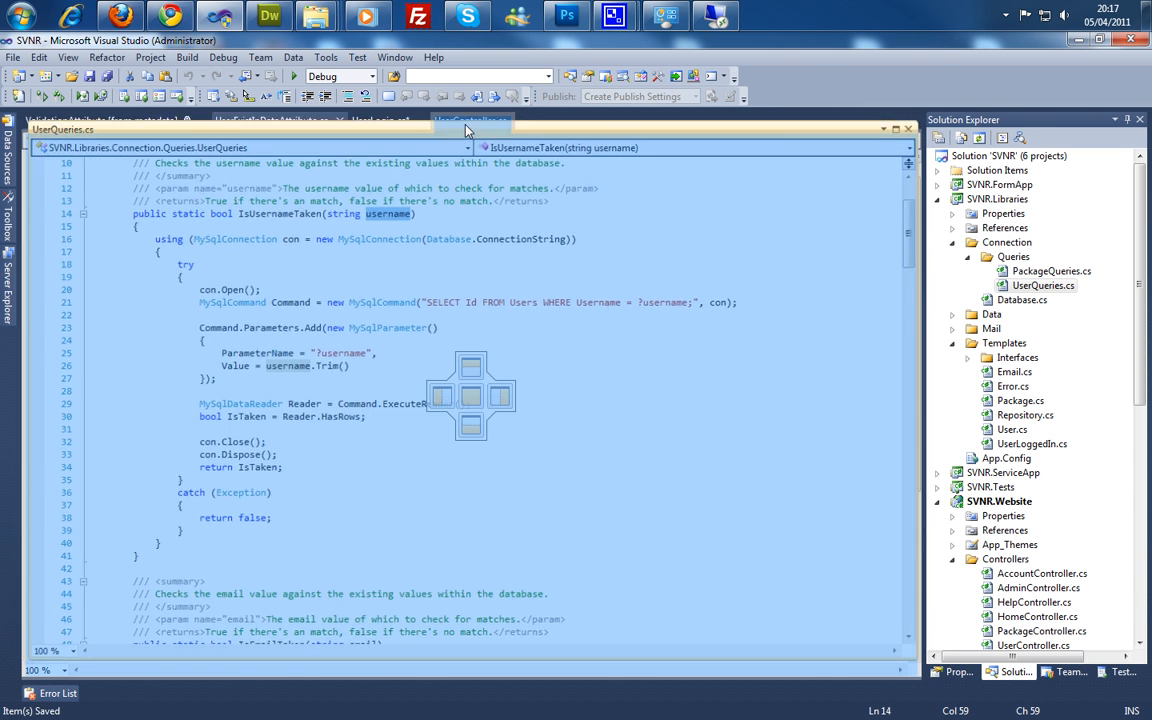
{"action": "left_click", "coordinate": [556, 120]}
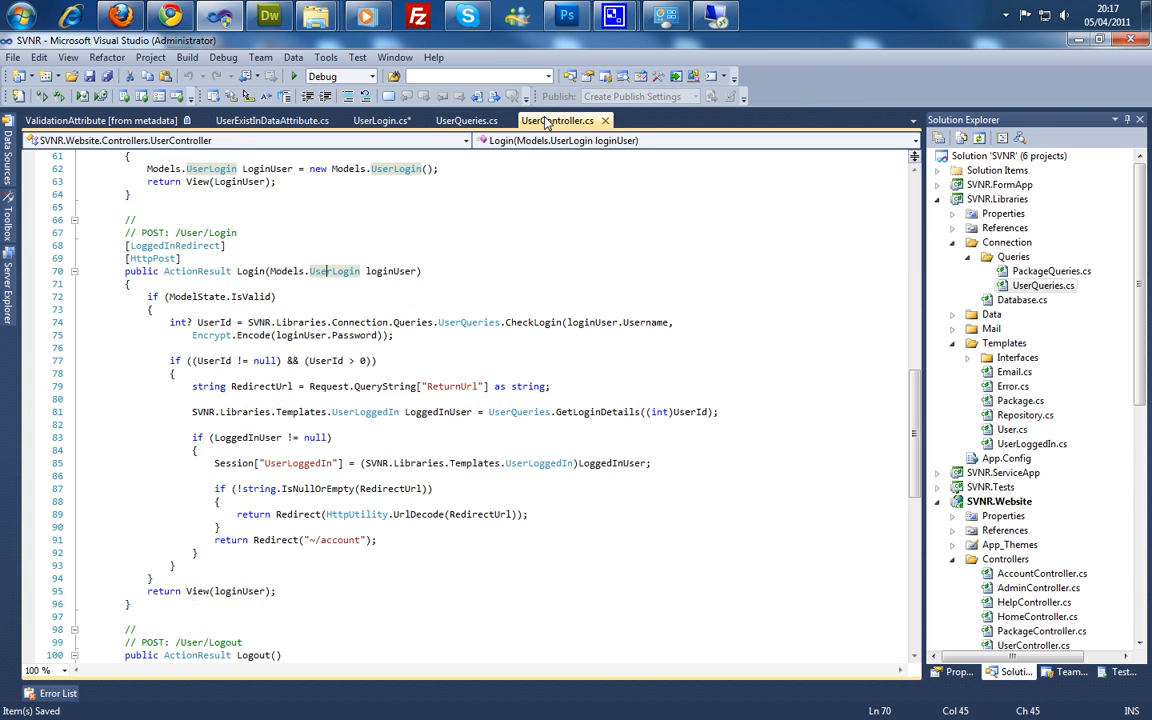
{"action": "left_click", "coordinate": [276, 296]}
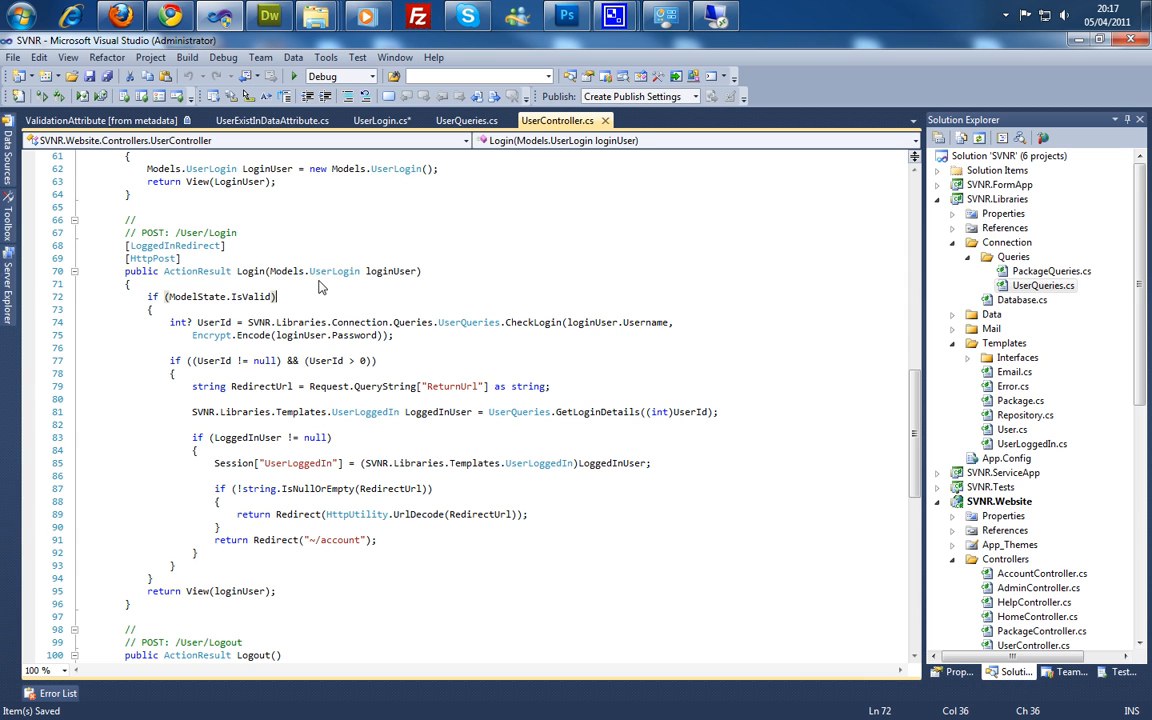
{"action": "right_click", "coordinate": [320, 288]}
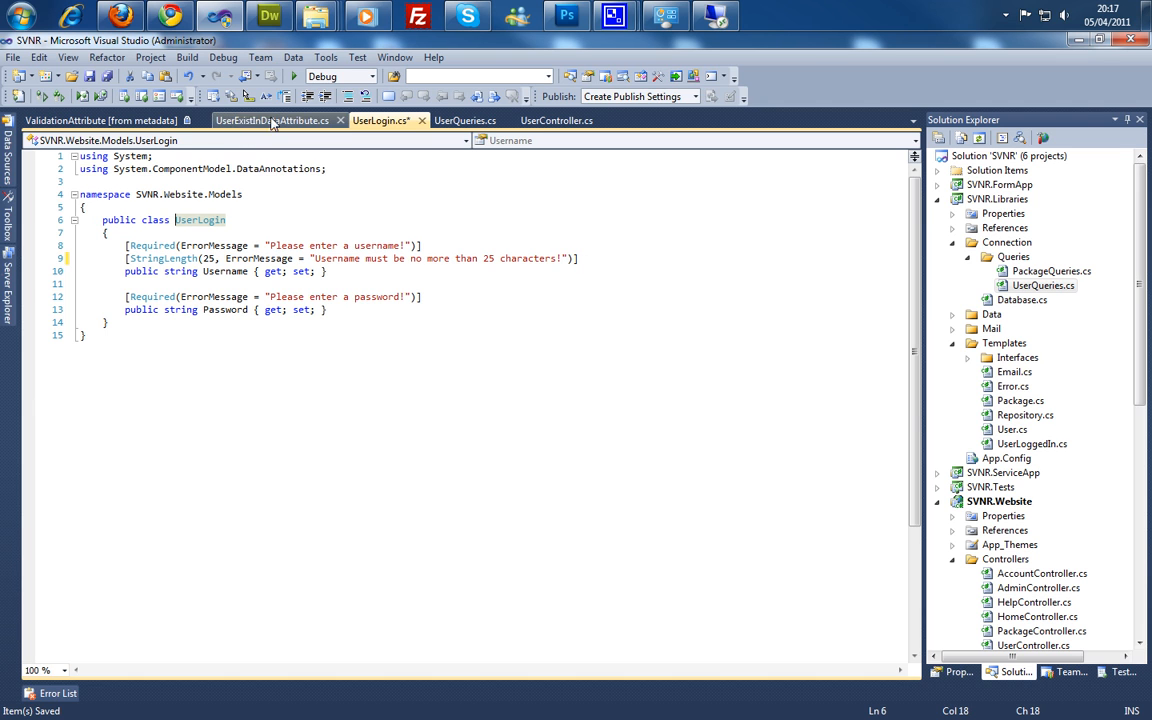
{"action": "mouse_move", "coordinate": [290, 120]}
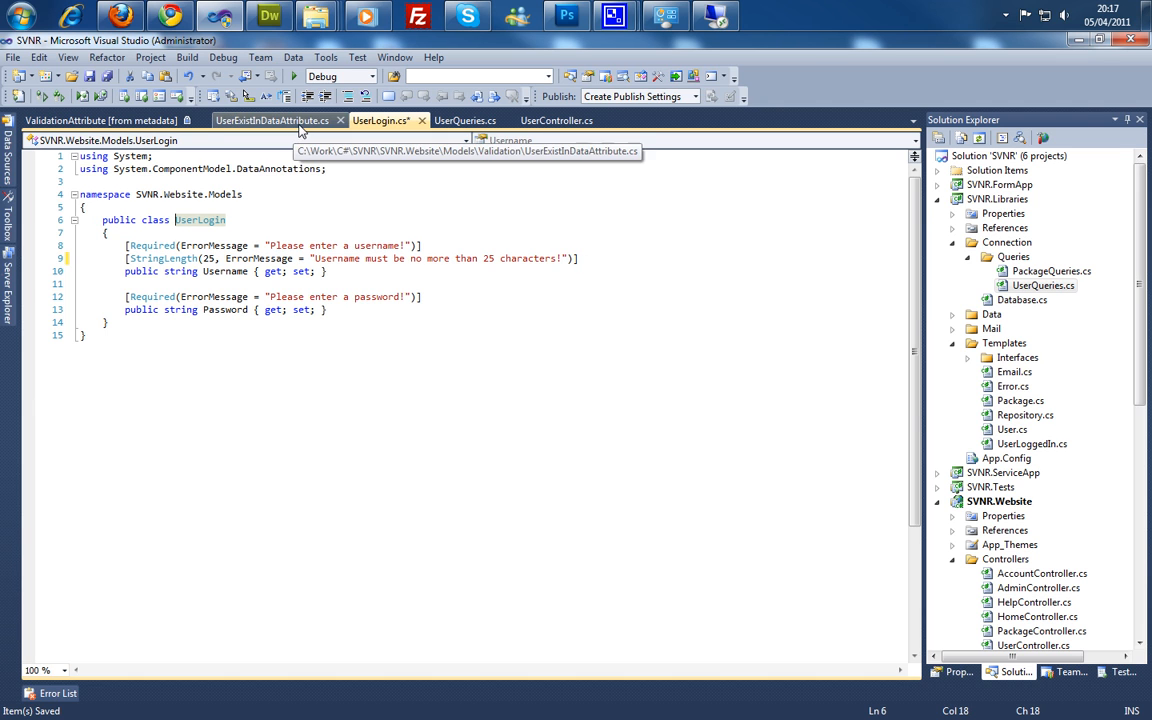
Build the solution, review the IsUsernameTaken query, then show the UserLogin model for editing.
{"action": "left_click", "coordinate": [188, 56]}
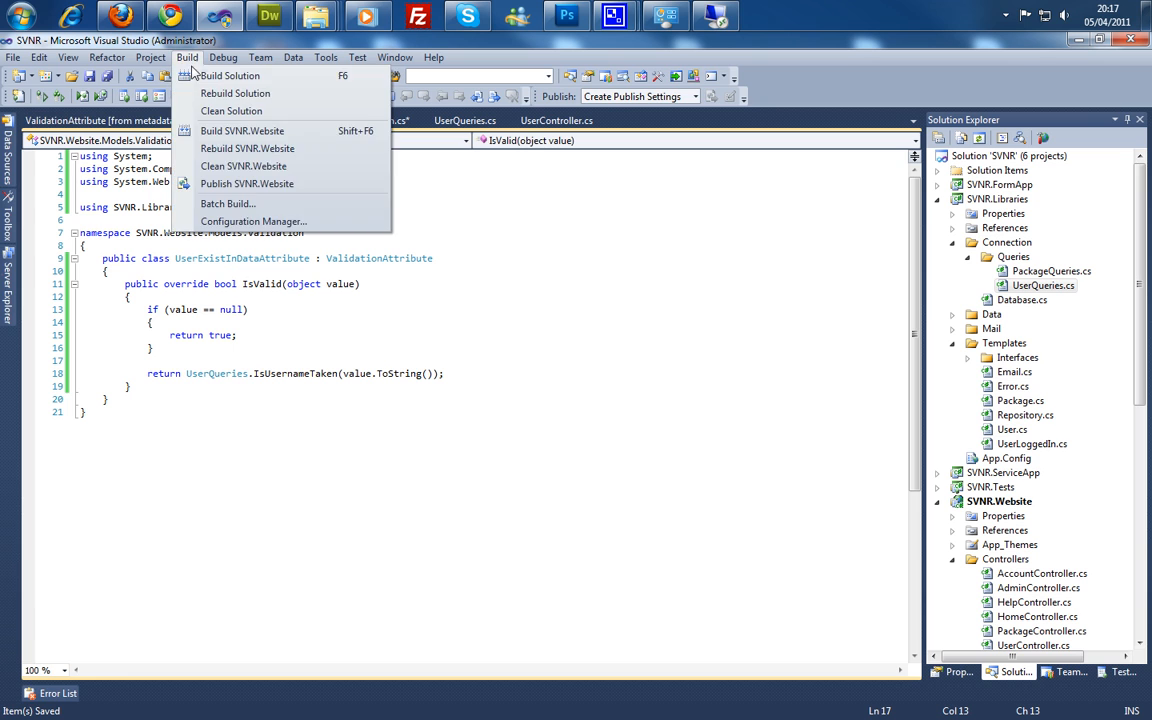
{"action": "left_click", "coordinate": [240, 130]}
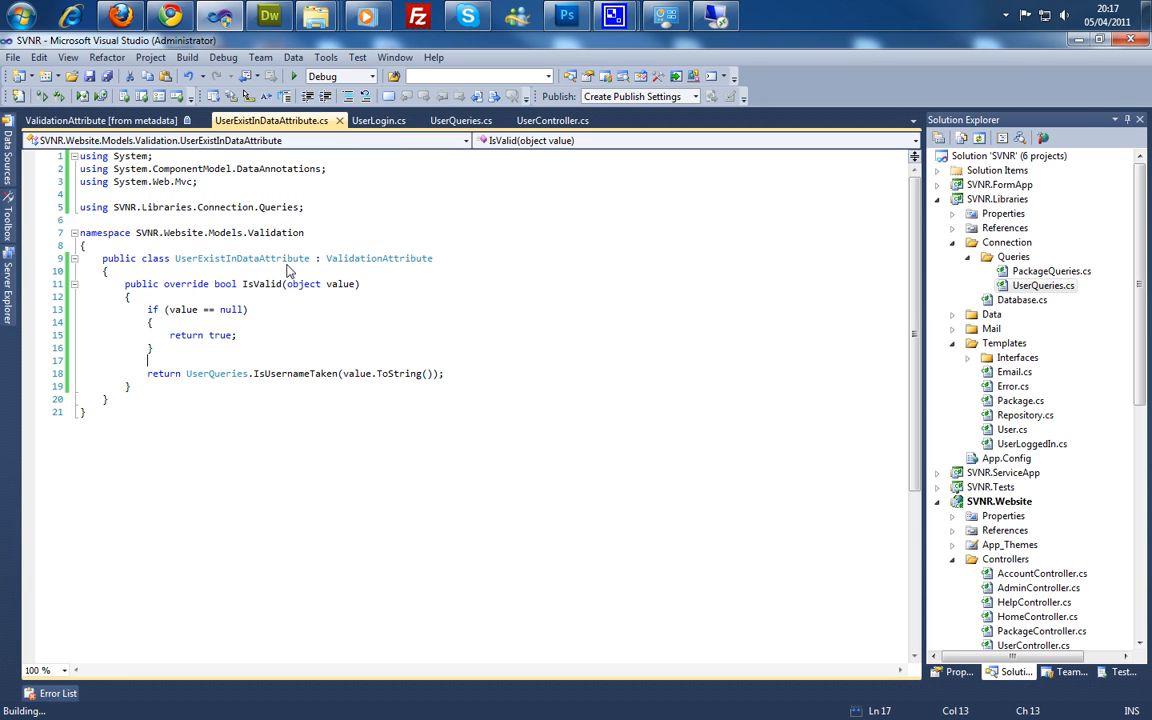
{"action": "mouse_move", "coordinate": [368, 204]}
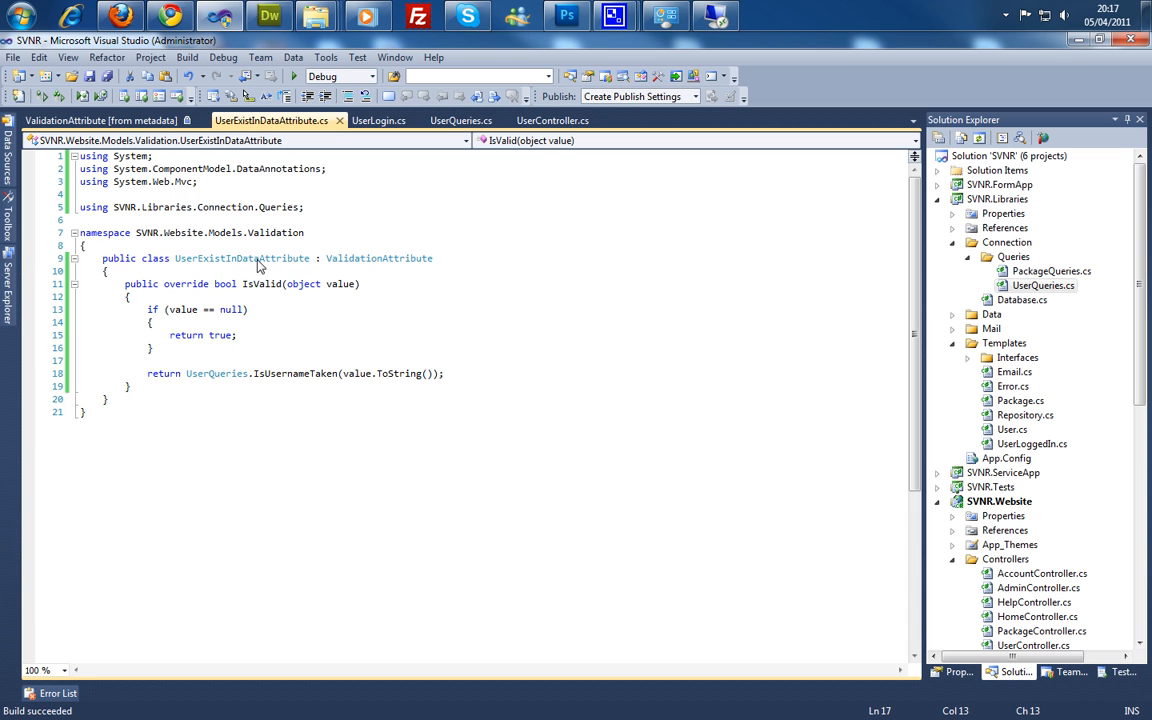
{"action": "mouse_move", "coordinate": [380, 258]}
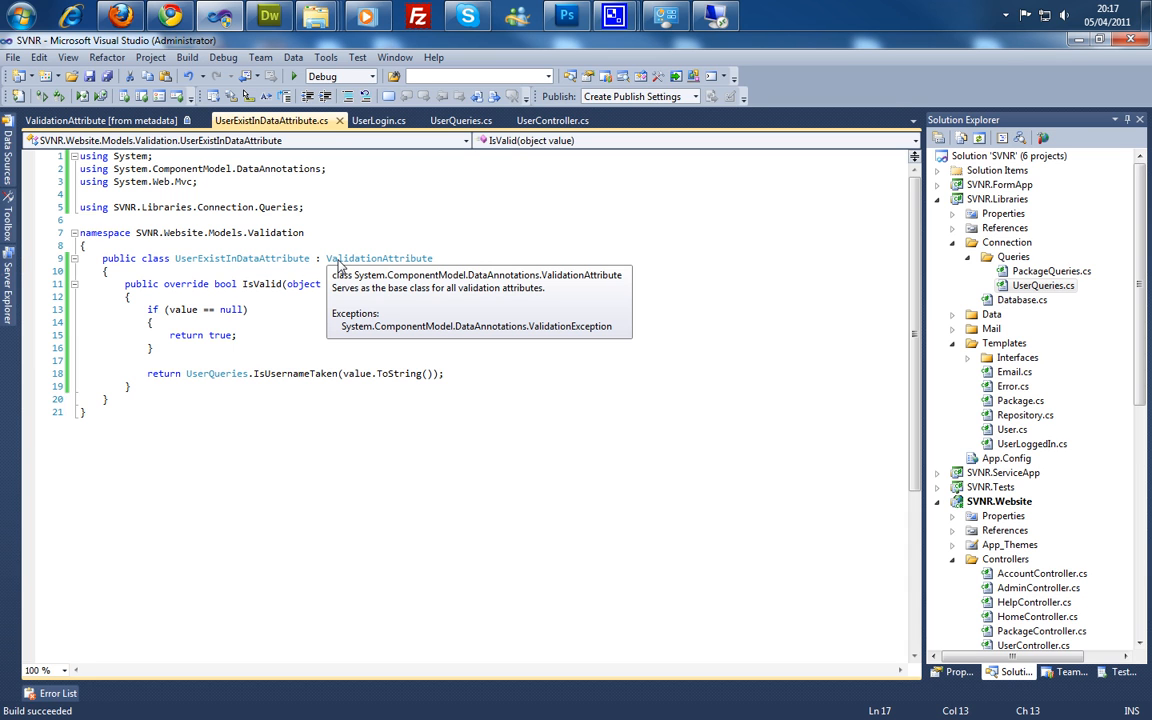
{"action": "mouse_move", "coordinate": [268, 264]}
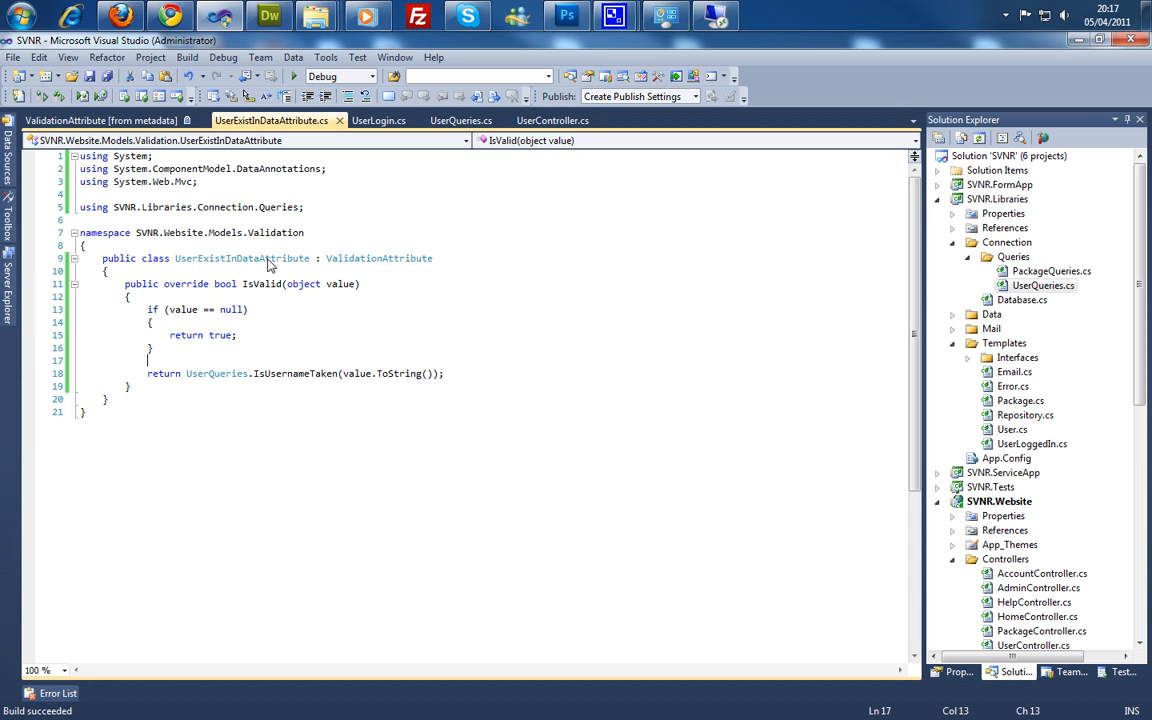
{"action": "mouse_move", "coordinate": [336, 228]}
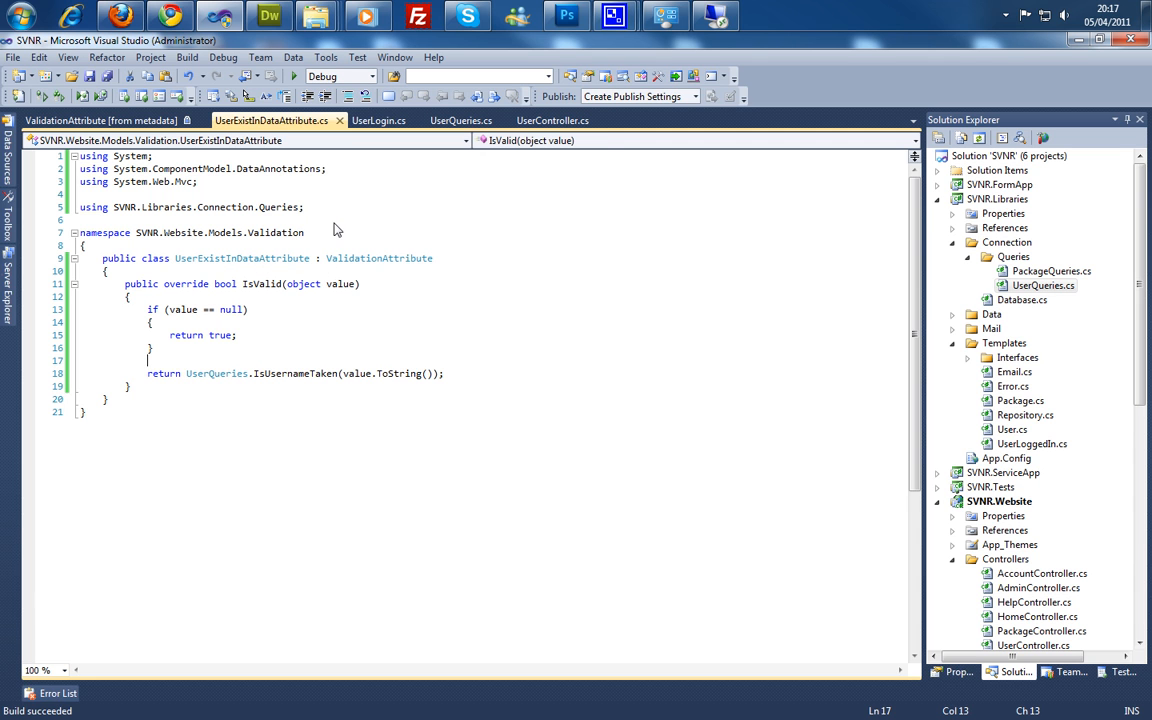
{"action": "left_click", "coordinate": [460, 120]}
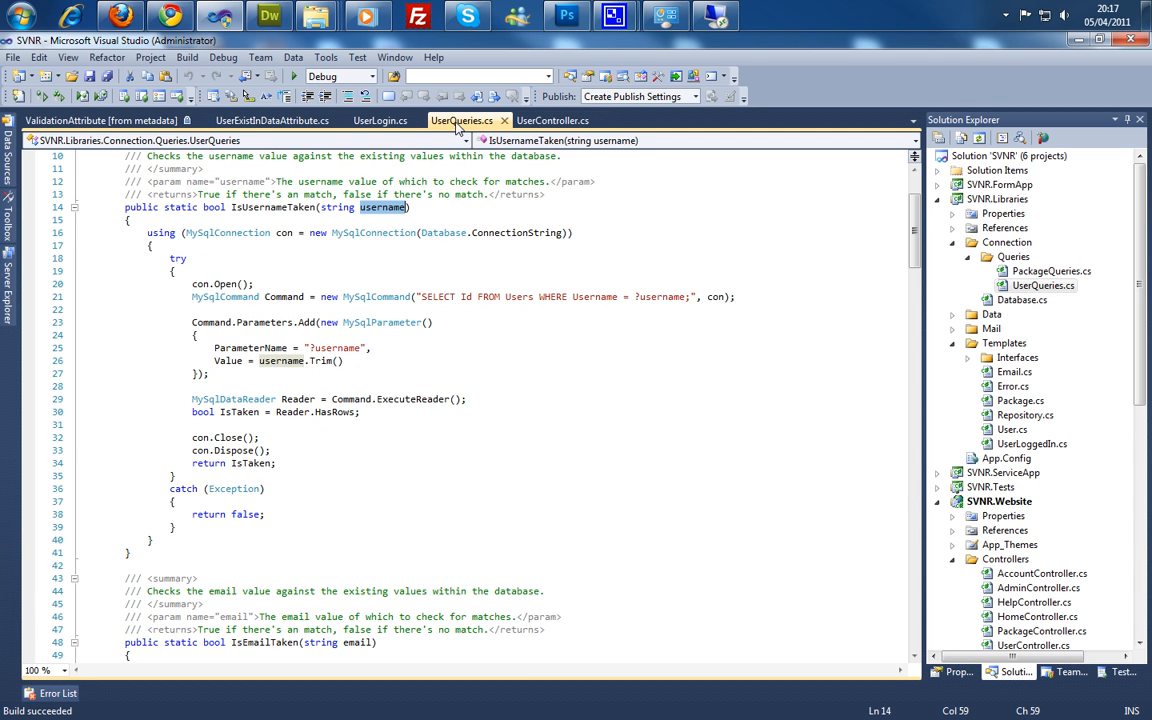
{"action": "left_click", "coordinate": [380, 120]}
{"action": "type", "text": "["}
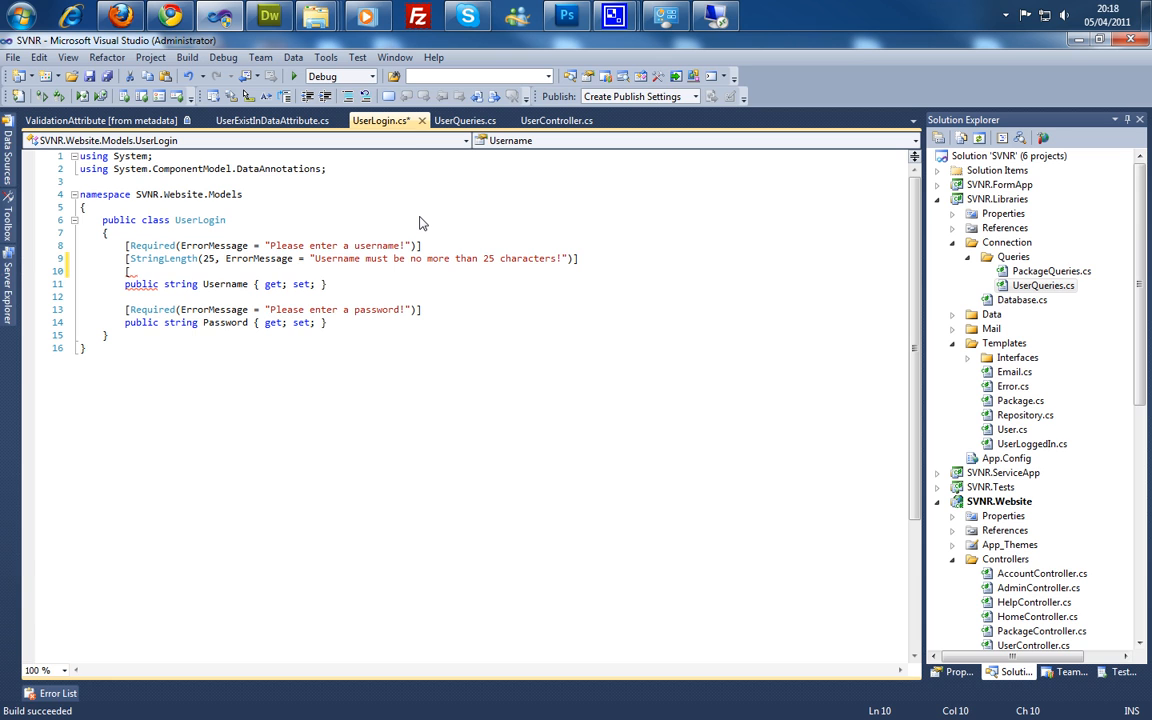
Add a [UserExistInData] attribute above the Username property.
{"action": "type", "text": "User"}
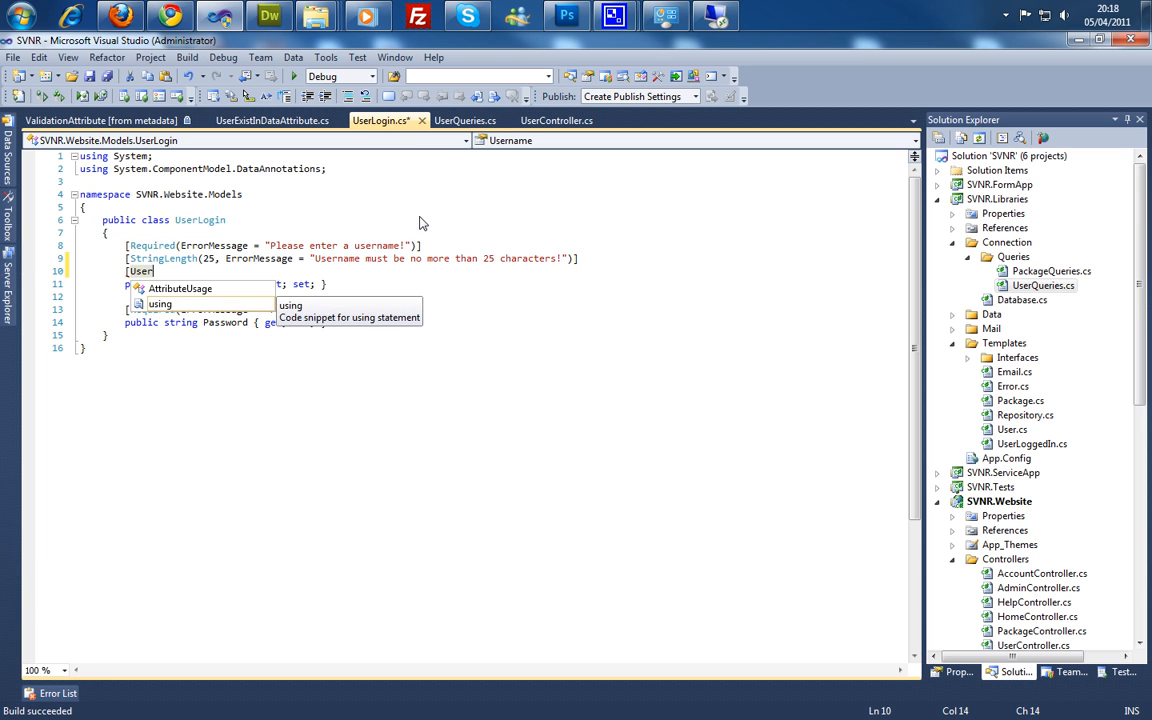
{"action": "type", "text": "Ex"}
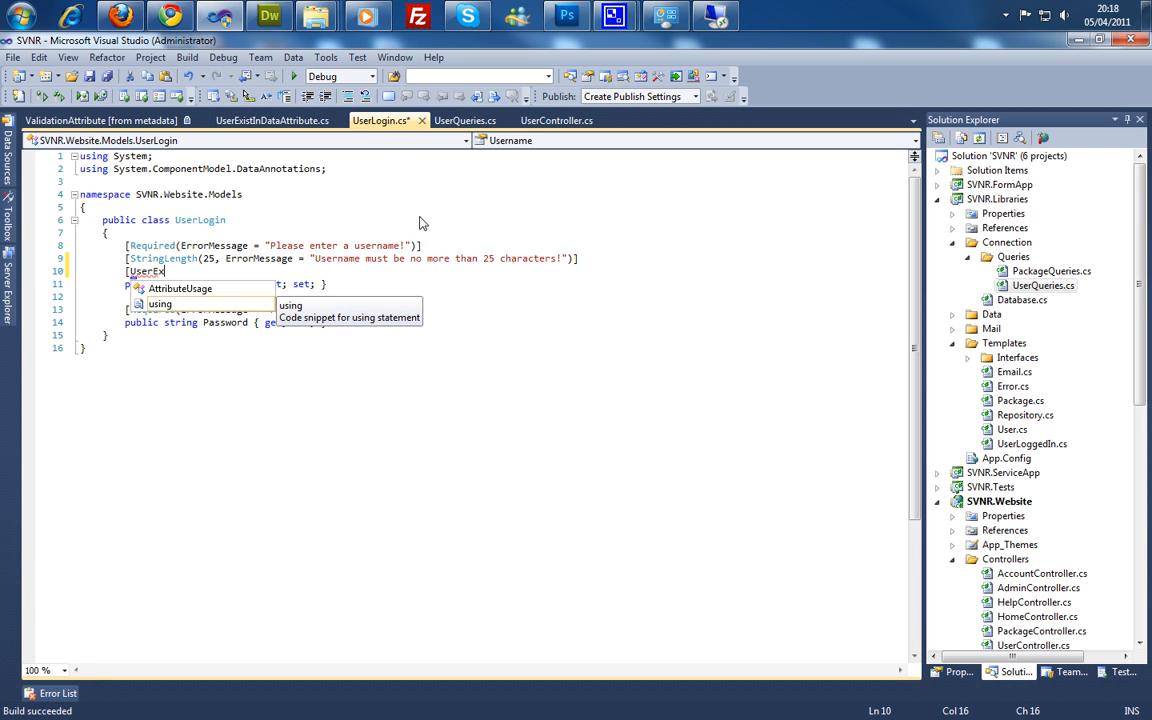
{"action": "type", "text": "ist"}
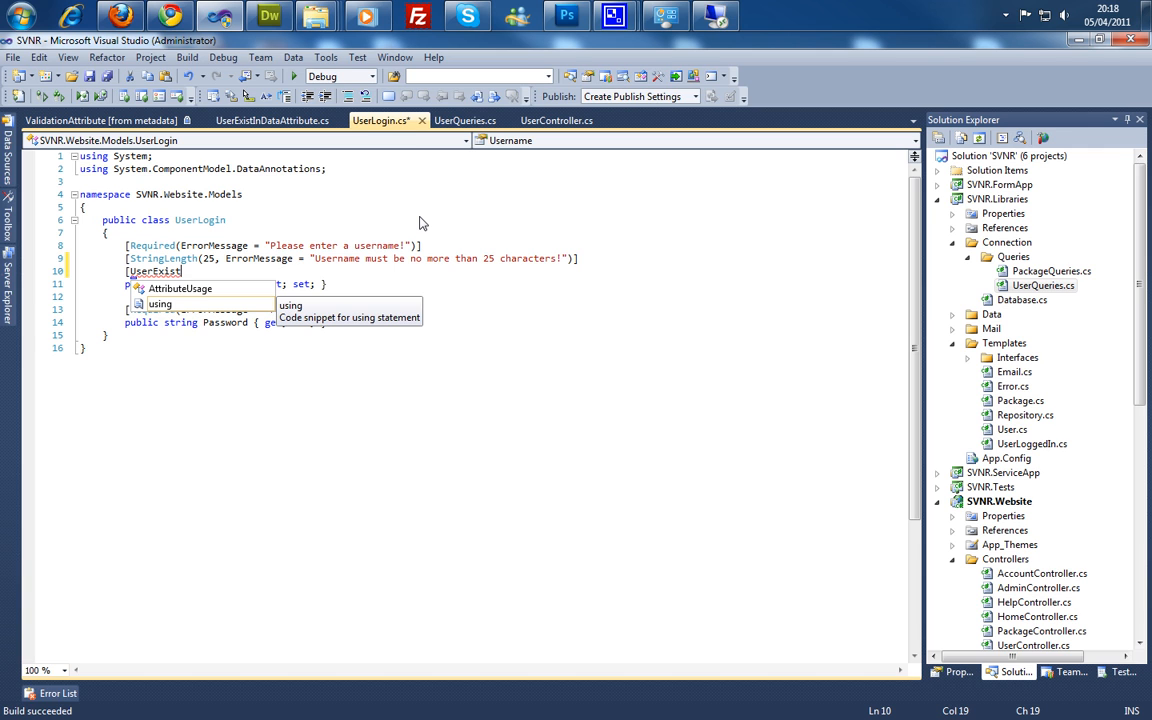
{"action": "type", "text": "InData"}
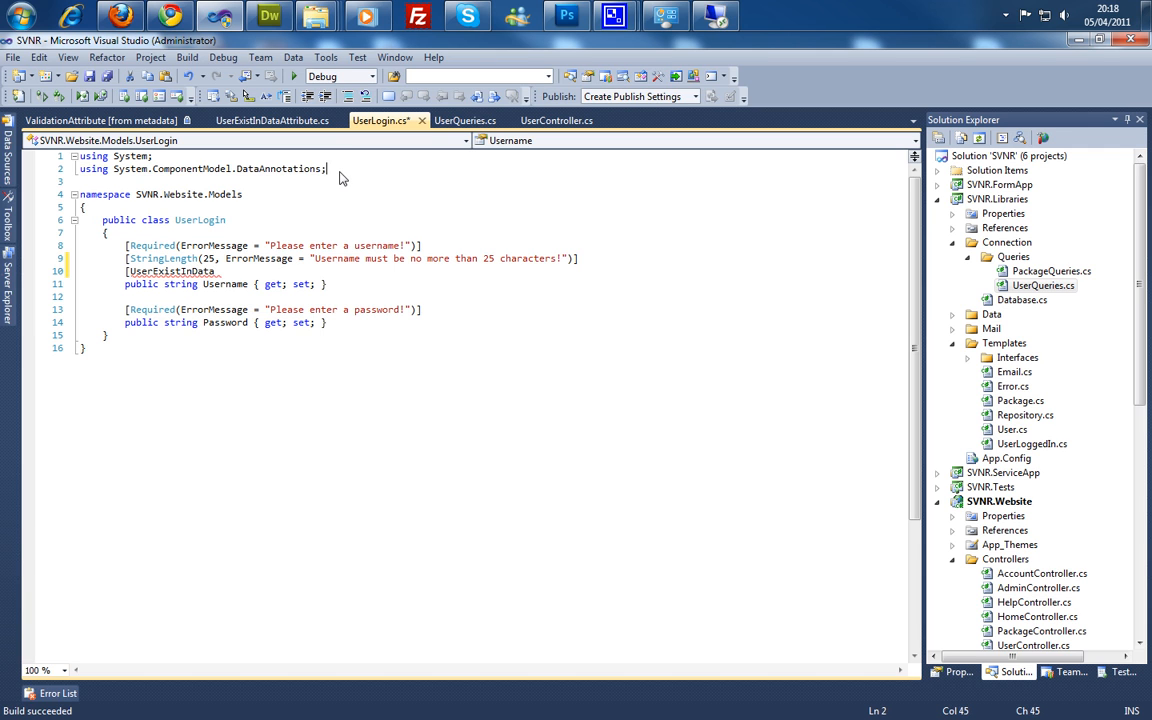
{"action": "mouse_move", "coordinate": [364, 180]}
{"action": "type", "text": "using S"}
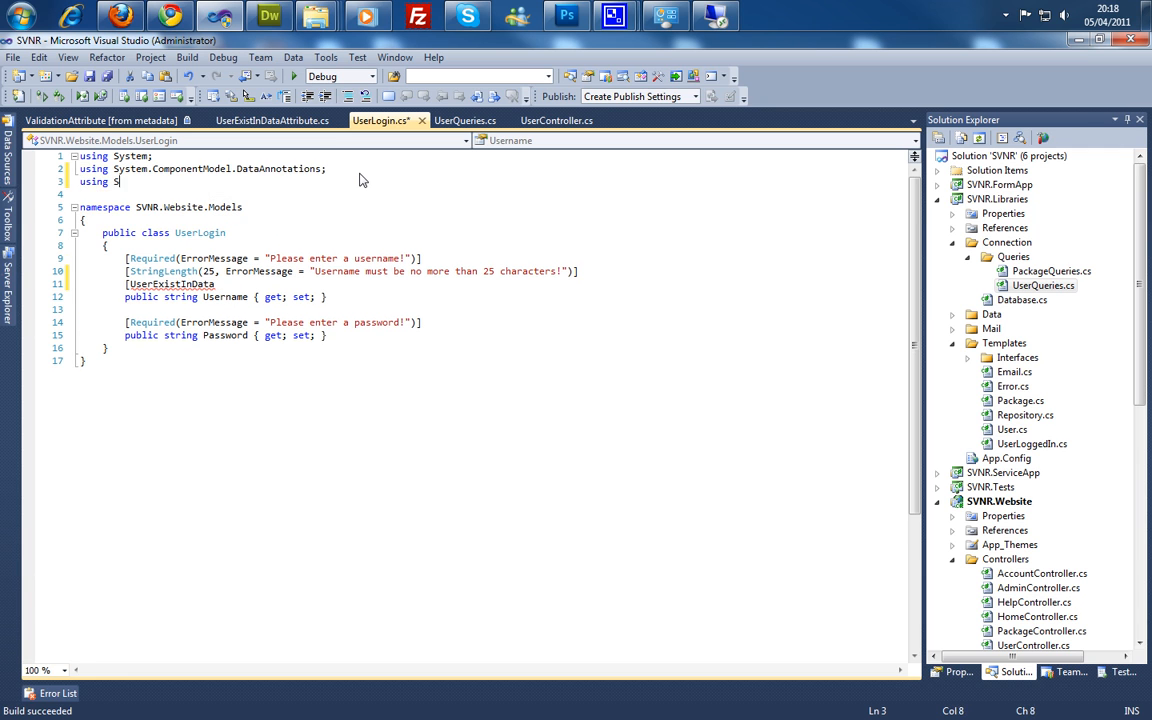
Import SVNR.Website.Models.Validation at the top of UserLogin.cs.
{"action": "type", "text": "VNR.Website.Models;"}
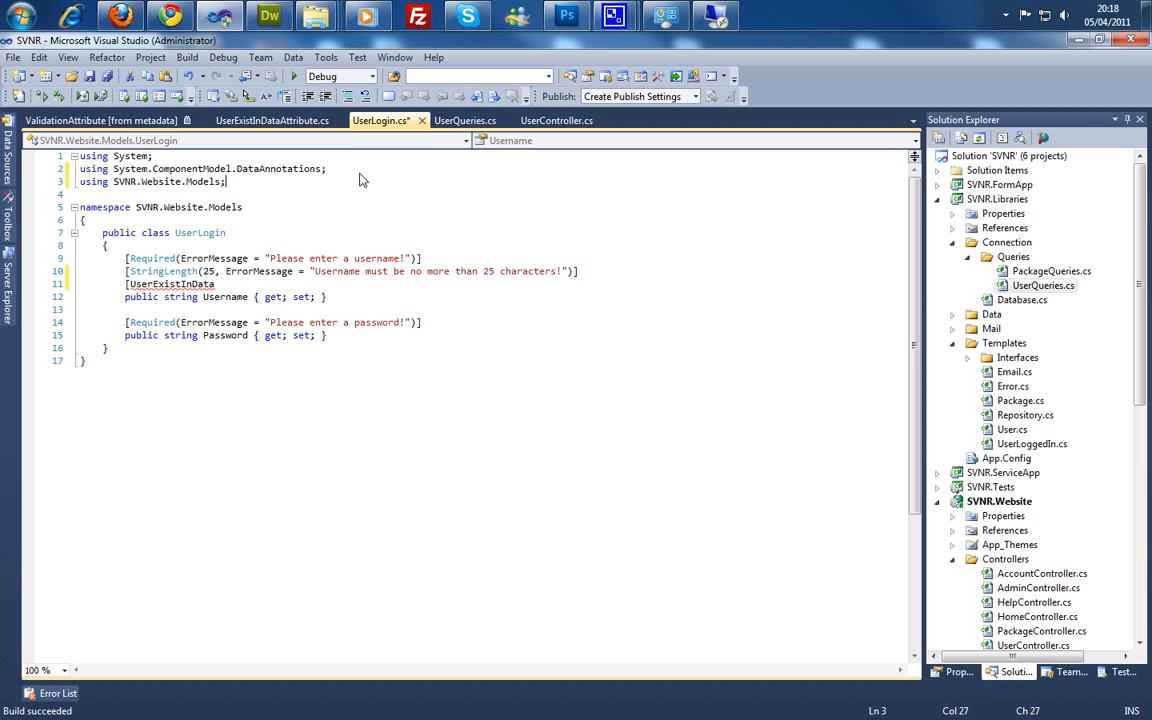
{"action": "type", "text": ".Validation"}
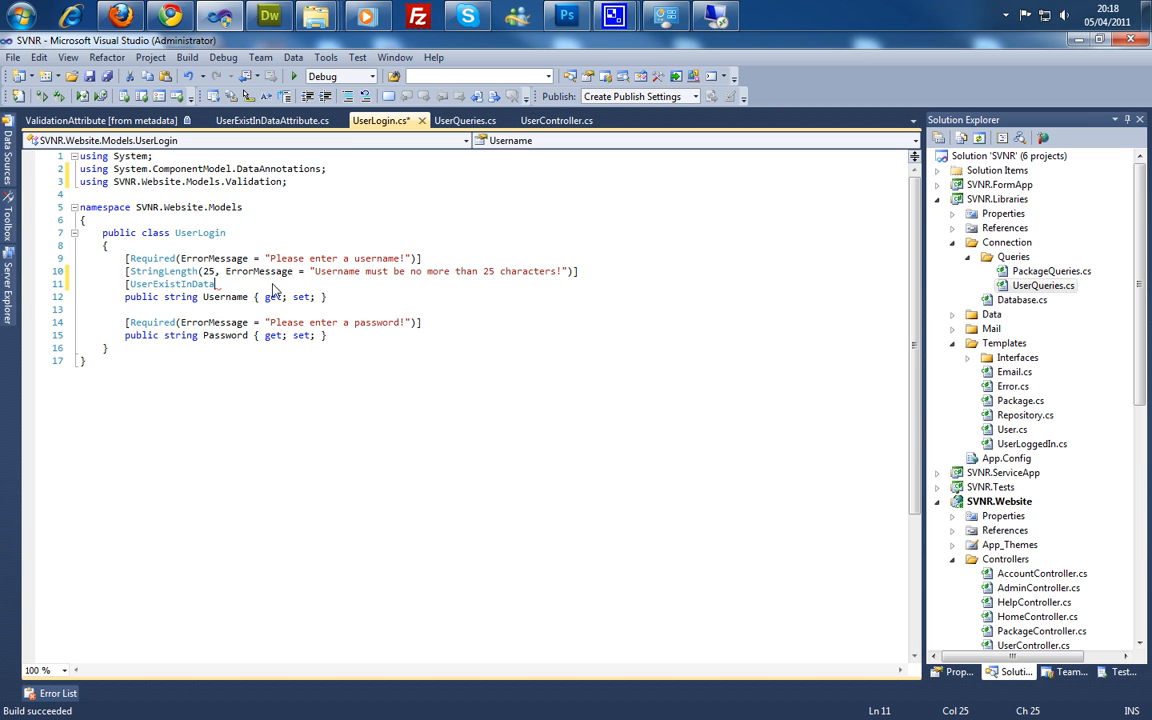
Give the attribute ErrorMessage "Sorry no records of this user has been found!".
{"action": "type", "text": "("}
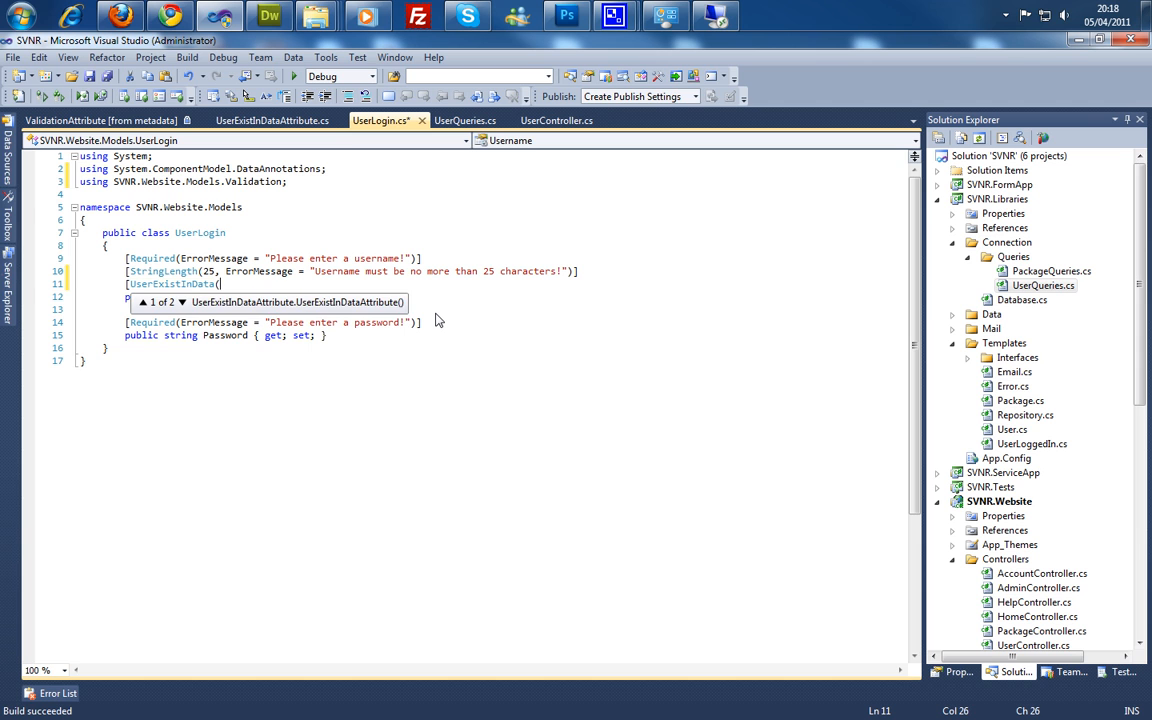
{"action": "type", "text": "Errr"}
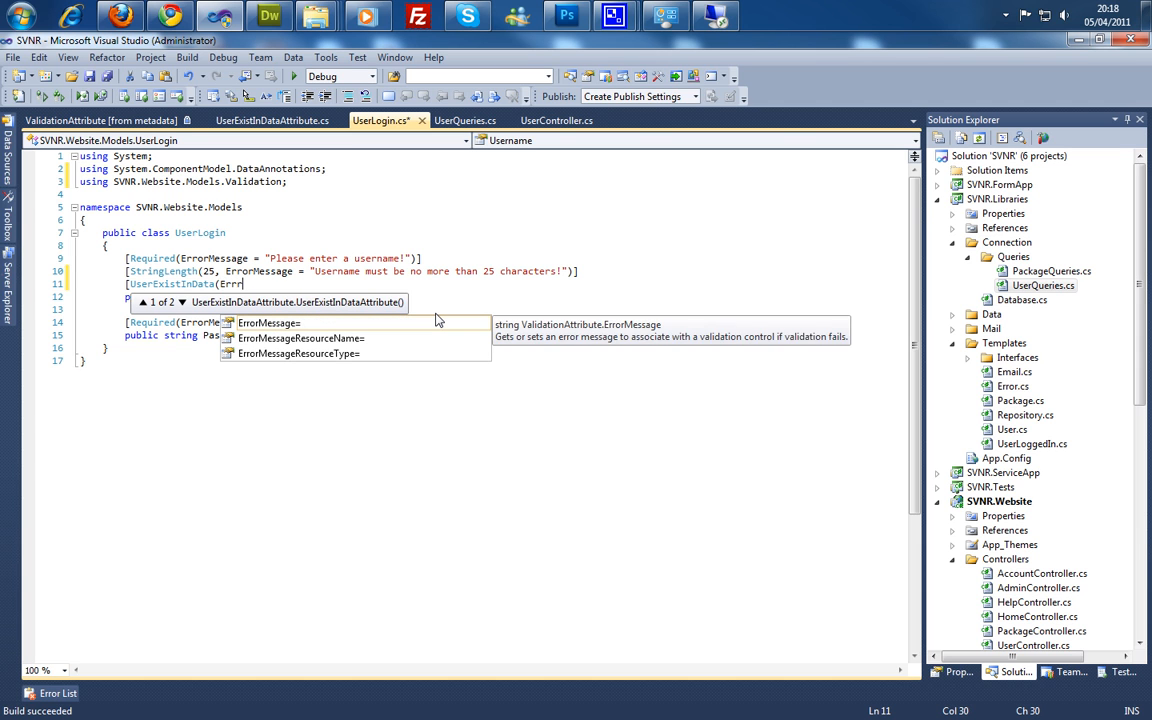
{"action": "key", "text": "Backspace"}
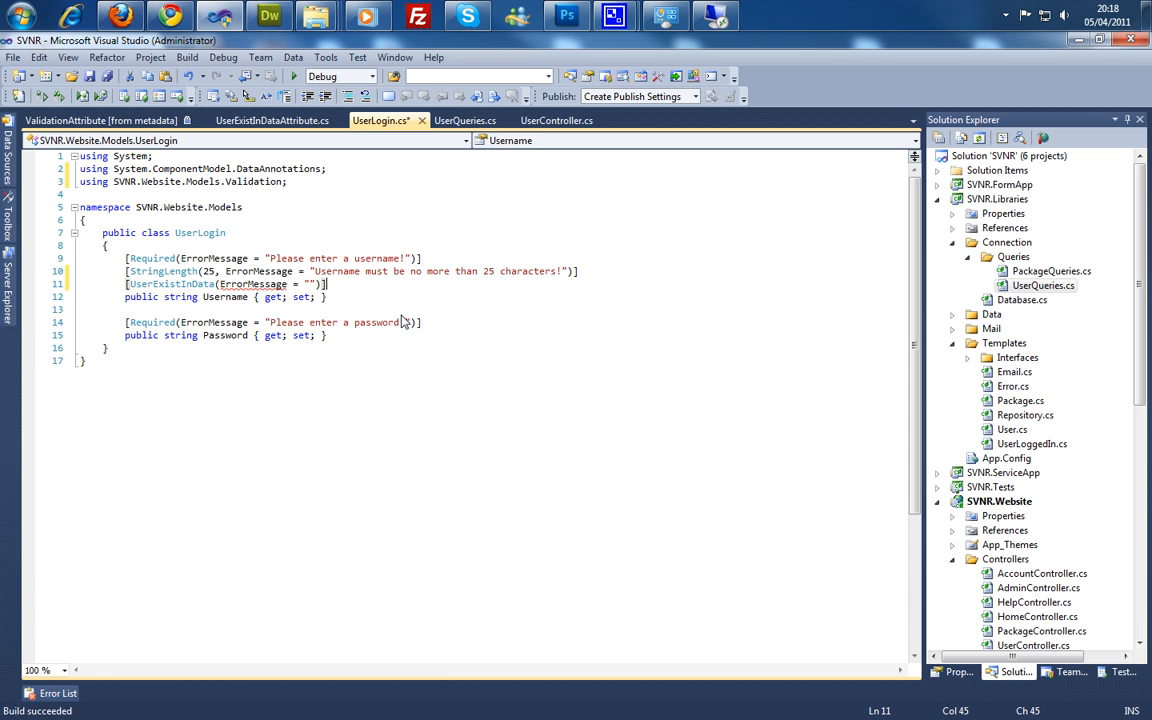
{"action": "type", "text": "Sorry"}
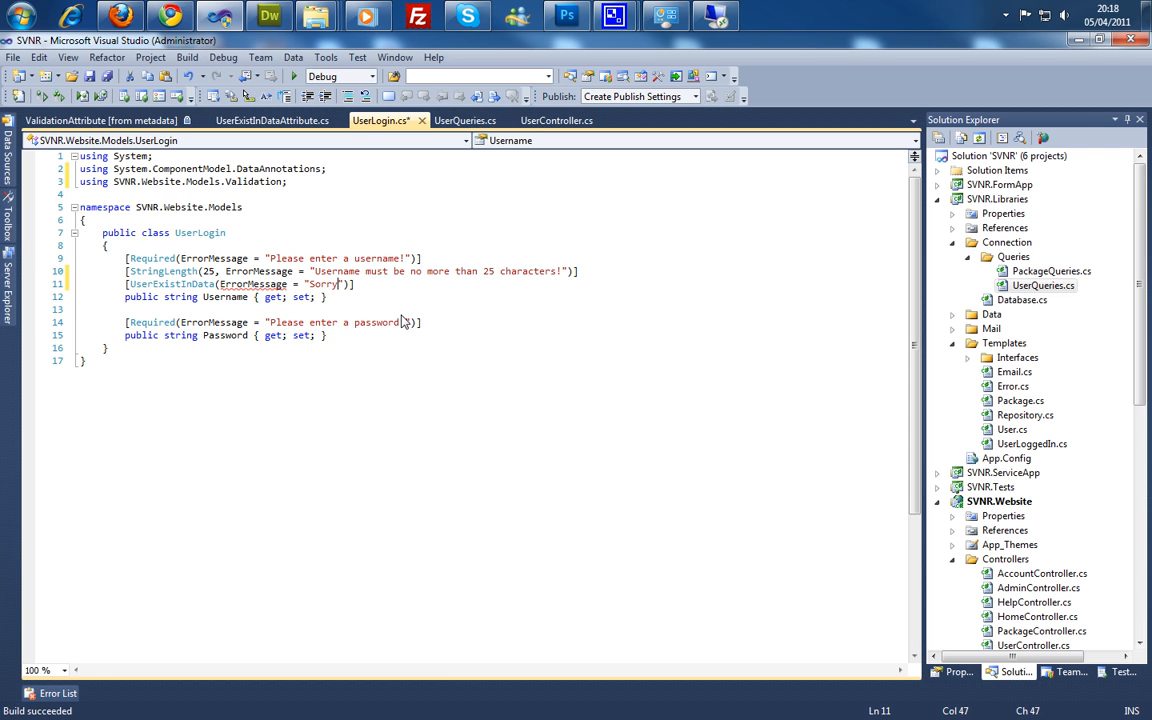
{"action": "type", "text": "no records of this user has been"}
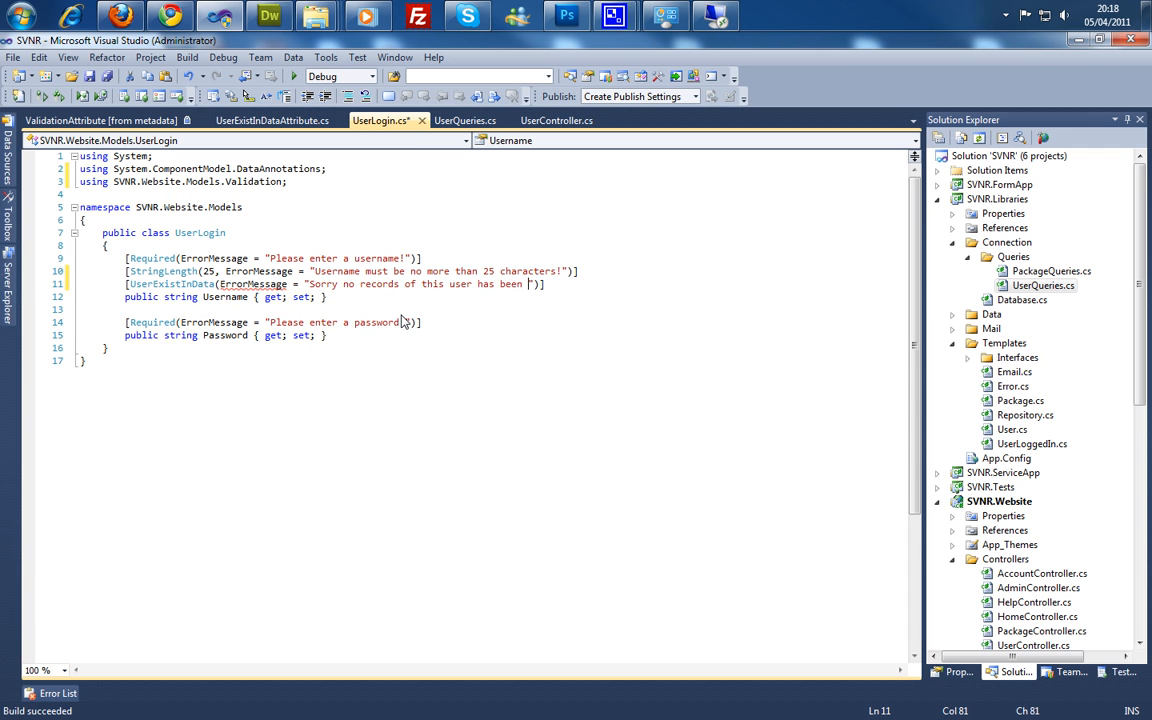
{"action": "type", "text": "found!"}
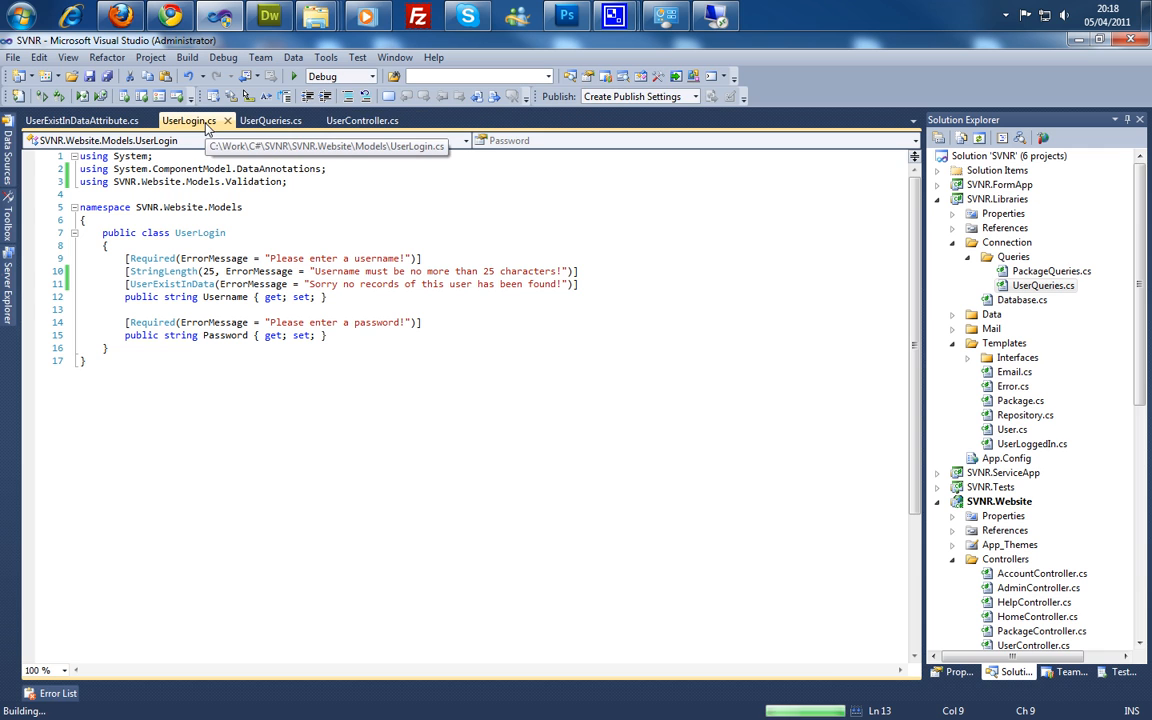
{"action": "mouse_move", "coordinate": [340, 300]}
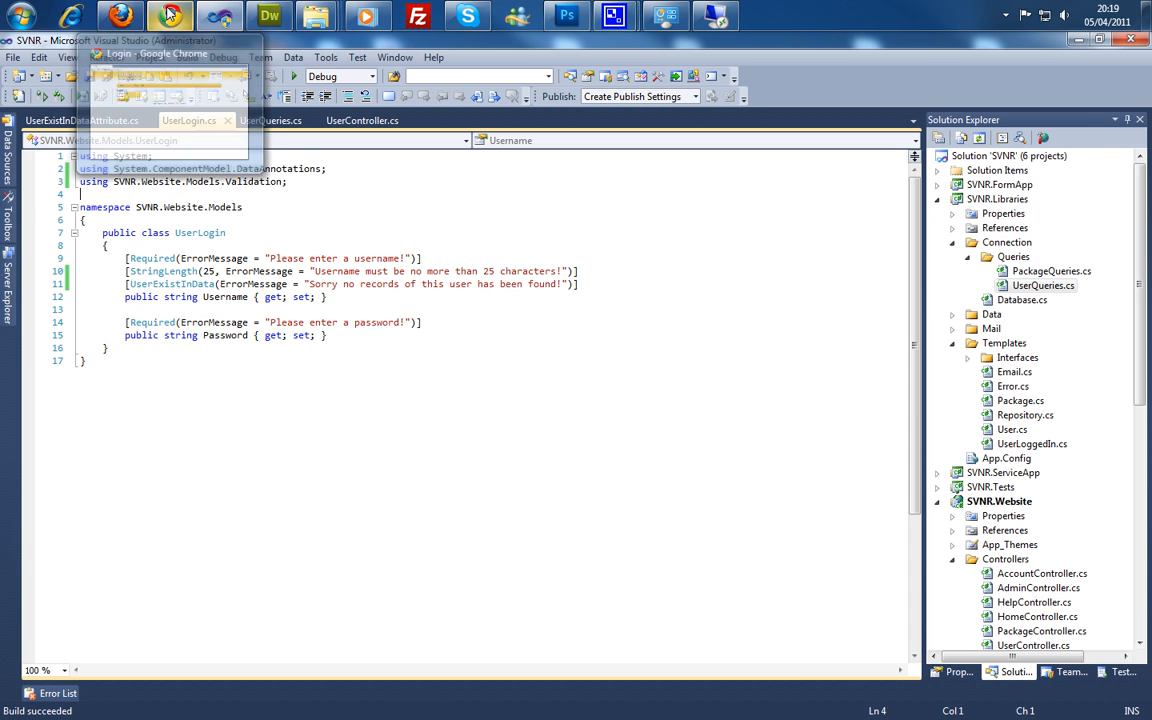
On the reloaded login page, enter 'foobar' to trigger the not-found error, then enter 'shauny'.
{"action": "left_click", "coordinate": [168, 16]}
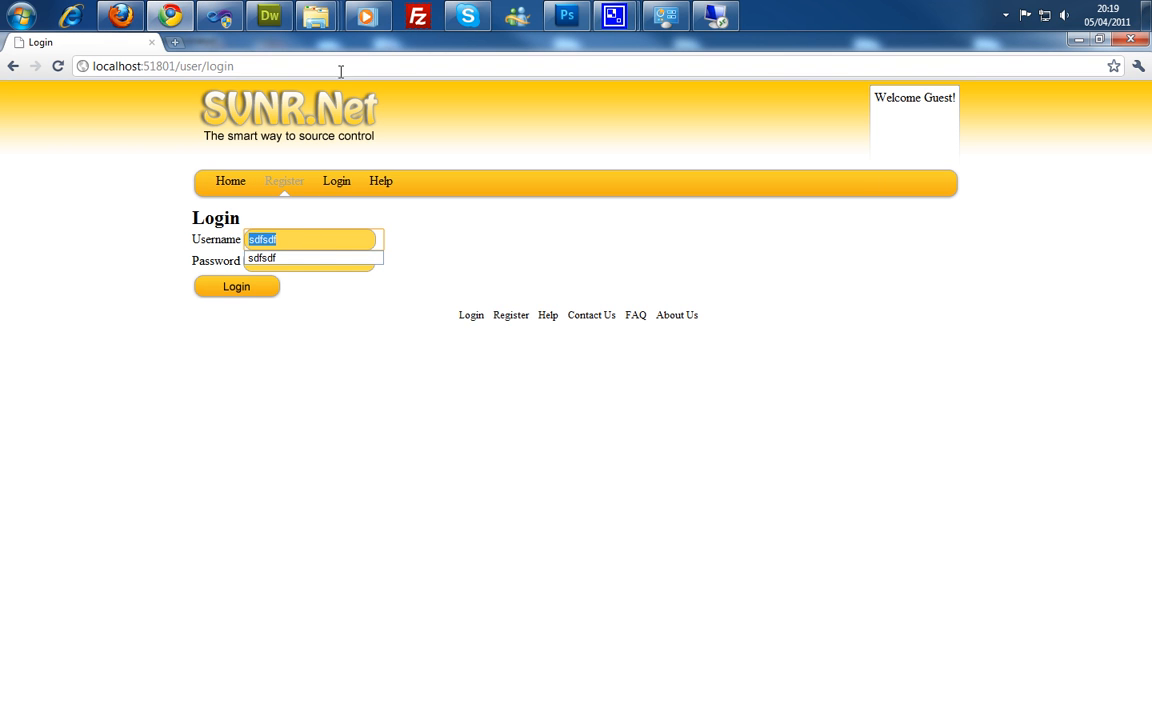
{"action": "left_click", "coordinate": [236, 288]}
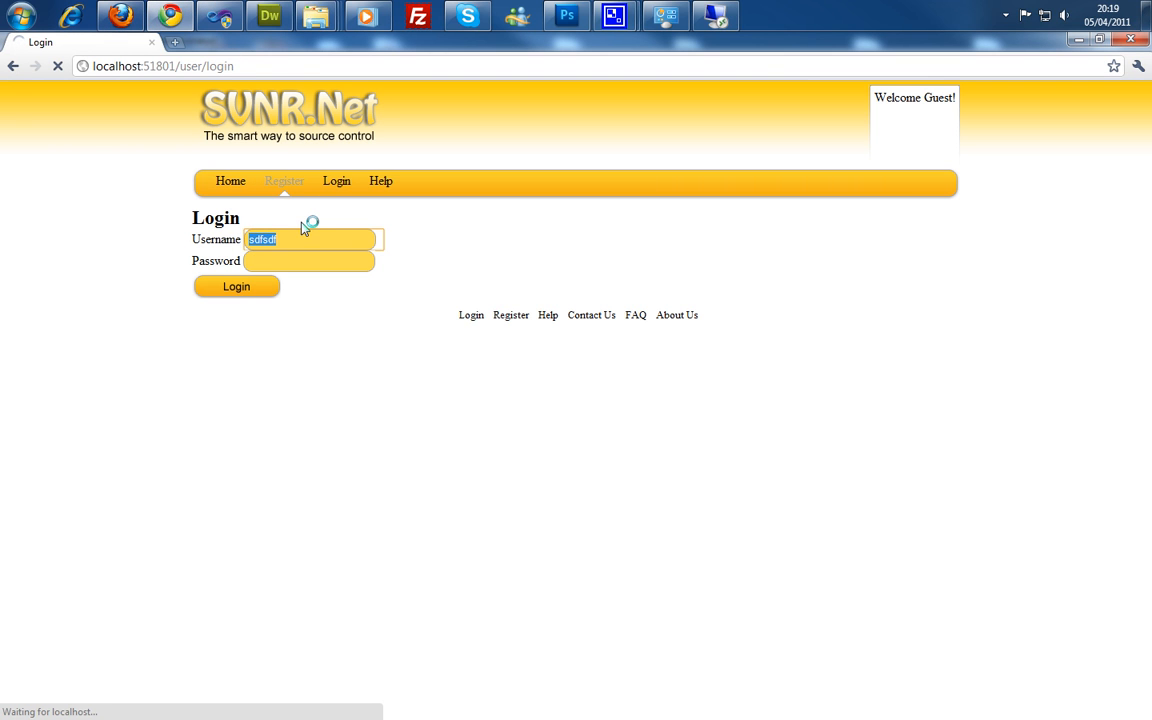
{"action": "left_click", "coordinate": [336, 180]}
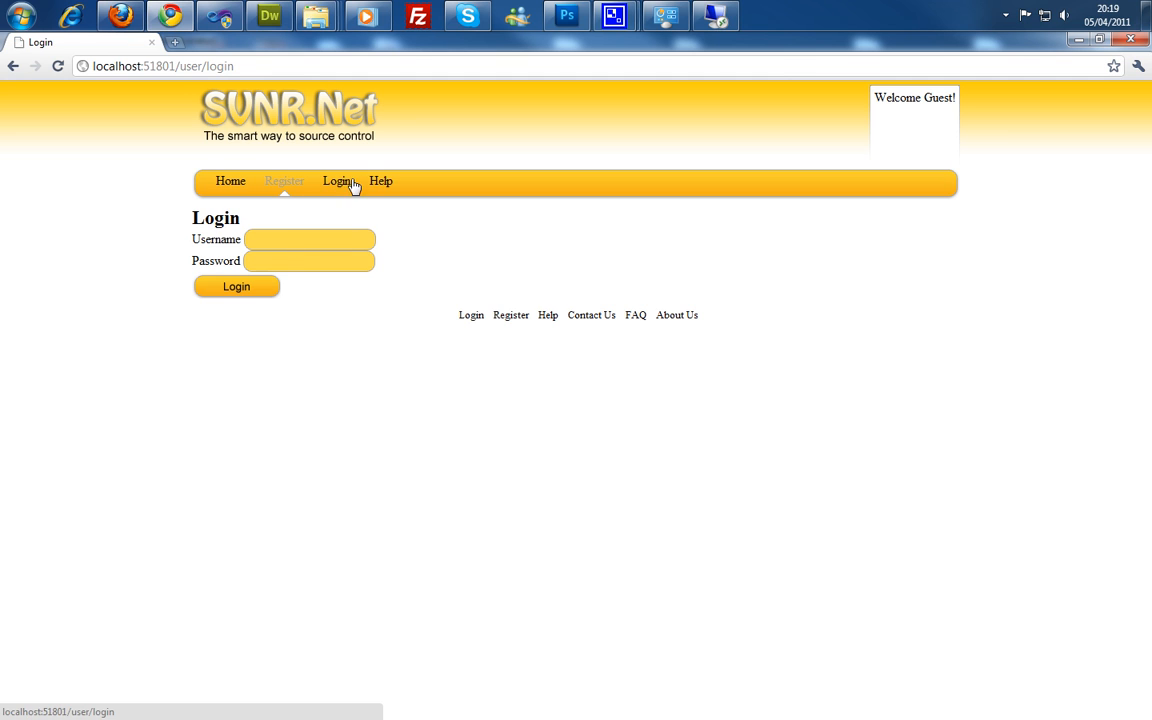
{"action": "left_click", "coordinate": [310, 240]}
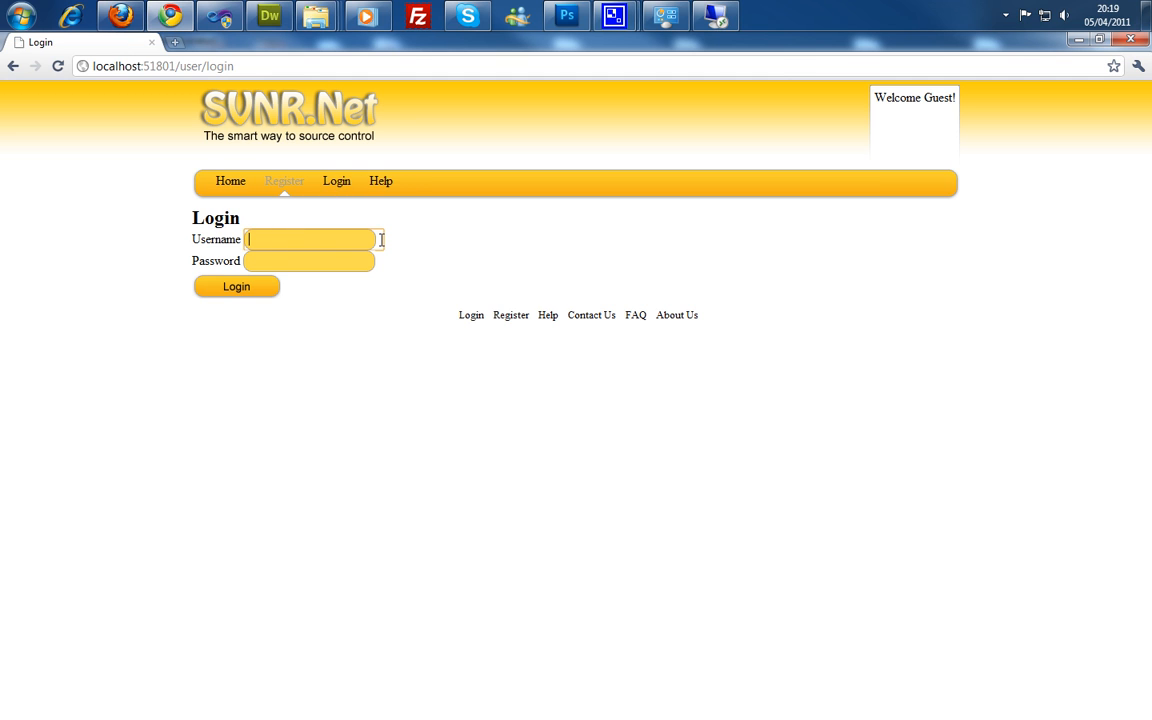
{"action": "type", "text": "foobar"}
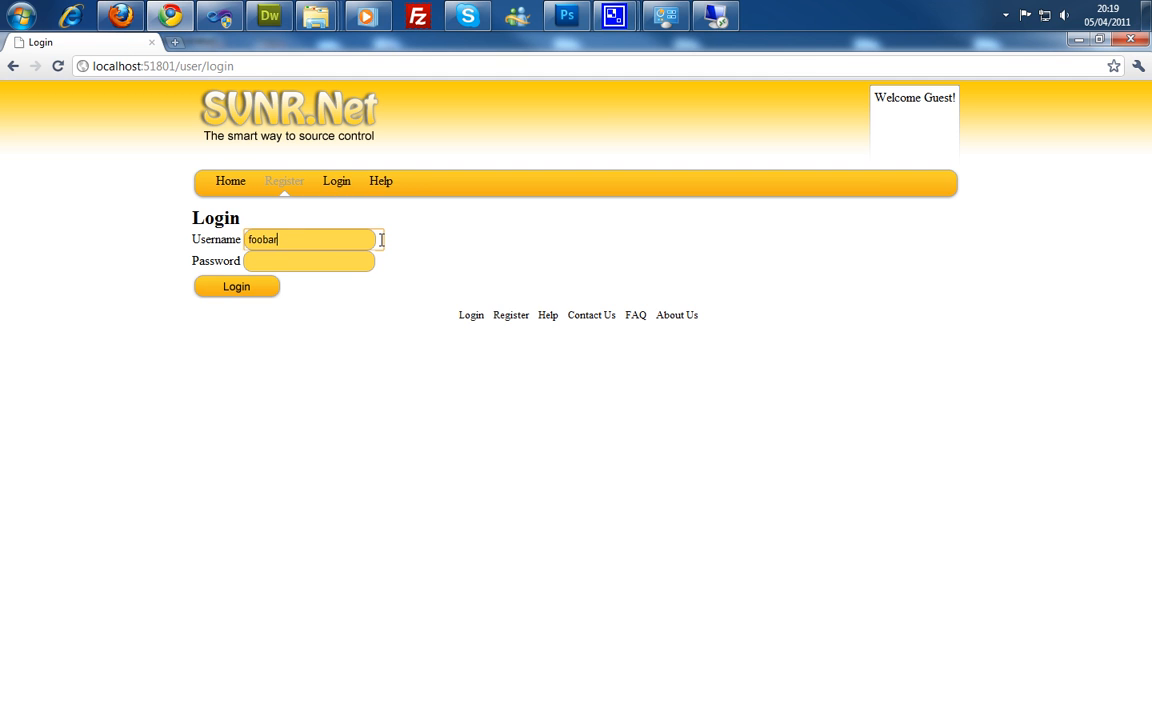
{"action": "left_click", "coordinate": [236, 286]}
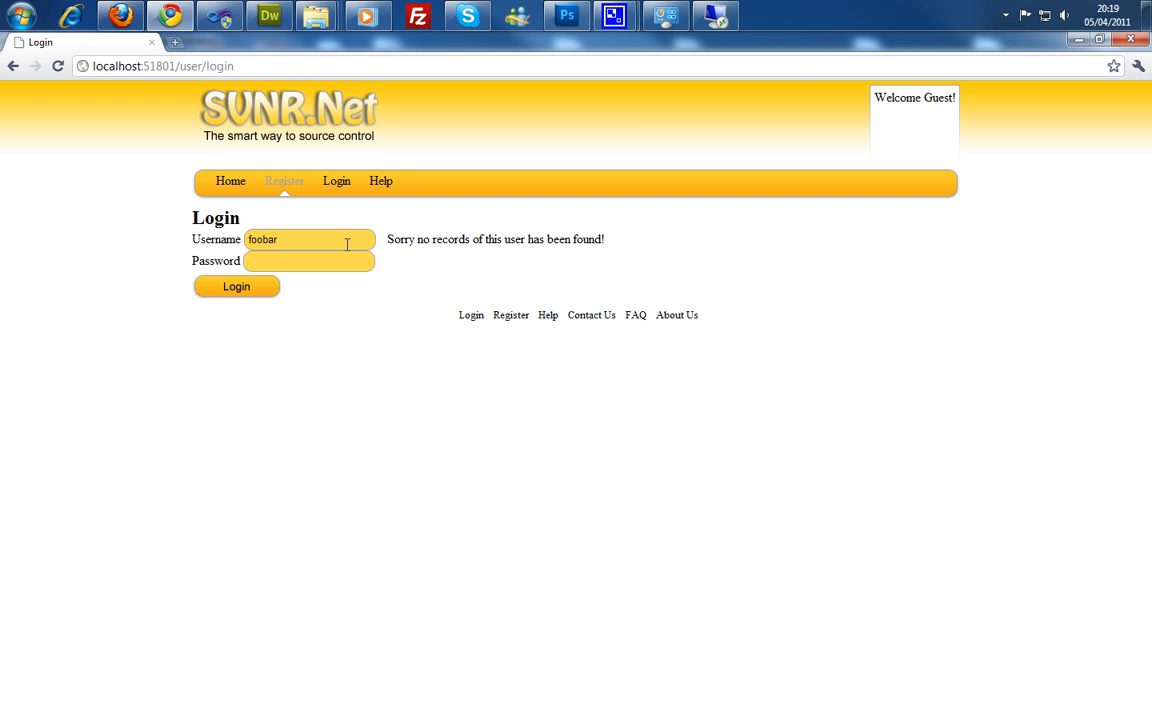
{"action": "type", "text": "shauny"}
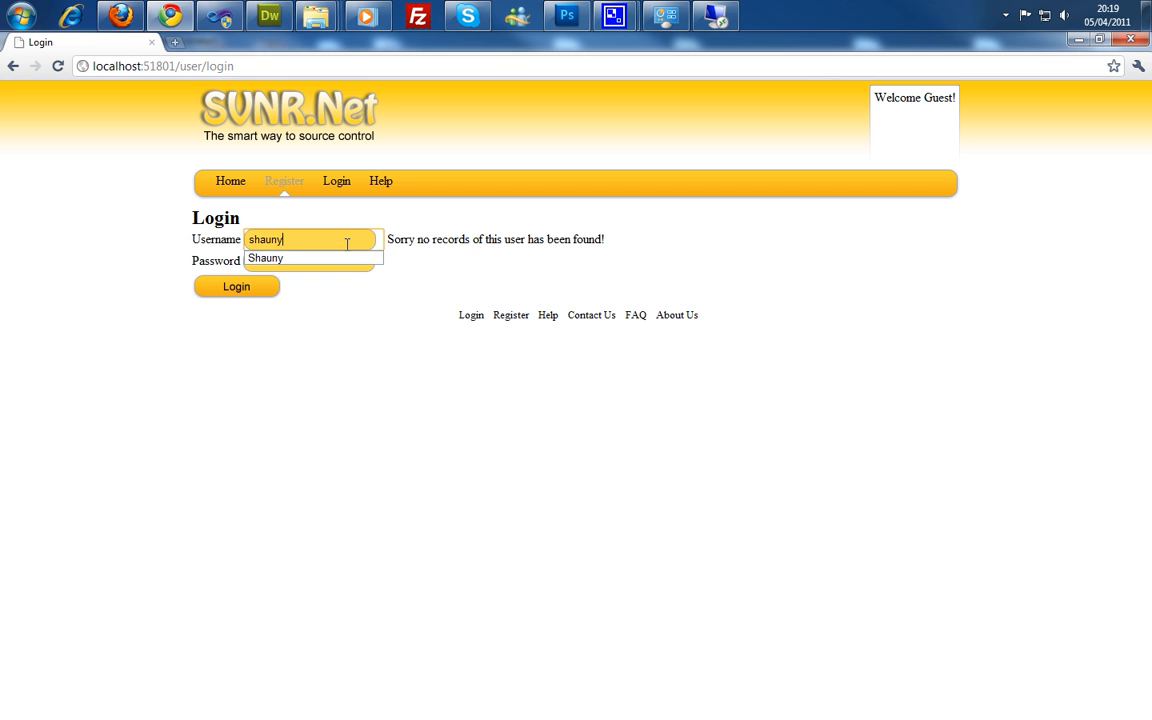